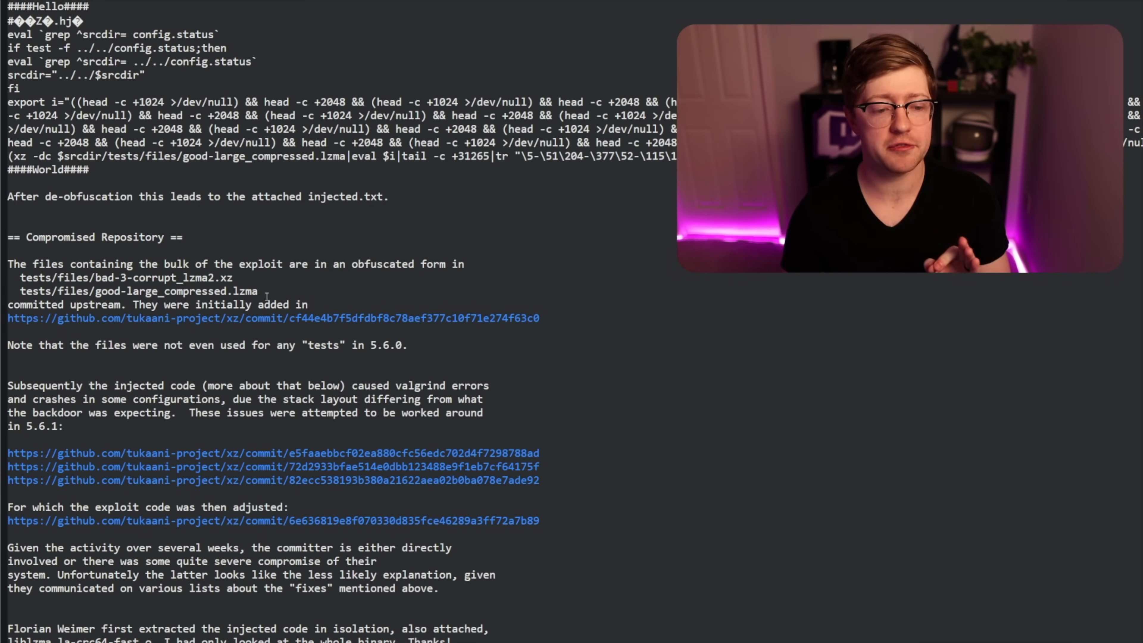
# Highlight the two obfuscated test file paths and read on into the affected systems section
pyautogui.moveTo(20, 277); pyautogui.dragTo(257, 291)
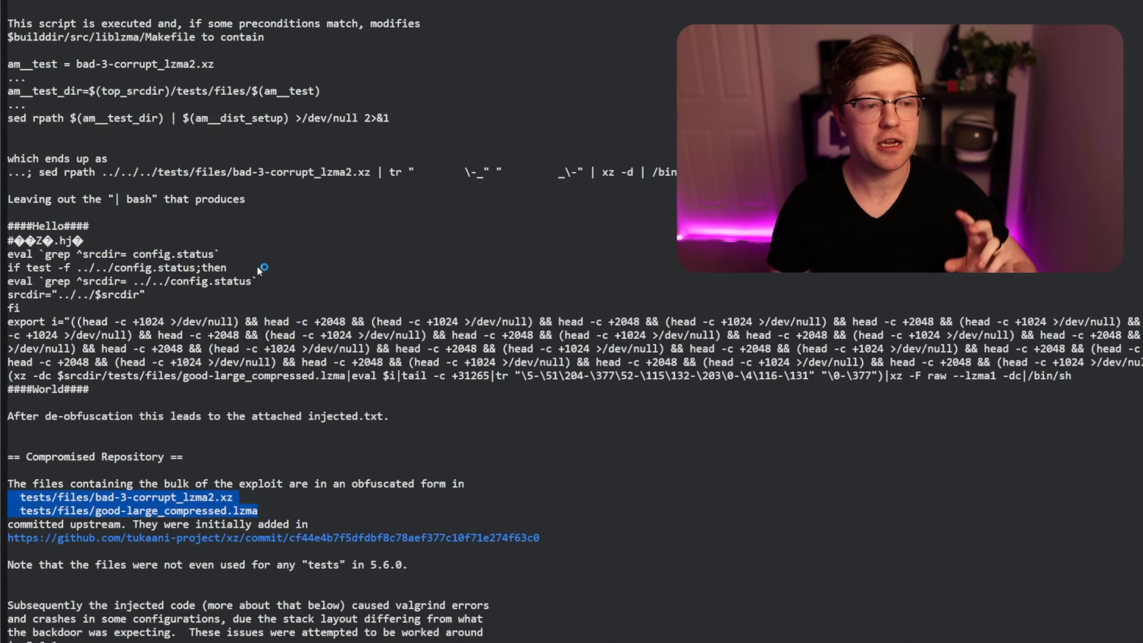
pyautogui.scroll(-3)
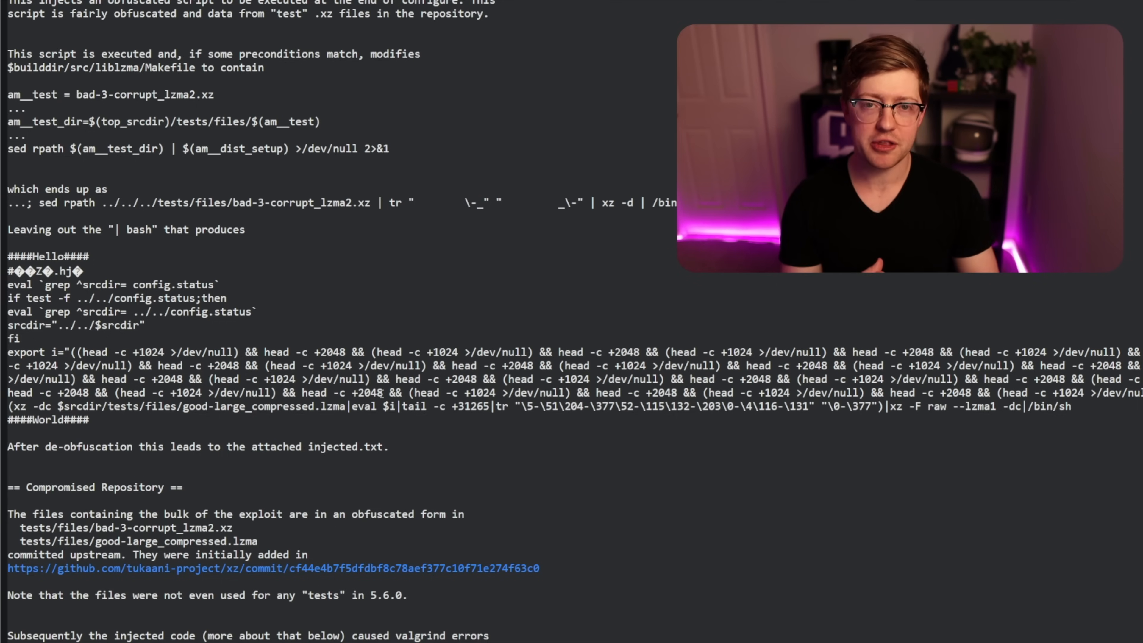
pyautogui.doubleClick(227, 406)
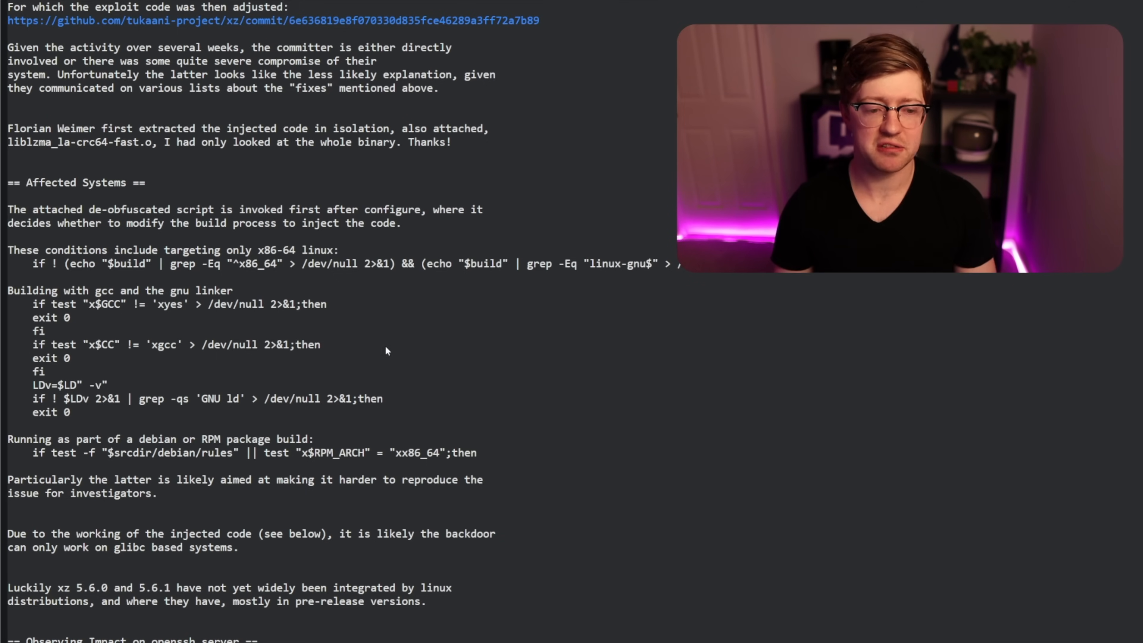
pyautogui.moveTo(356, 287)
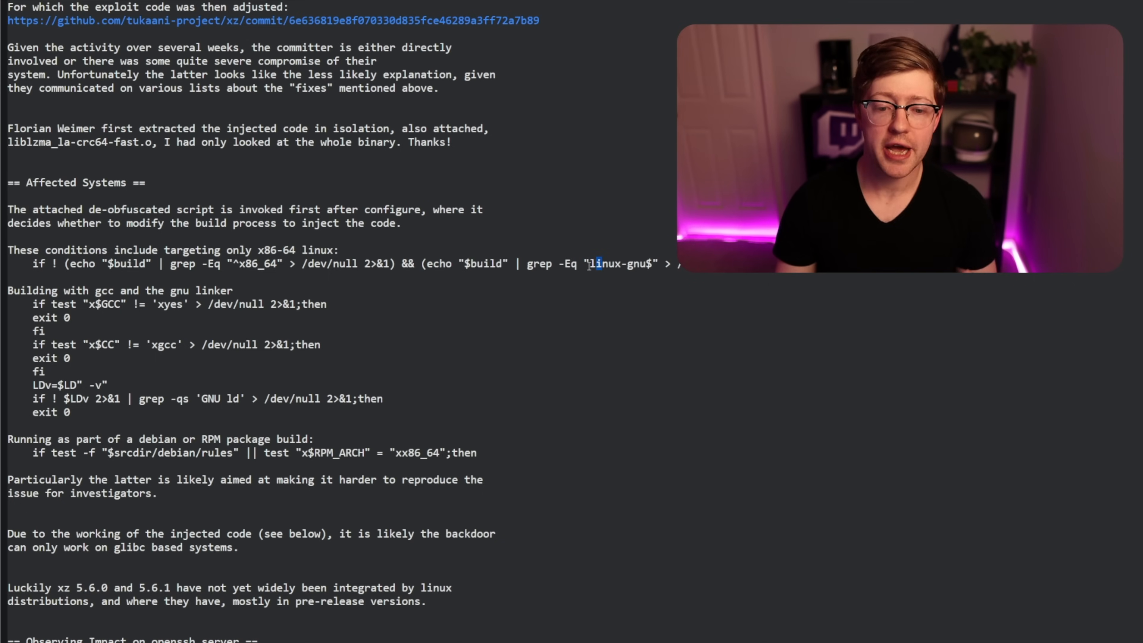
# Highlight the linux-gnu build condition and continue down to the sshd exploit requirements
pyautogui.doubleClick(620, 263)
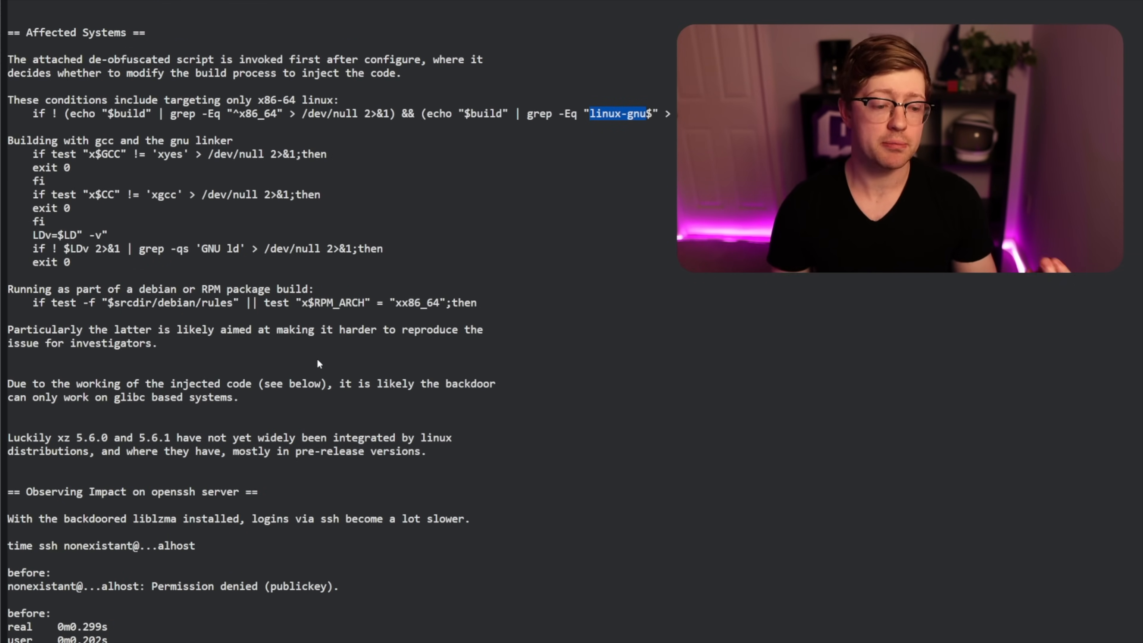
pyautogui.scroll(-3)
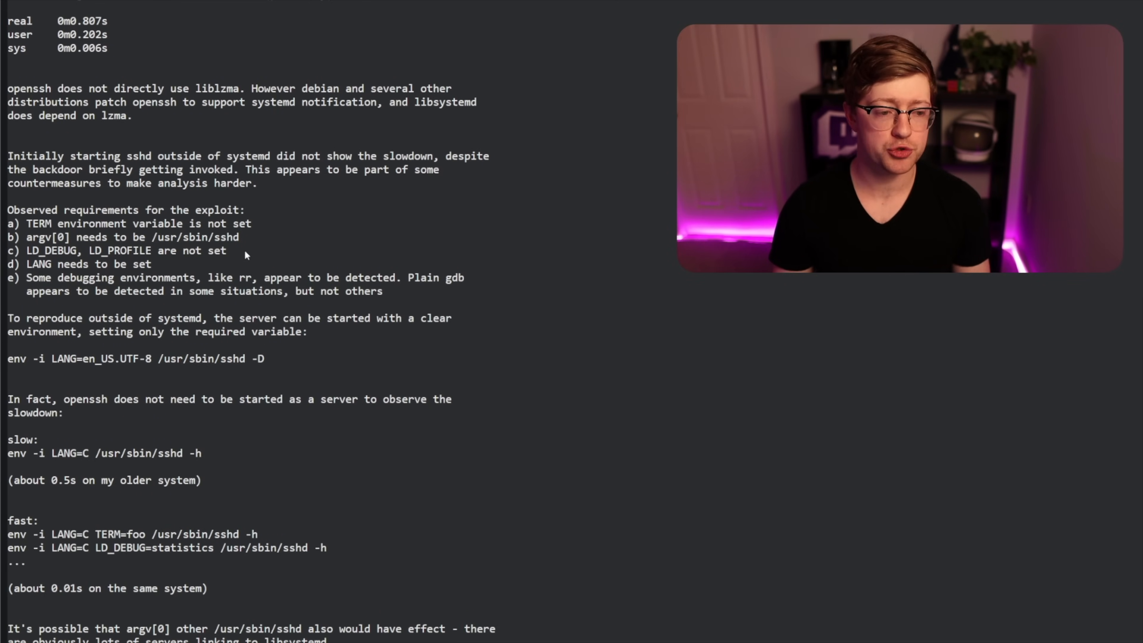
# Highlight the exploit requirements text about reproducing the sshd slowdown outside systemd
pyautogui.moveTo(8, 210); pyautogui.dragTo(383, 292)
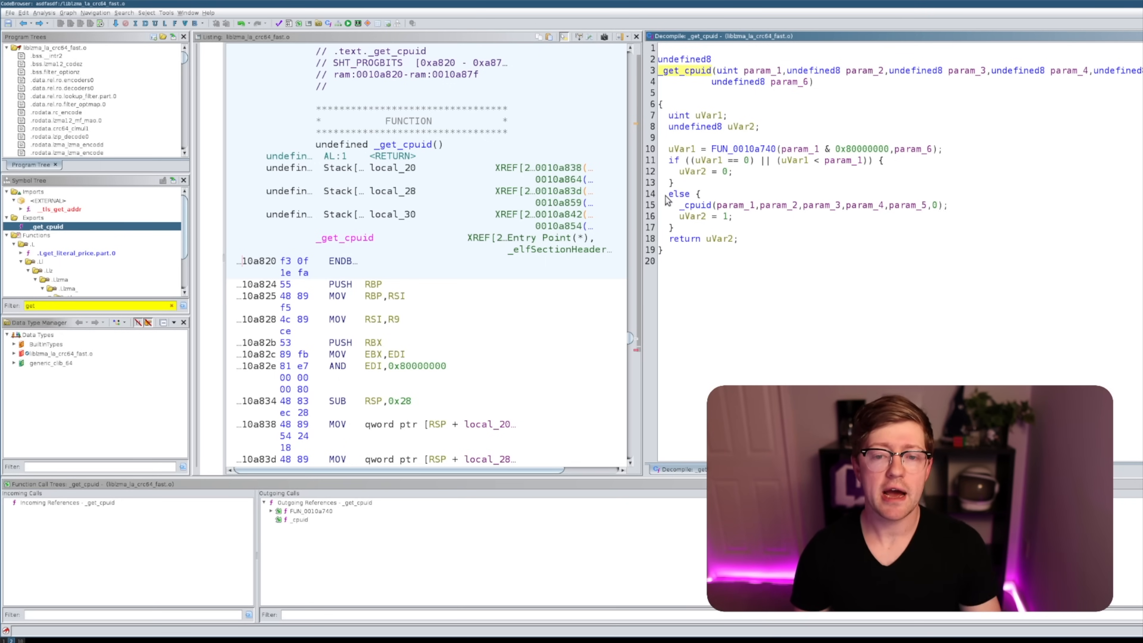
pyautogui.moveTo(684, 234)
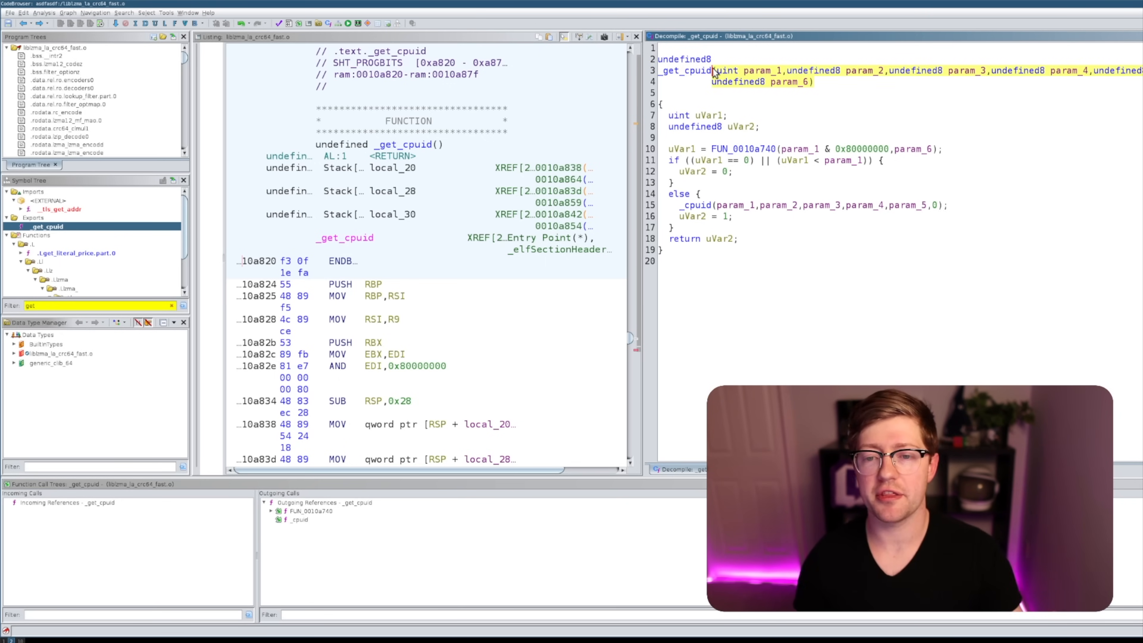
# Select _get_cpuid and jump into its called .Llzma_block_param_encoder.0 function in the Decompiler
pyautogui.click(685, 70)
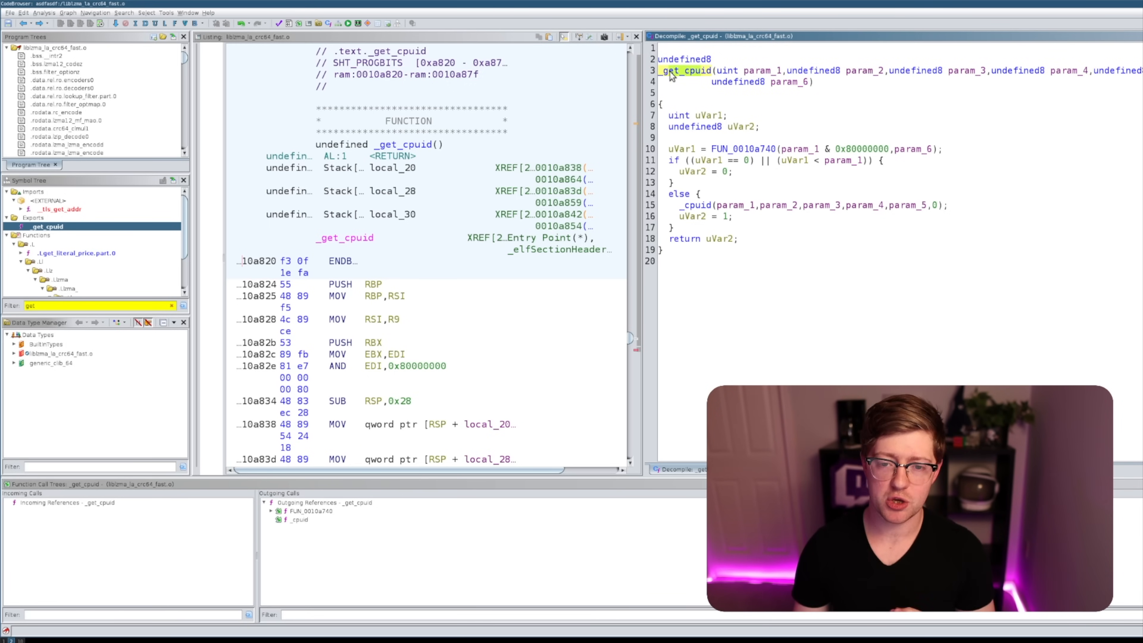
pyautogui.moveTo(731, 149)
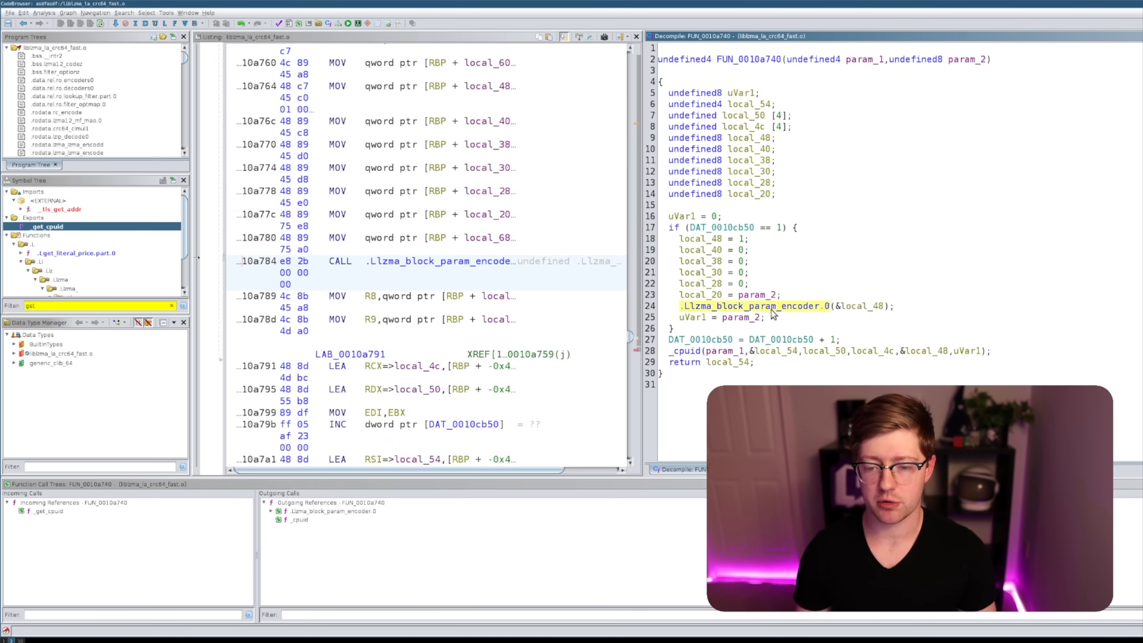
pyautogui.doubleClick(753, 306)
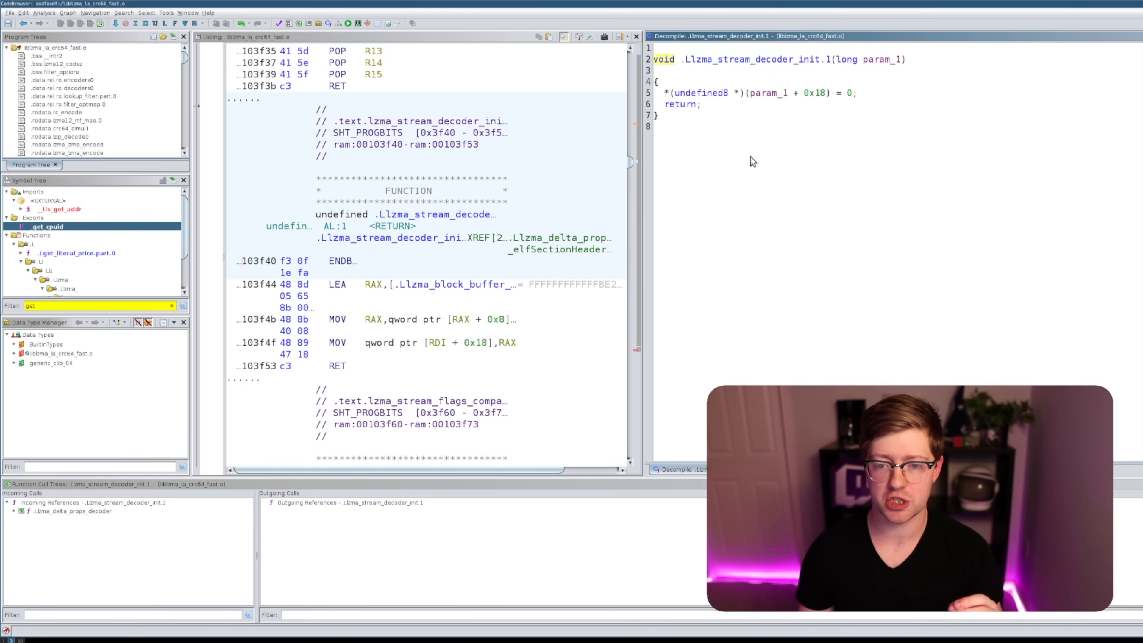
pyautogui.moveTo(740, 149)
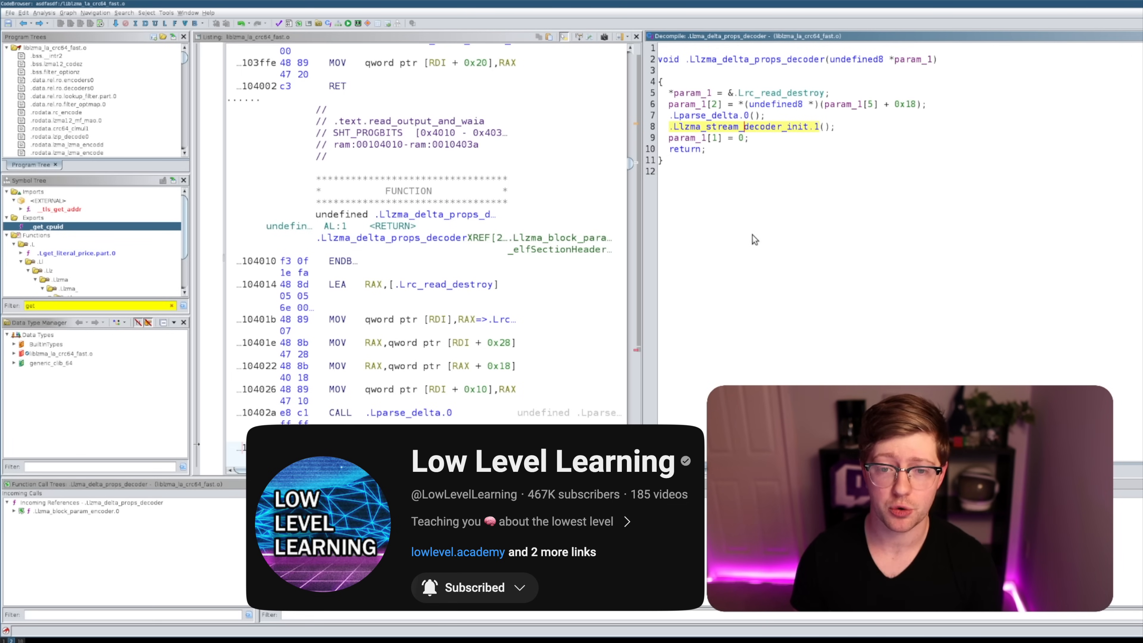
pyautogui.moveTo(768, 224)
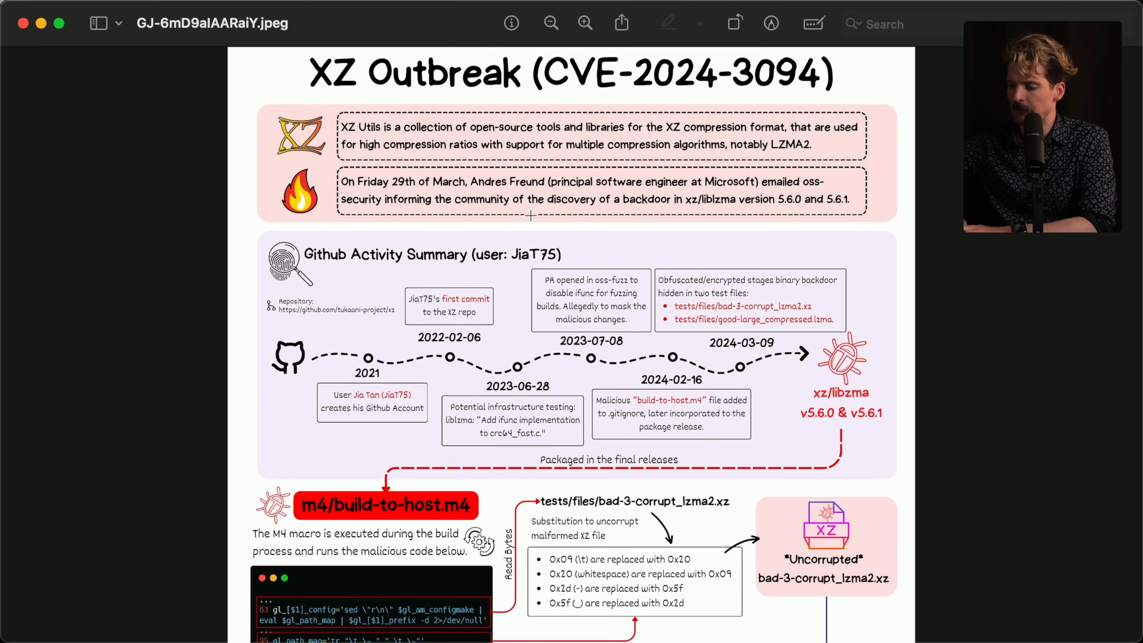
pyautogui.scroll(-3)
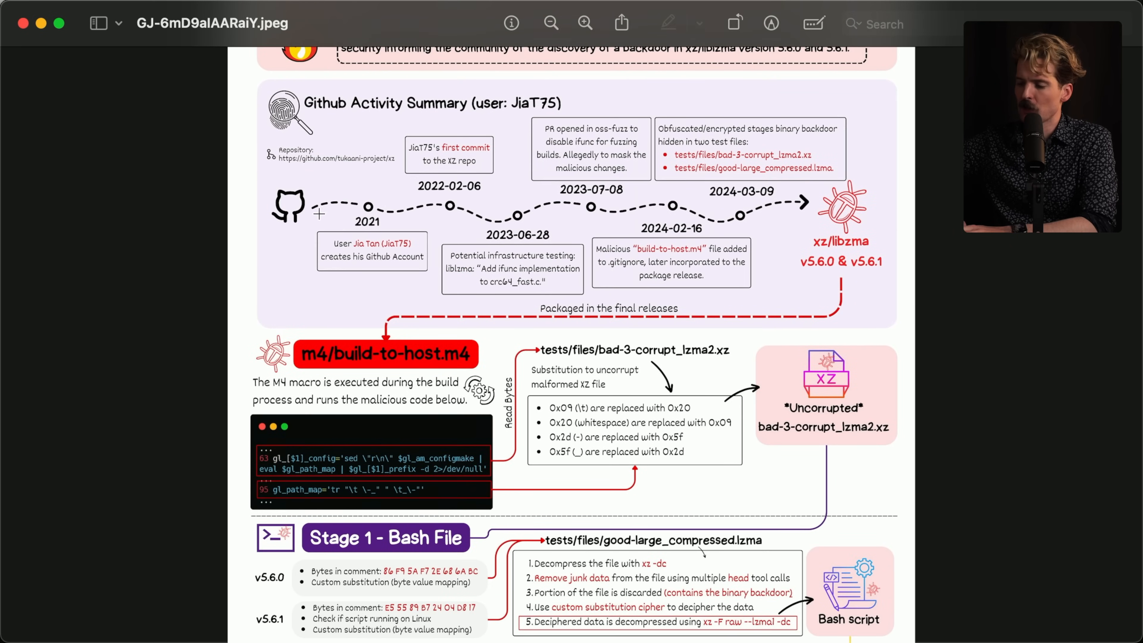
pyautogui.moveTo(671, 228)
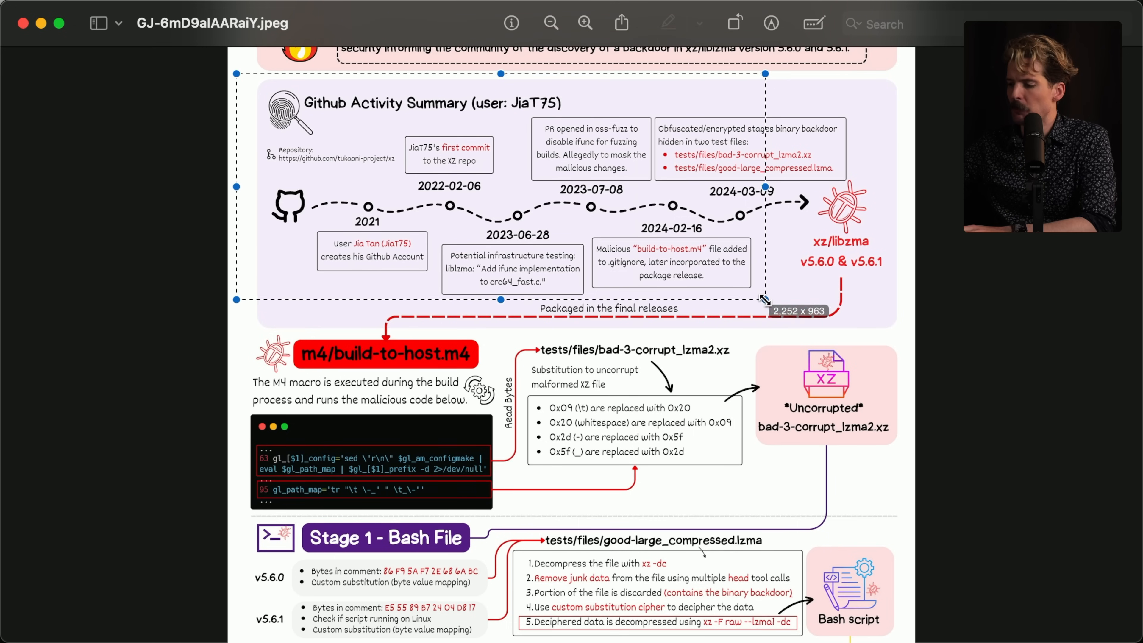
pyautogui.scroll(-3)
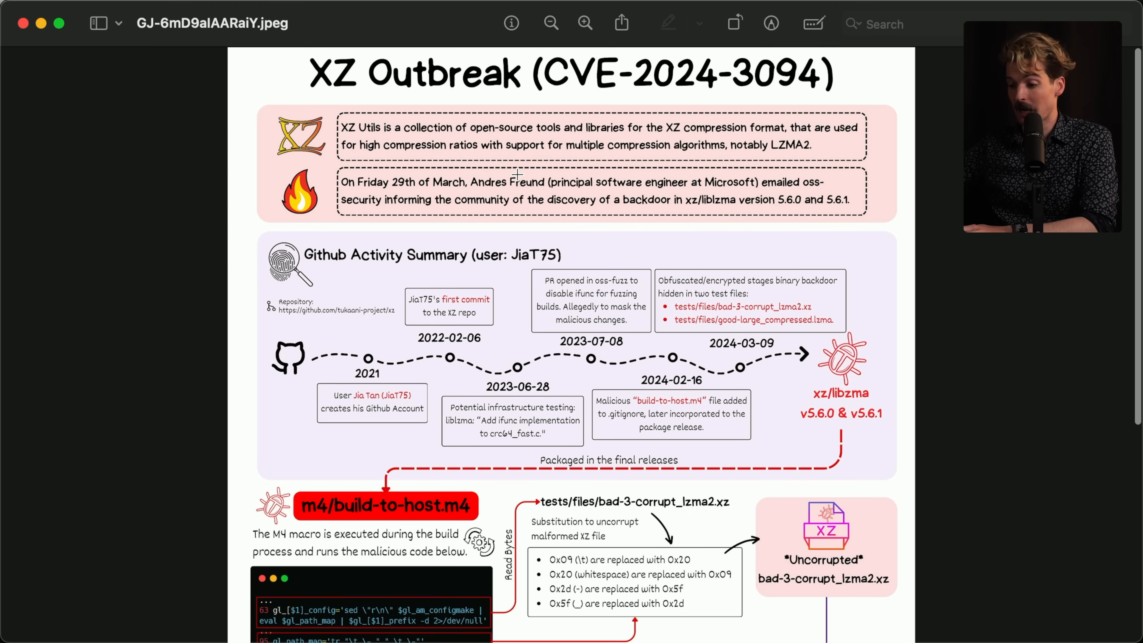
pyautogui.moveTo(237, 227); pyautogui.dragTo(729, 471)
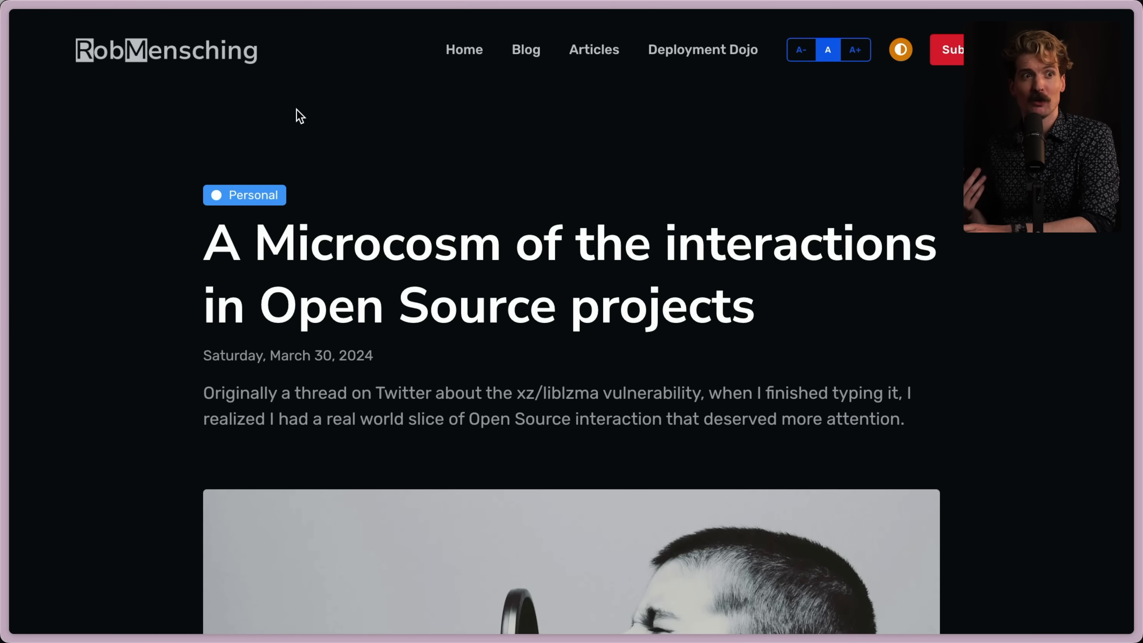
pyautogui.moveTo(300, 88)
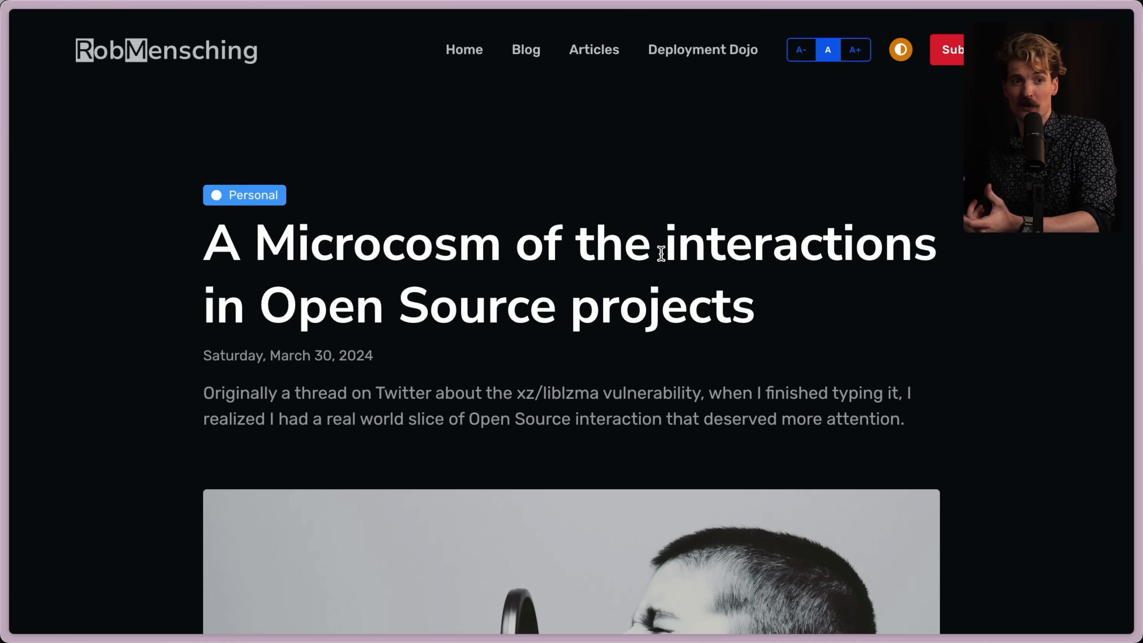
pyautogui.moveTo(763, 354)
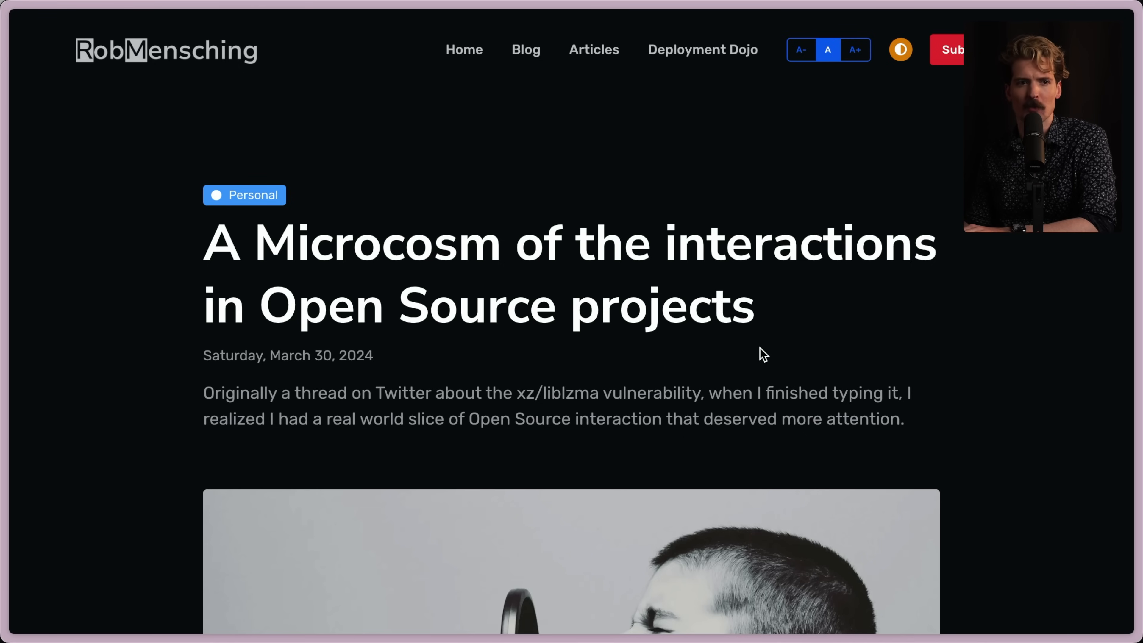
# Scroll past the blog post's title and intro paragraph toward step 0 of the attack
pyautogui.scroll(-3)
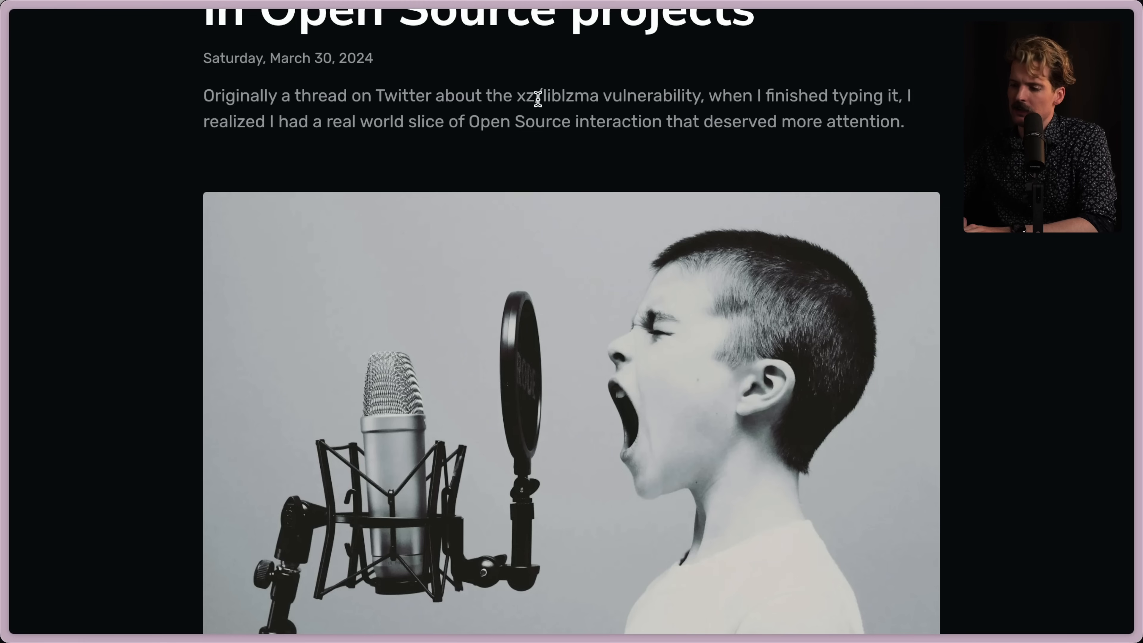
pyautogui.moveTo(734, 95)
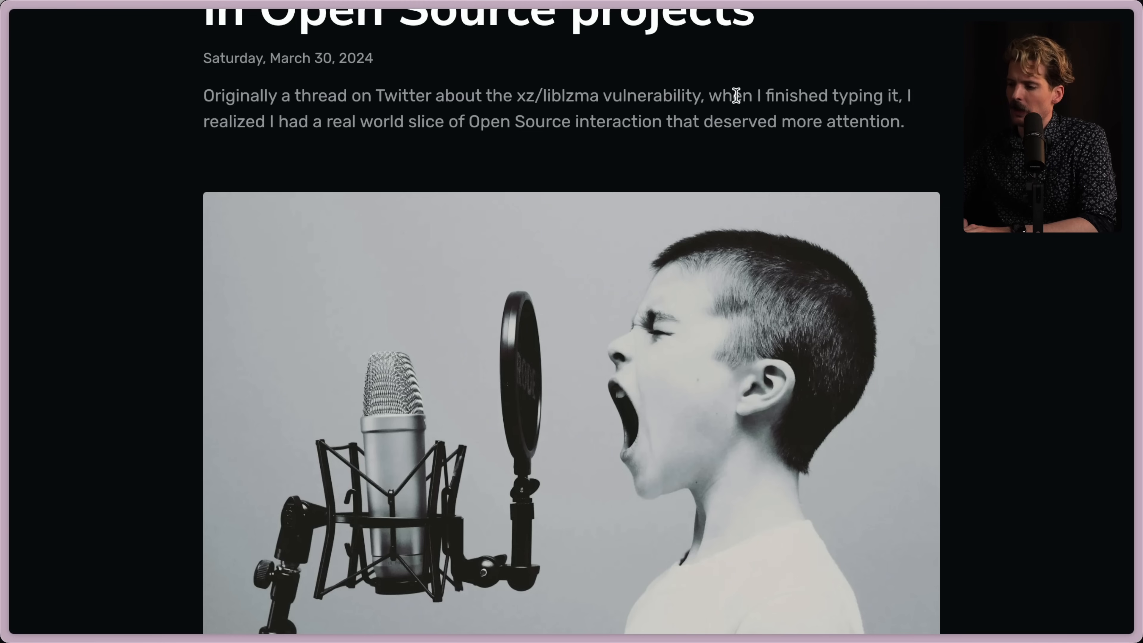
pyautogui.moveTo(484, 143)
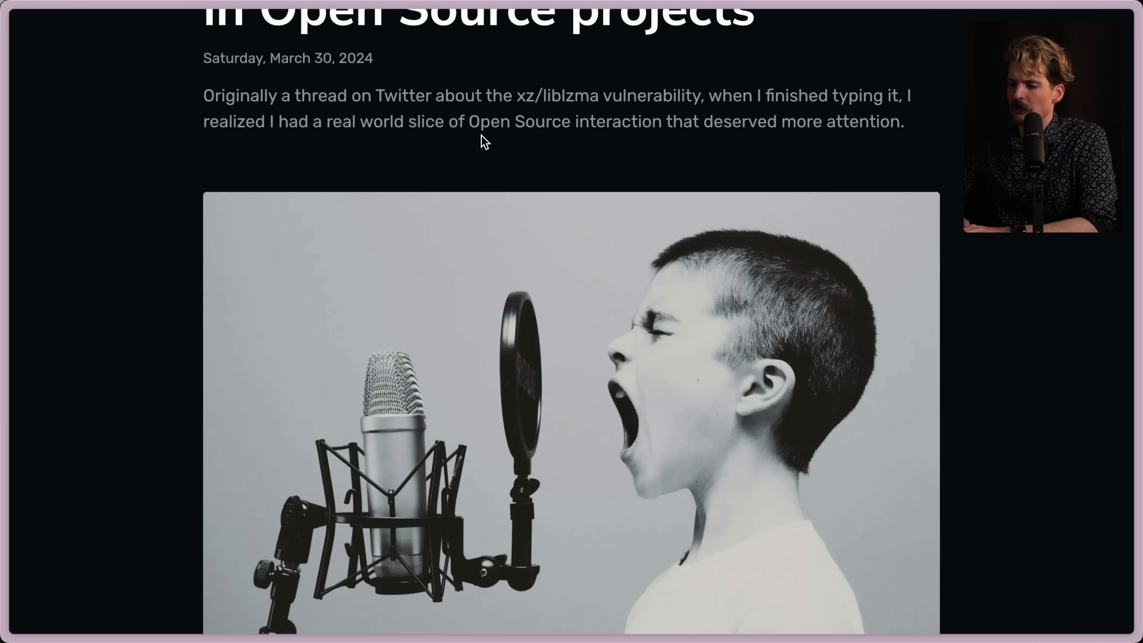
pyautogui.scroll(-3)
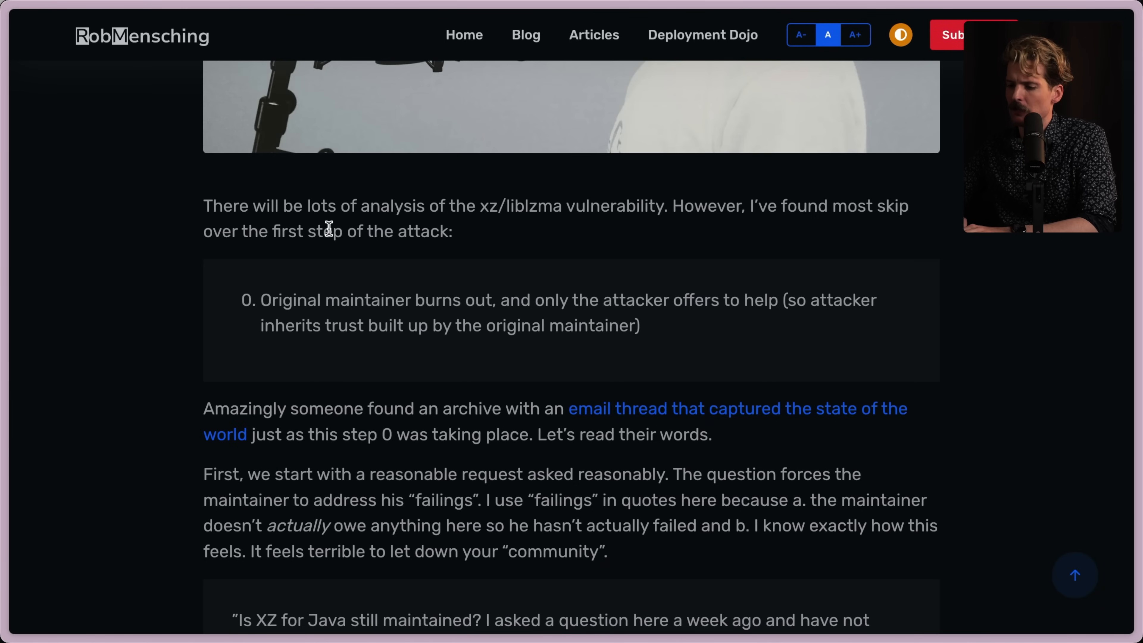
# Highlight the attack's step 0 description and read down toward the quoted email thread
pyautogui.moveTo(226, 206); pyautogui.dragTo(452, 231)
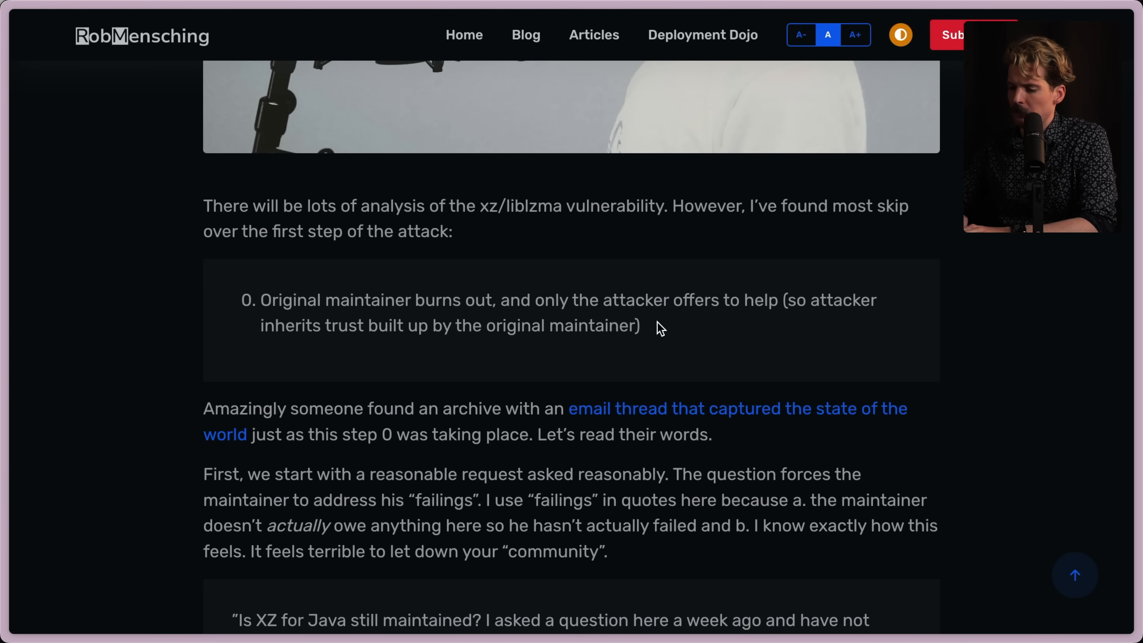
pyautogui.moveTo(259, 299); pyautogui.dragTo(641, 325)
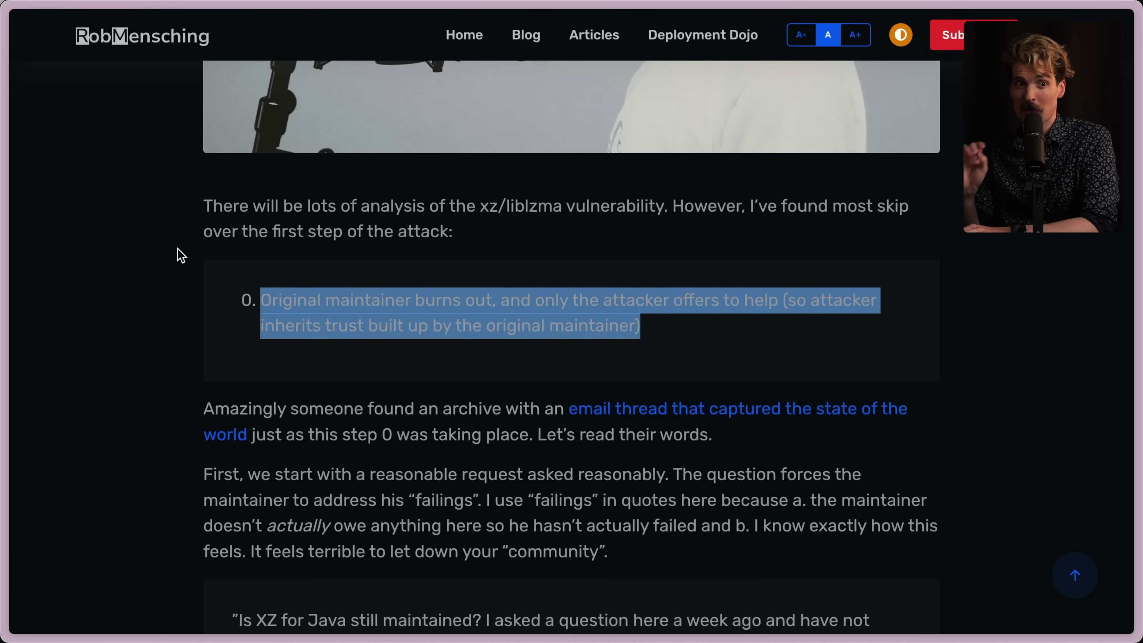
pyautogui.scroll(-3)
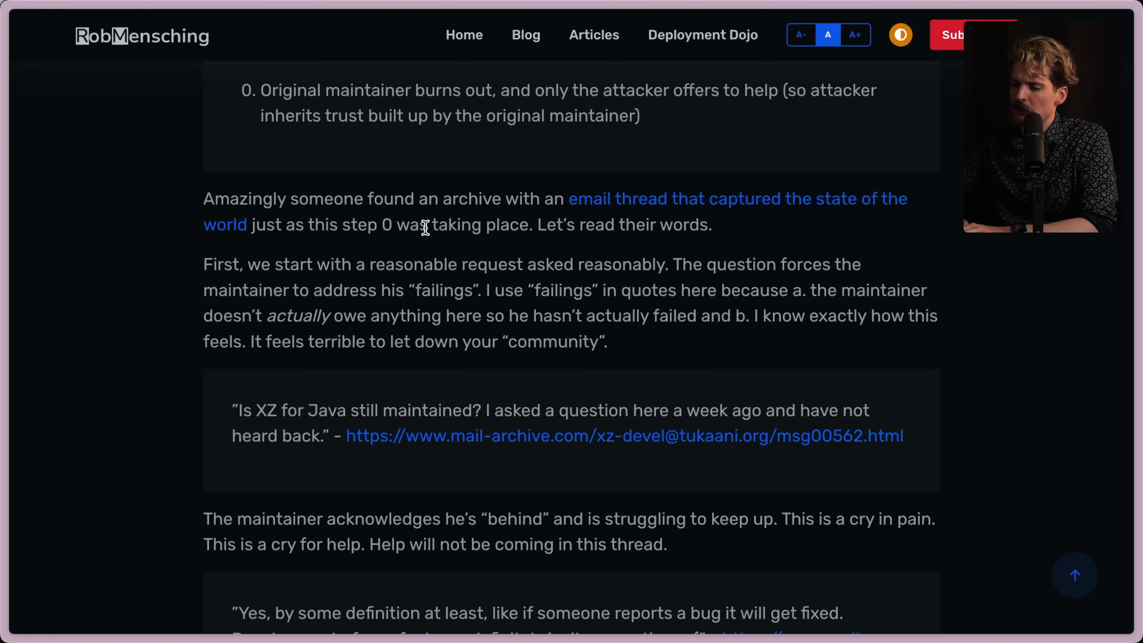
pyautogui.scroll(-3)
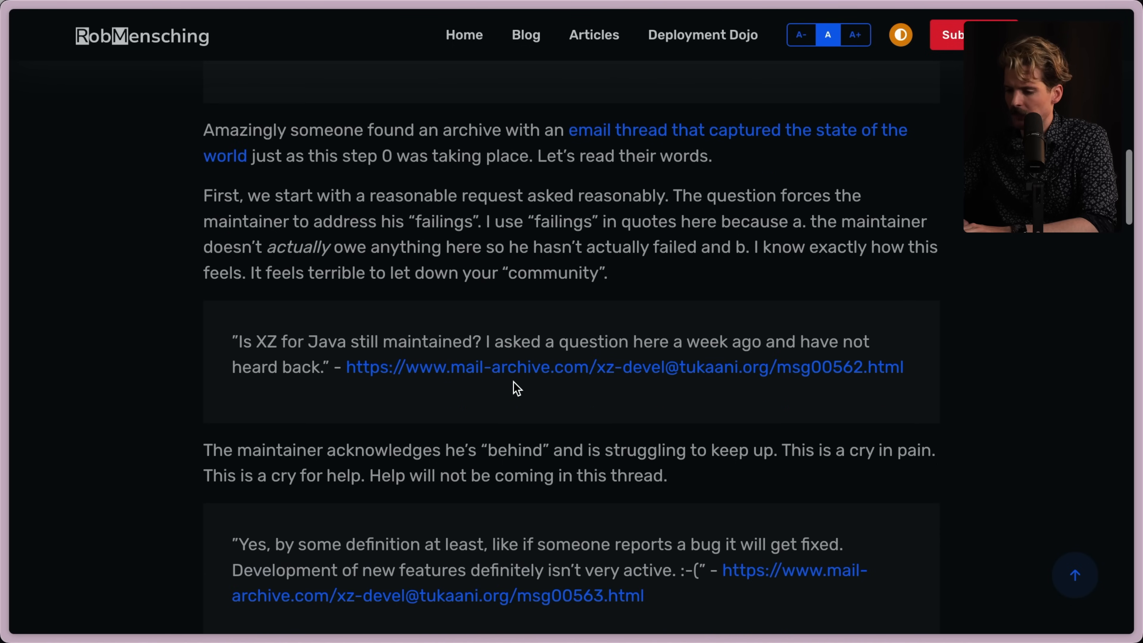
pyautogui.scroll(-3)
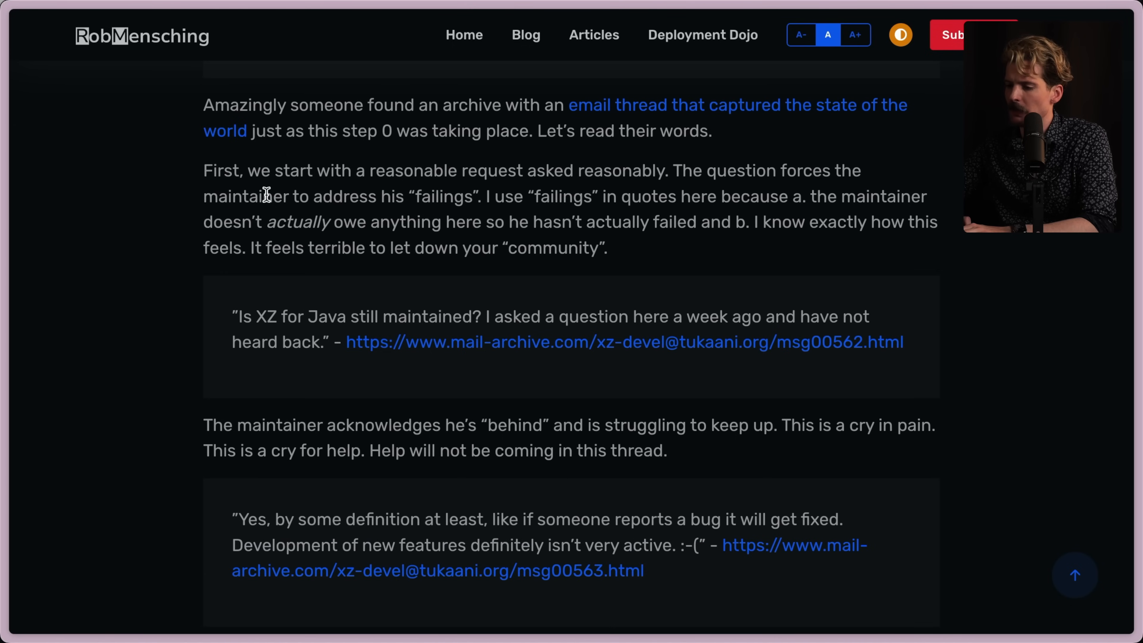
pyautogui.moveTo(653, 195)
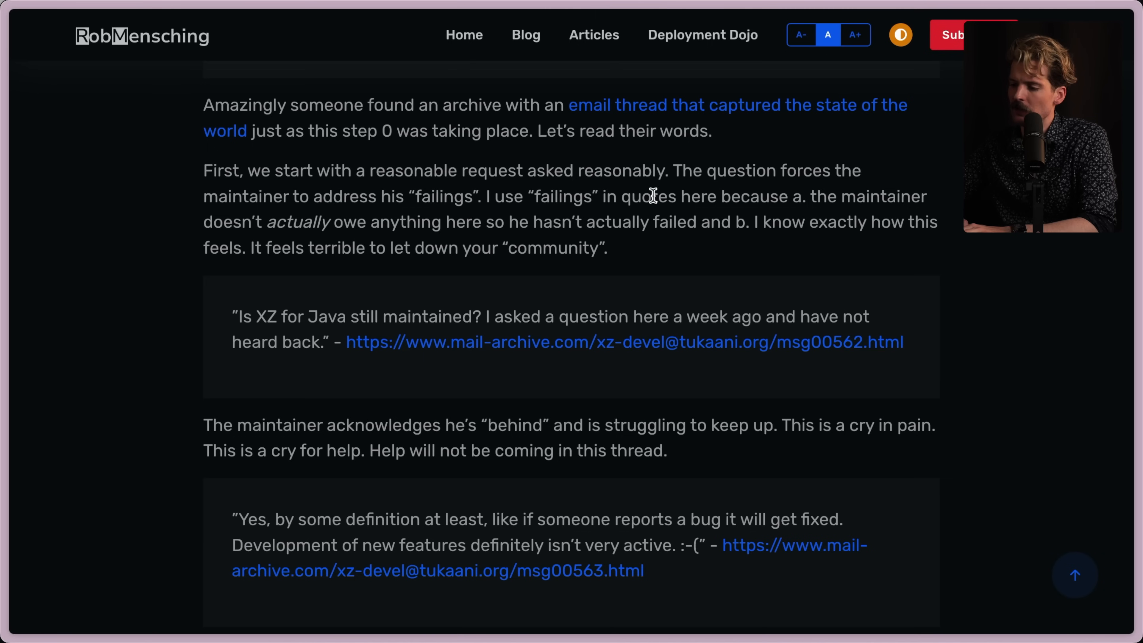
pyautogui.moveTo(432, 223)
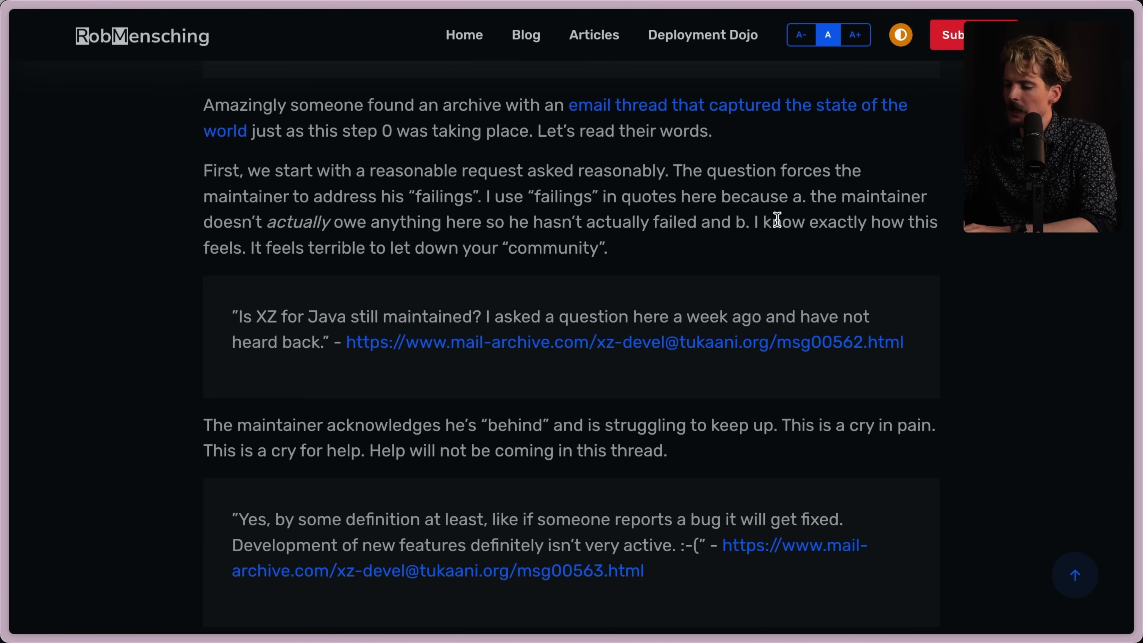
pyautogui.moveTo(314, 248)
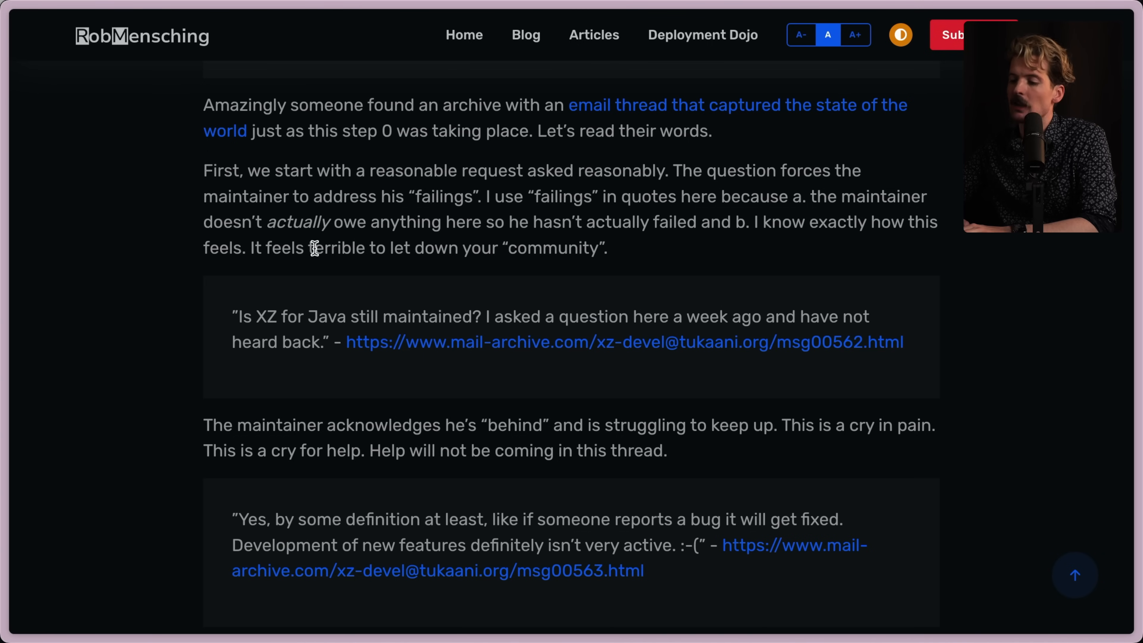
# Highlight the quoted request asking whether XZ for Java is still maintained and read on
pyautogui.scroll(-3)
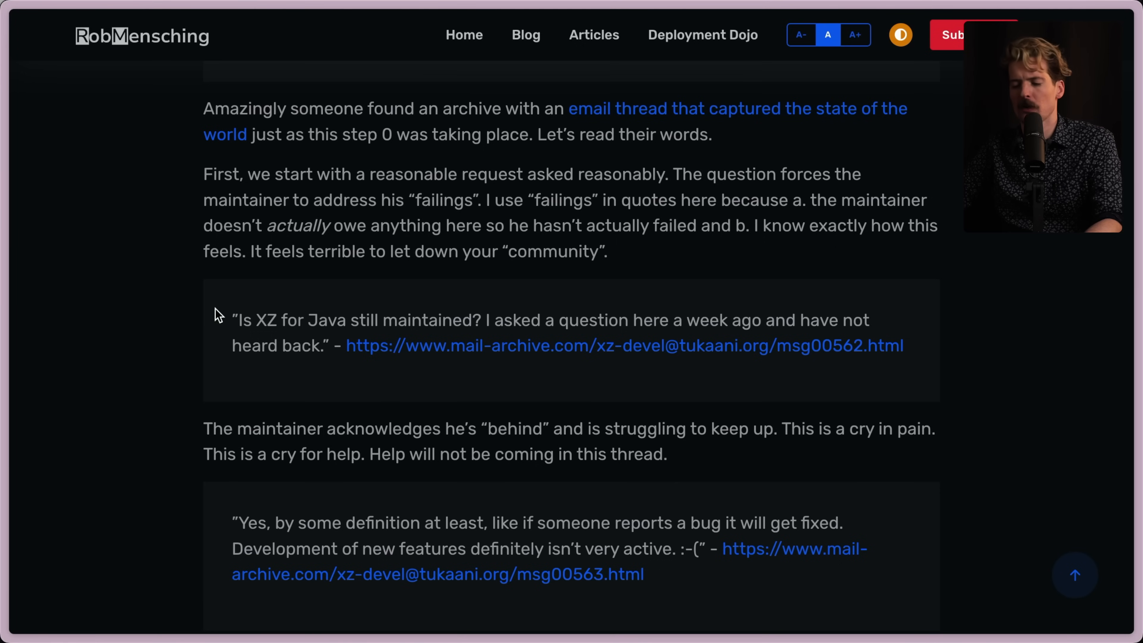
pyautogui.moveTo(231, 320); pyautogui.dragTo(903, 346)
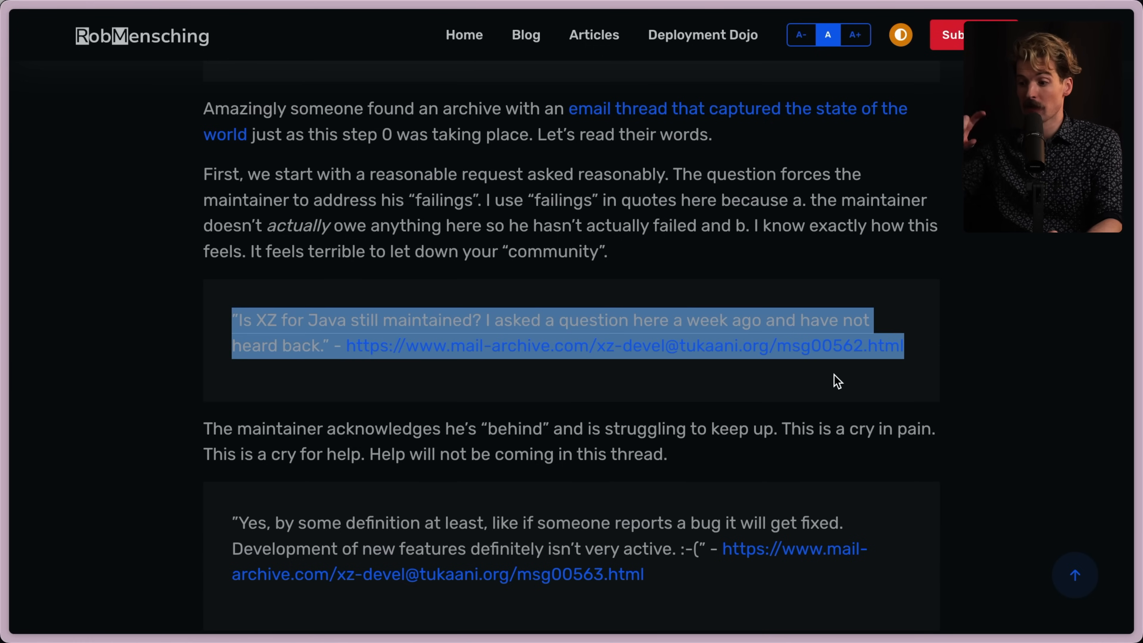
pyautogui.scroll(-3)
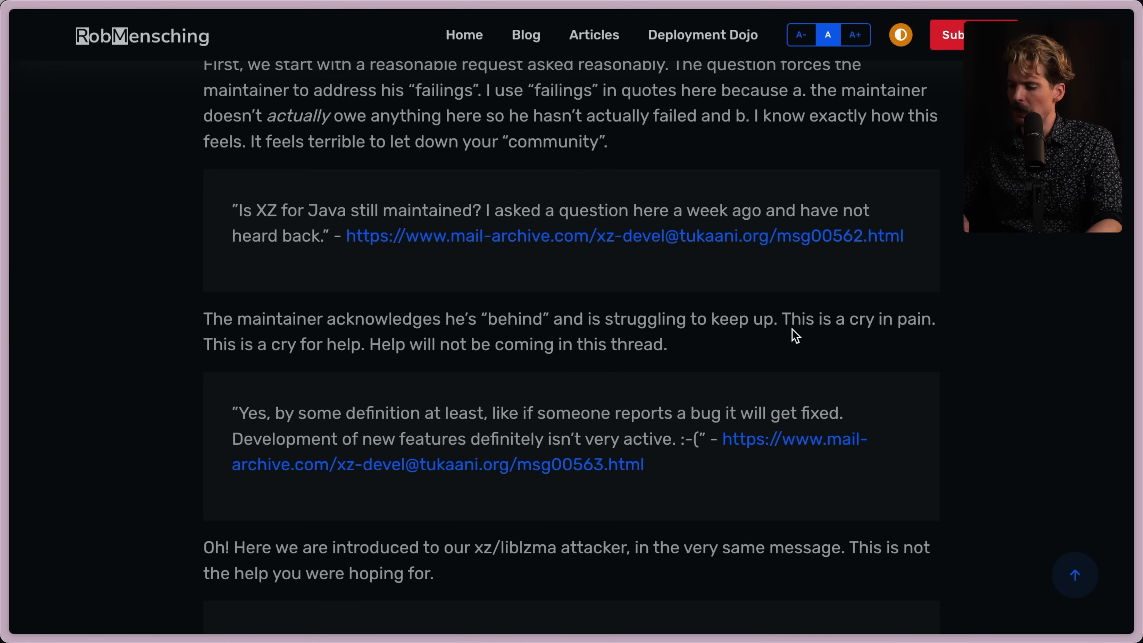
pyautogui.moveTo(372, 362)
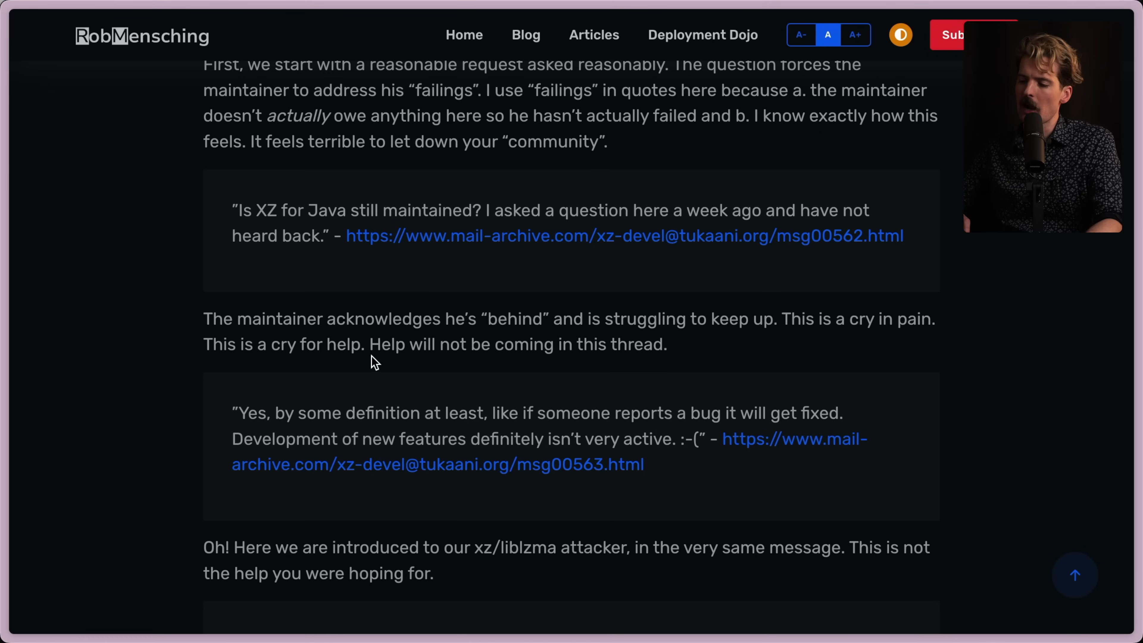
pyautogui.moveTo(675, 364)
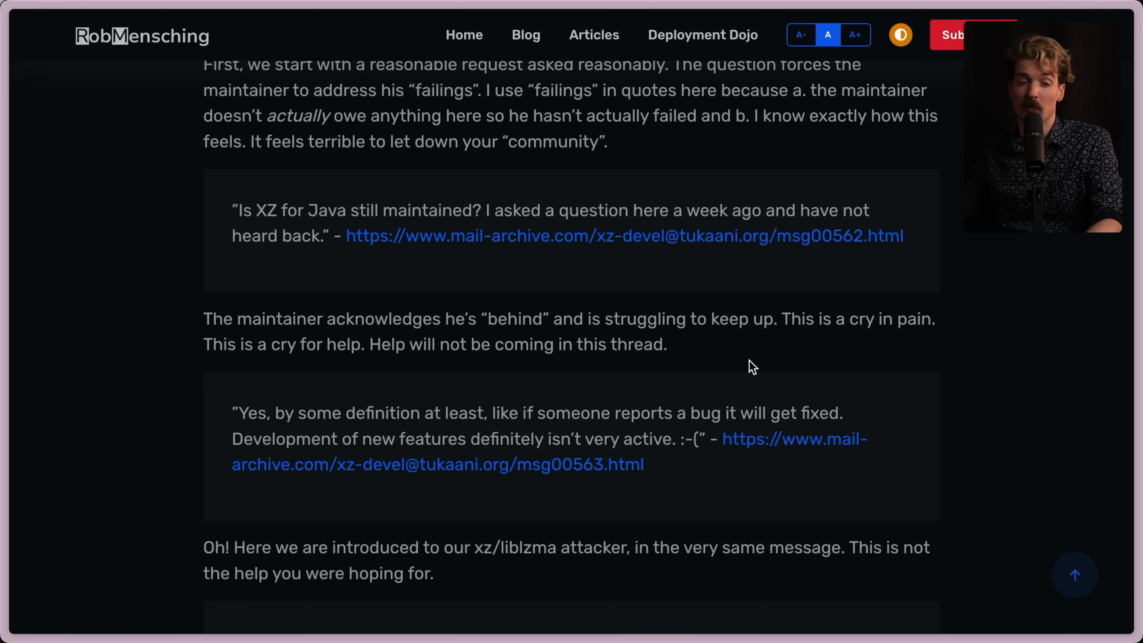
# Read past the maintainer's reply and highlight the opening words of the 'Jia Tan has helped me' quote
pyautogui.scroll(-3)
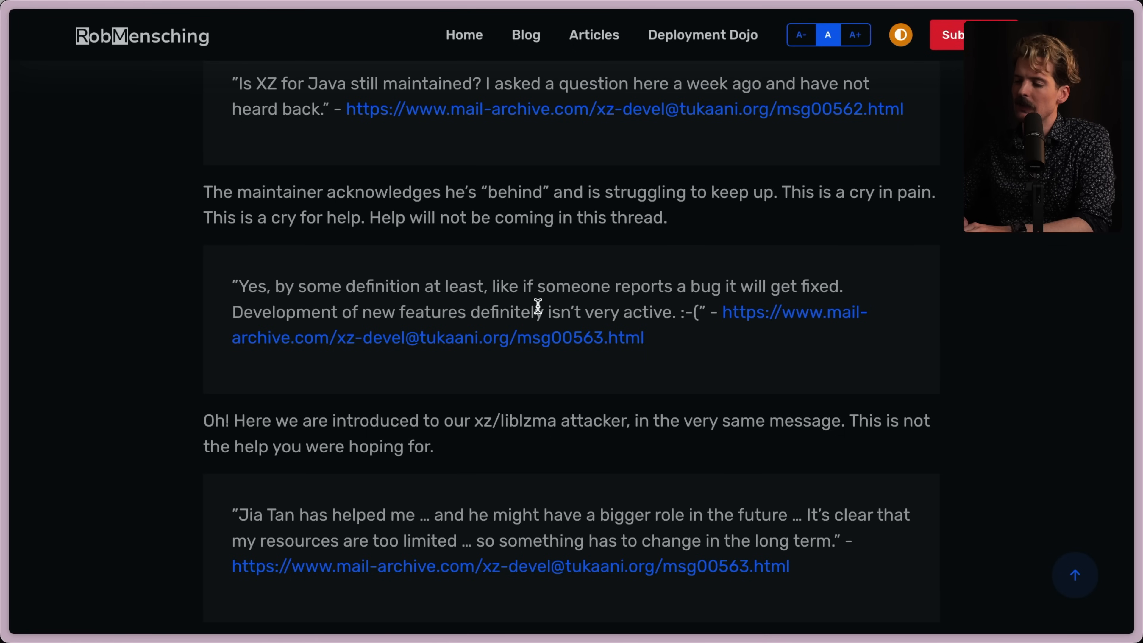
pyautogui.scroll(-3)
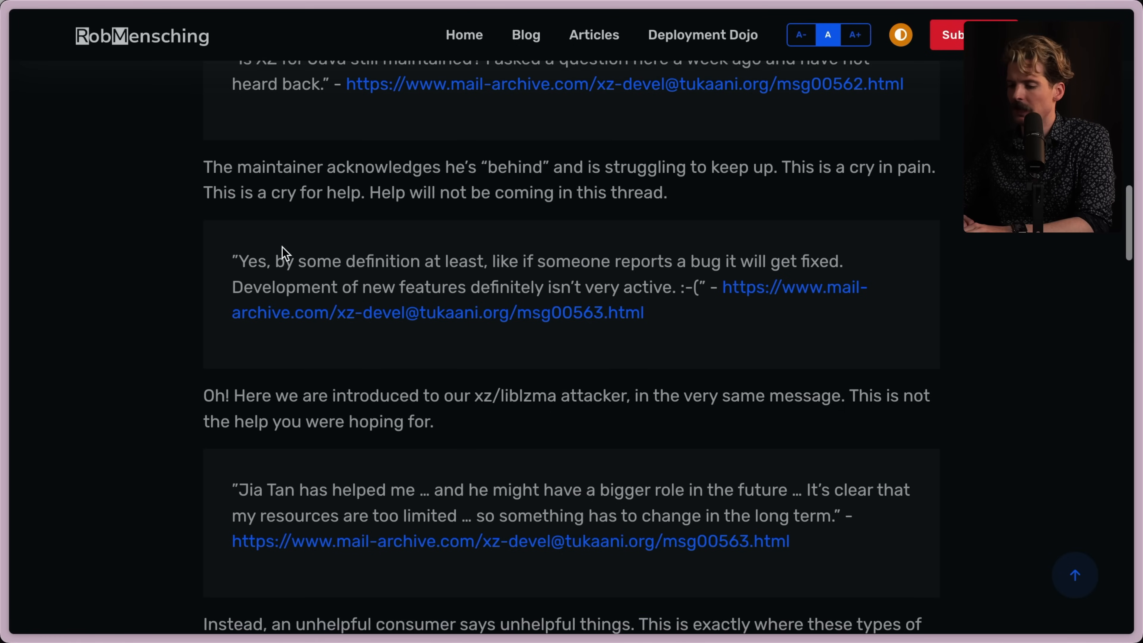
pyautogui.scroll(-3)
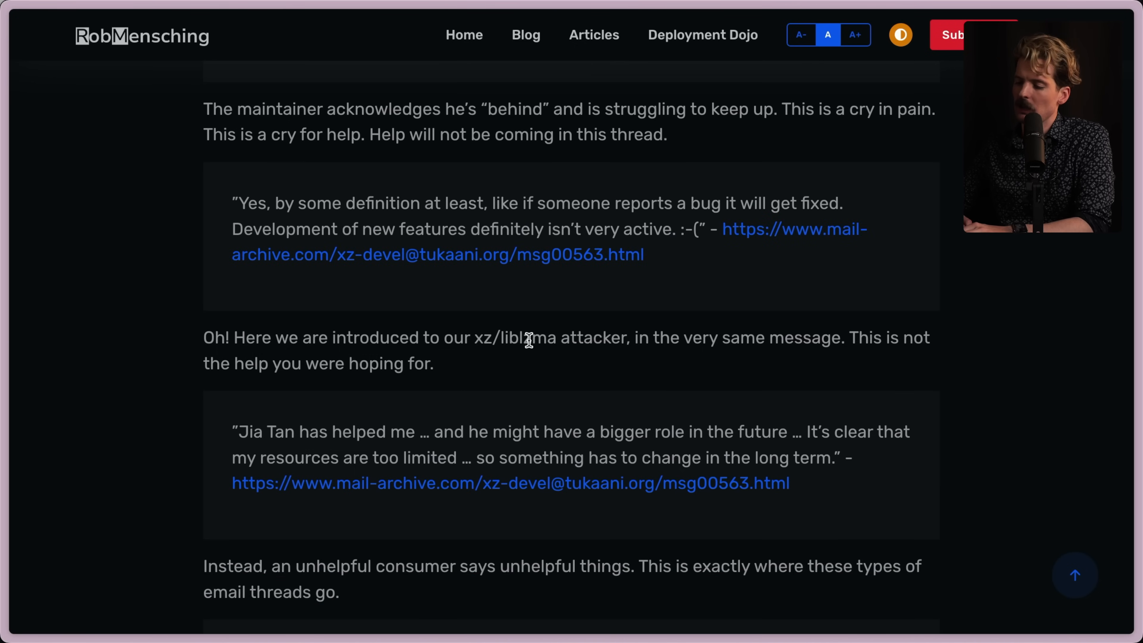
pyautogui.moveTo(815, 335)
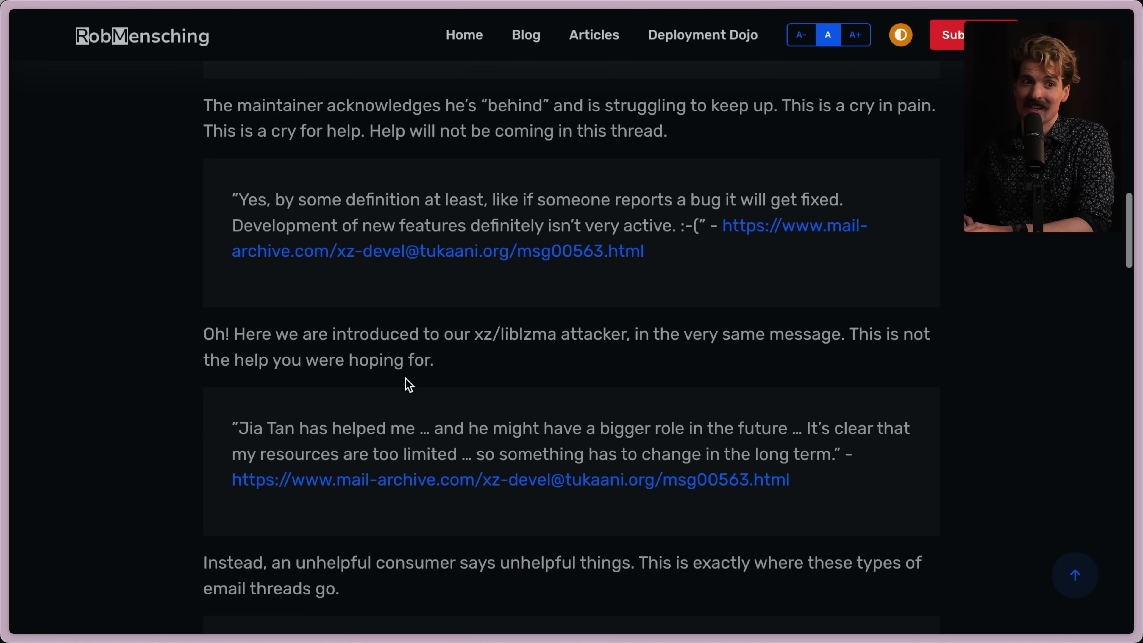
pyautogui.scroll(-3)
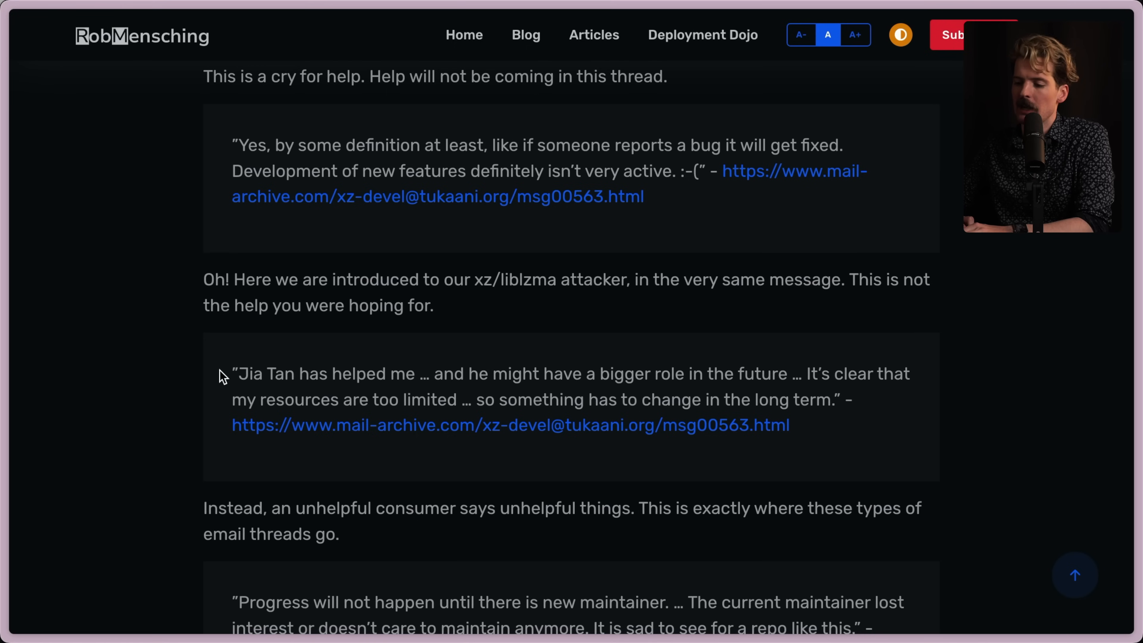
pyautogui.moveTo(232, 374); pyautogui.dragTo(414, 374)
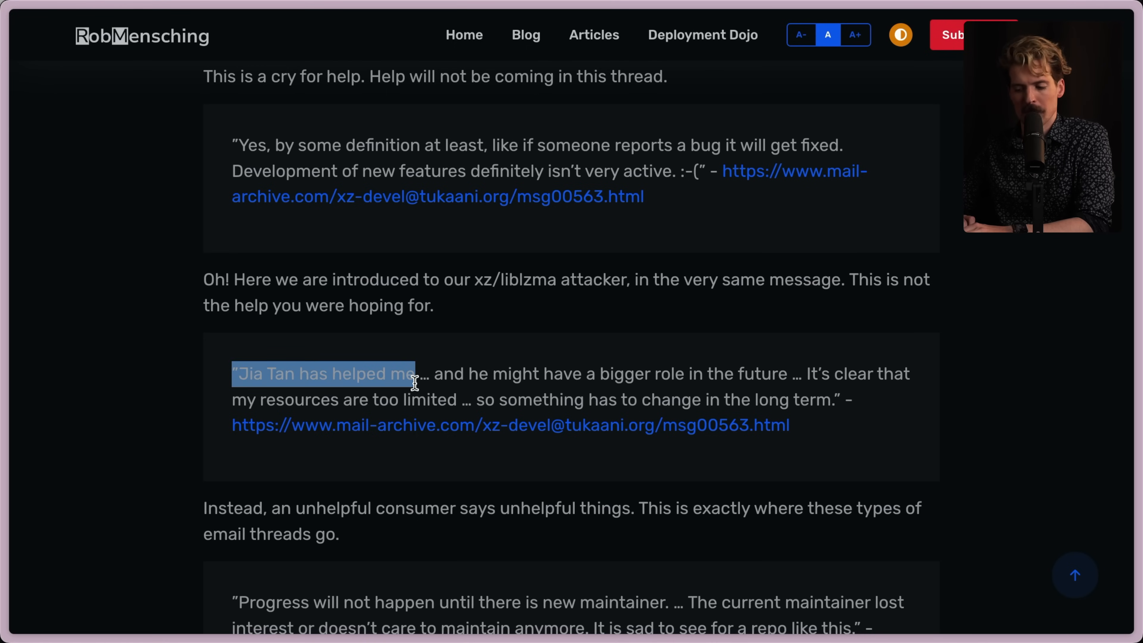
# Read through the 'Jigar Kumar' accomplice aside to the maintainer's defensive unpaid-hobby-project quotes
pyautogui.scroll(-3)
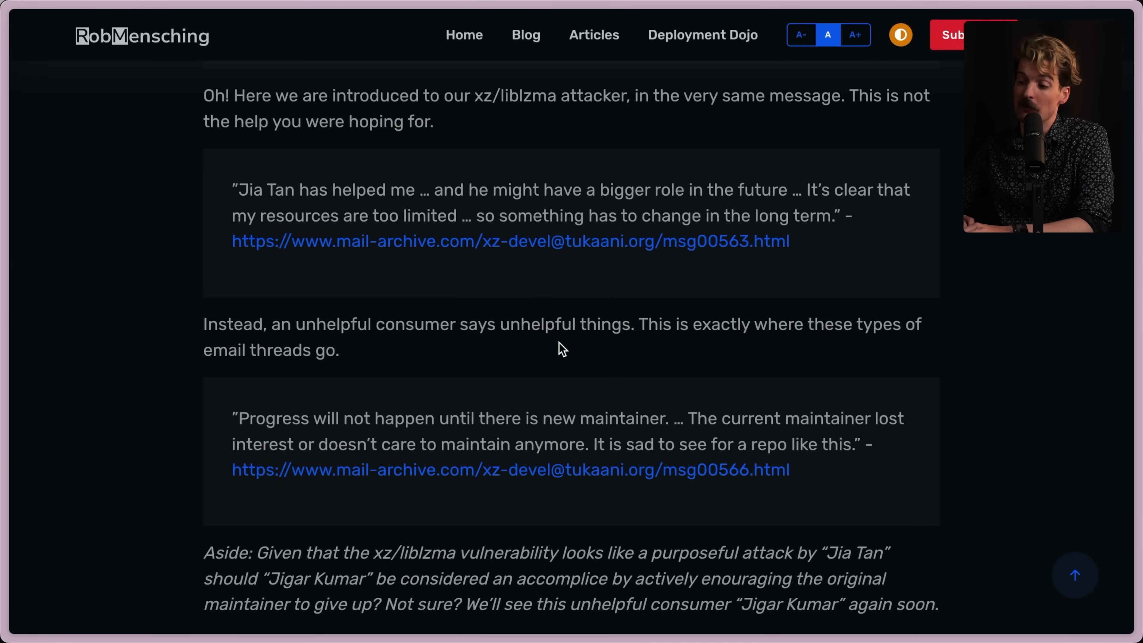
pyautogui.moveTo(490, 379)
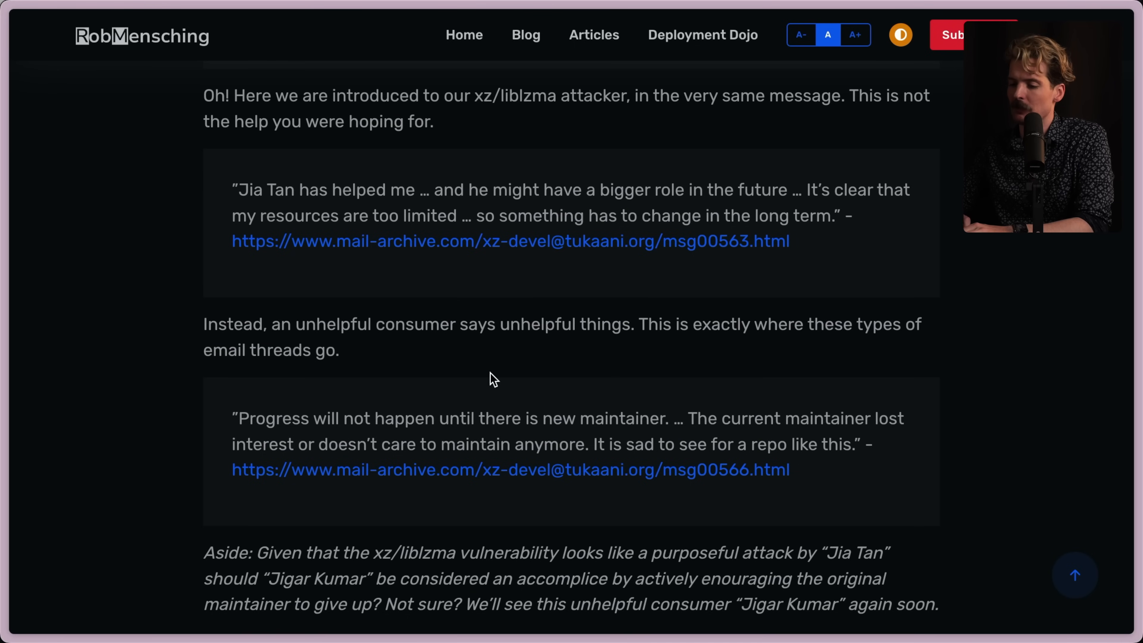
pyautogui.scroll(-3)
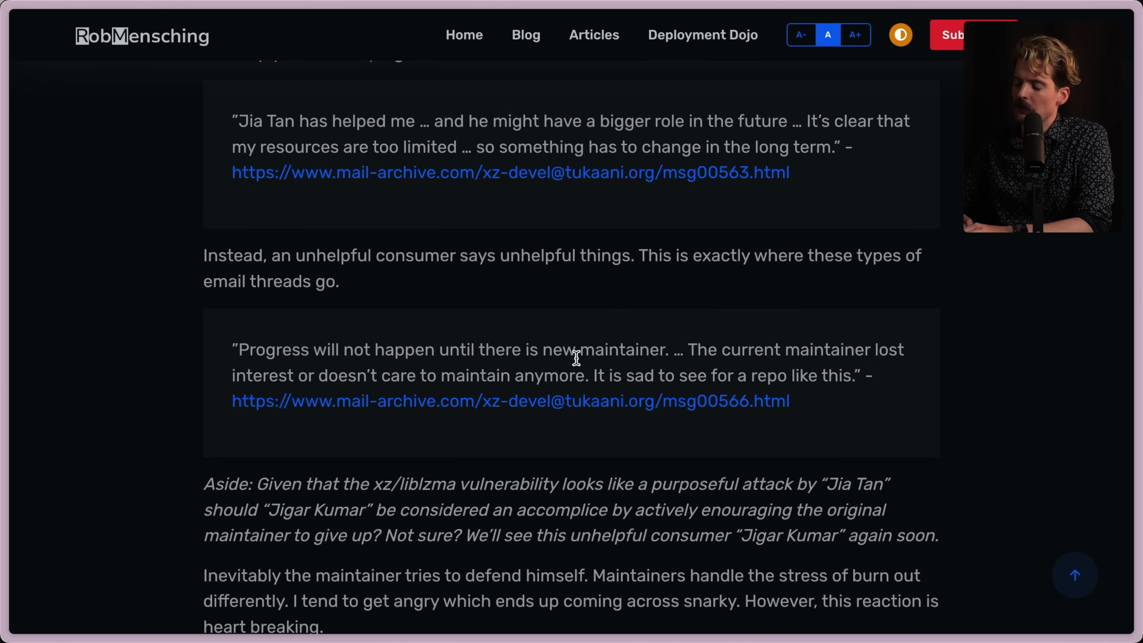
pyautogui.moveTo(408, 393)
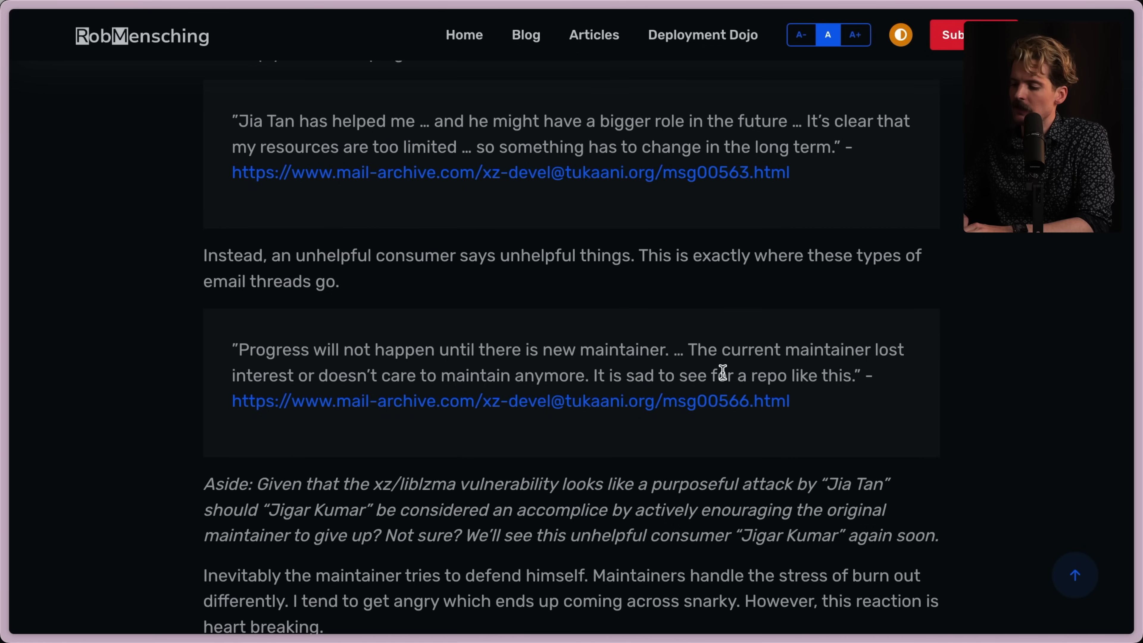
pyautogui.scroll(-3)
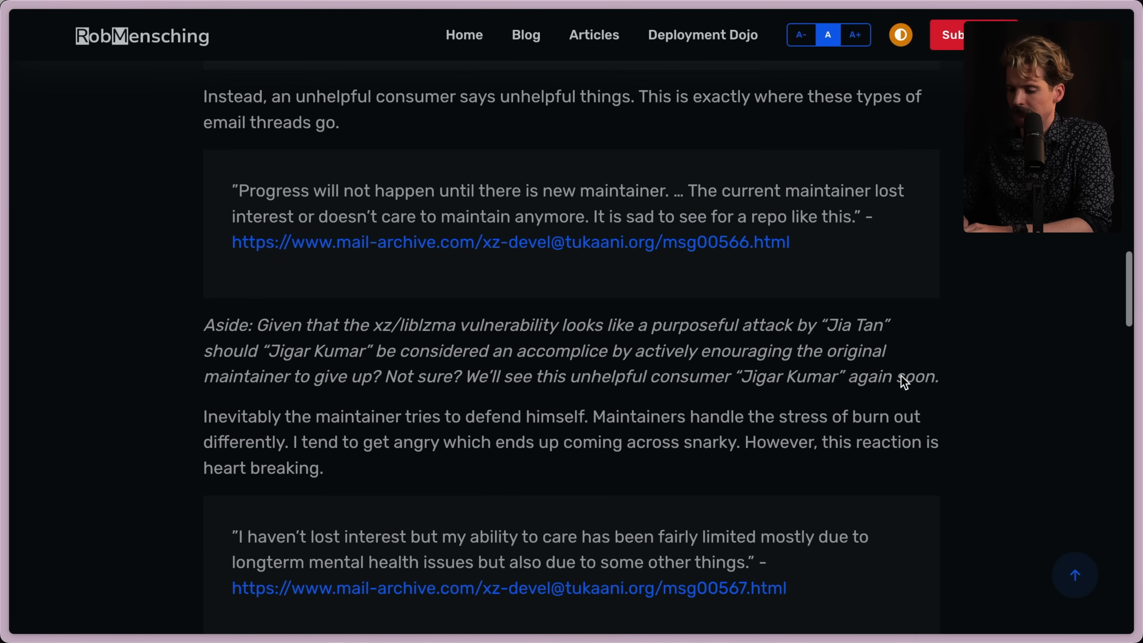
pyautogui.scroll(-3)
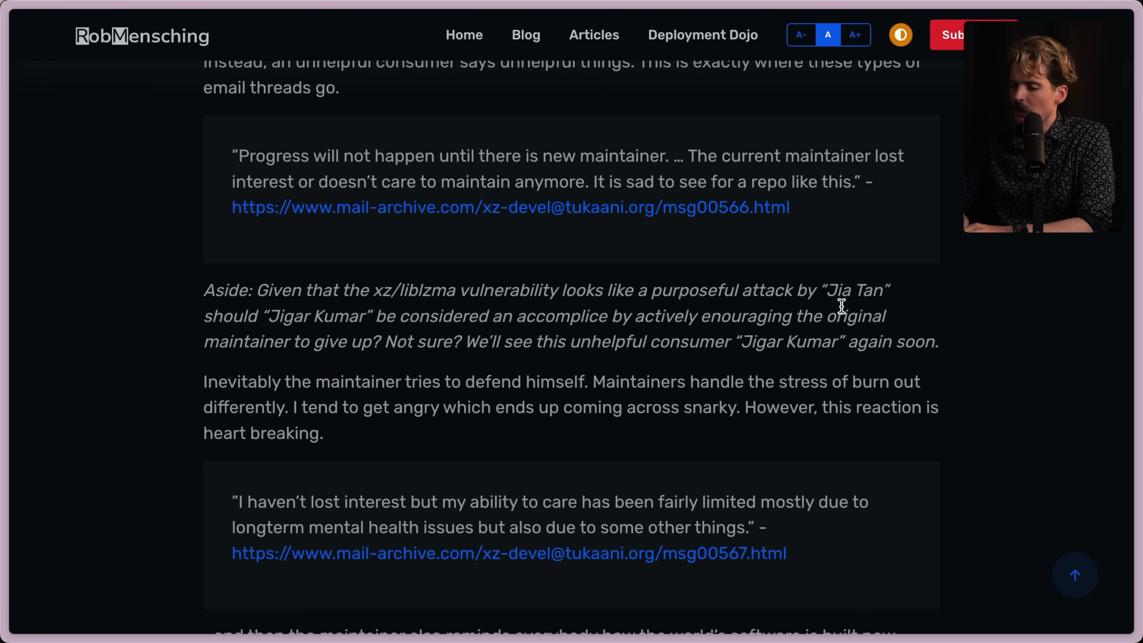
pyautogui.moveTo(536, 343)
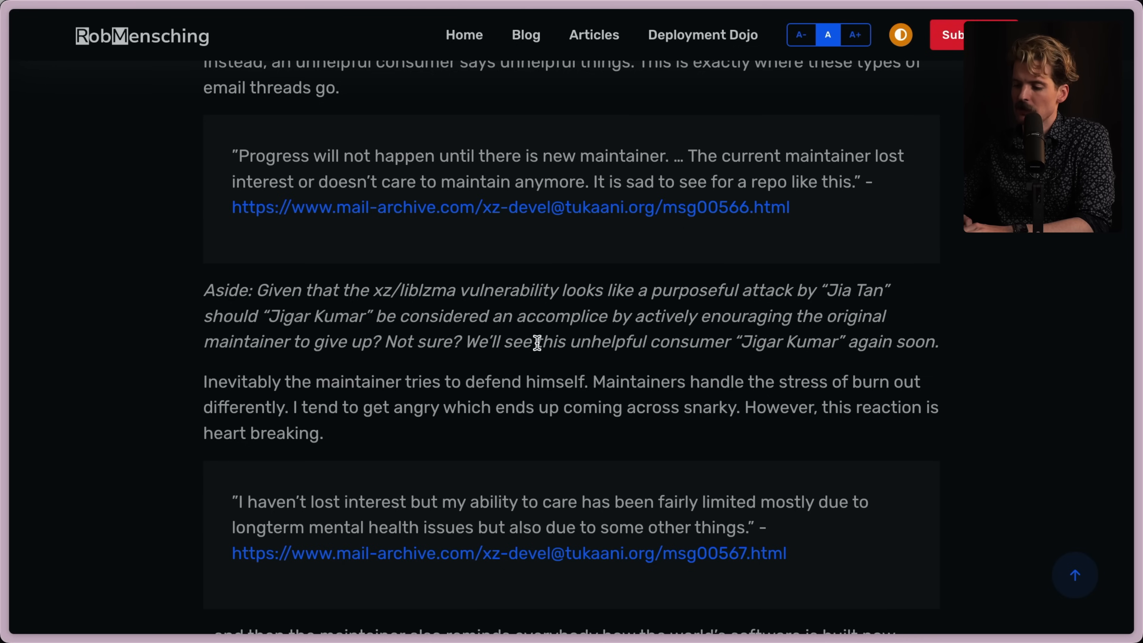
pyautogui.moveTo(806, 343)
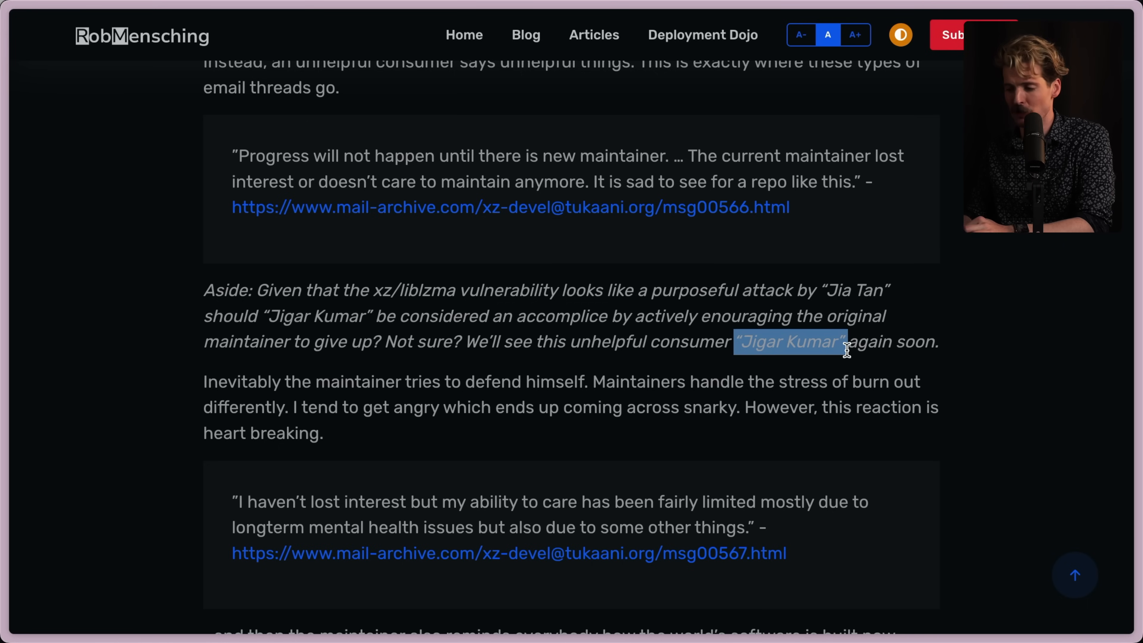
pyautogui.moveTo(629, 284)
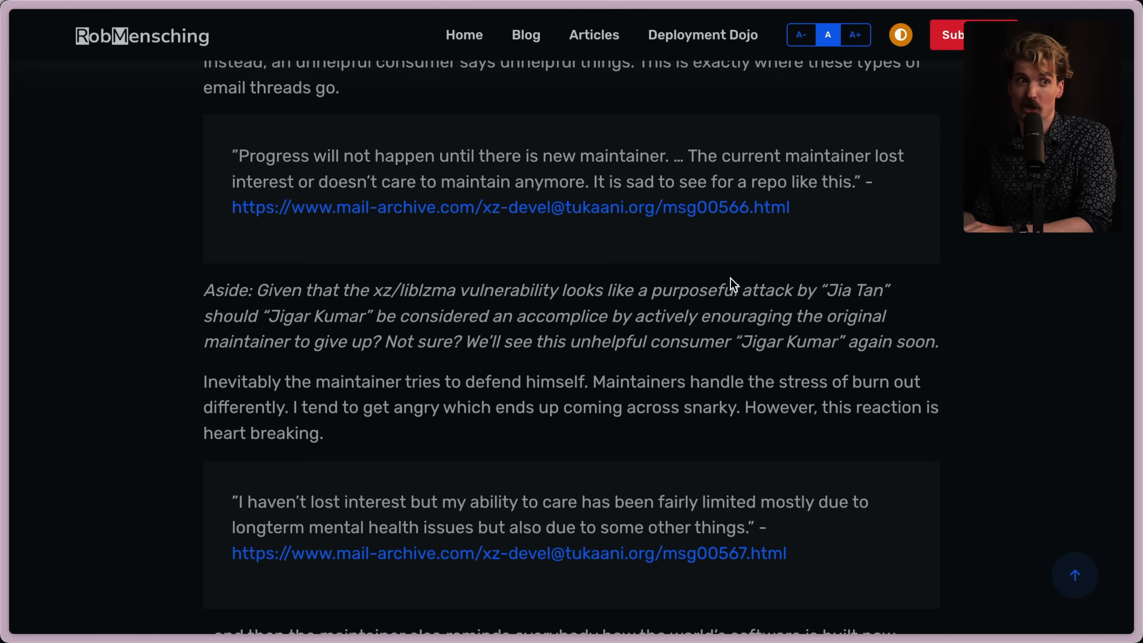
pyautogui.scroll(-3)
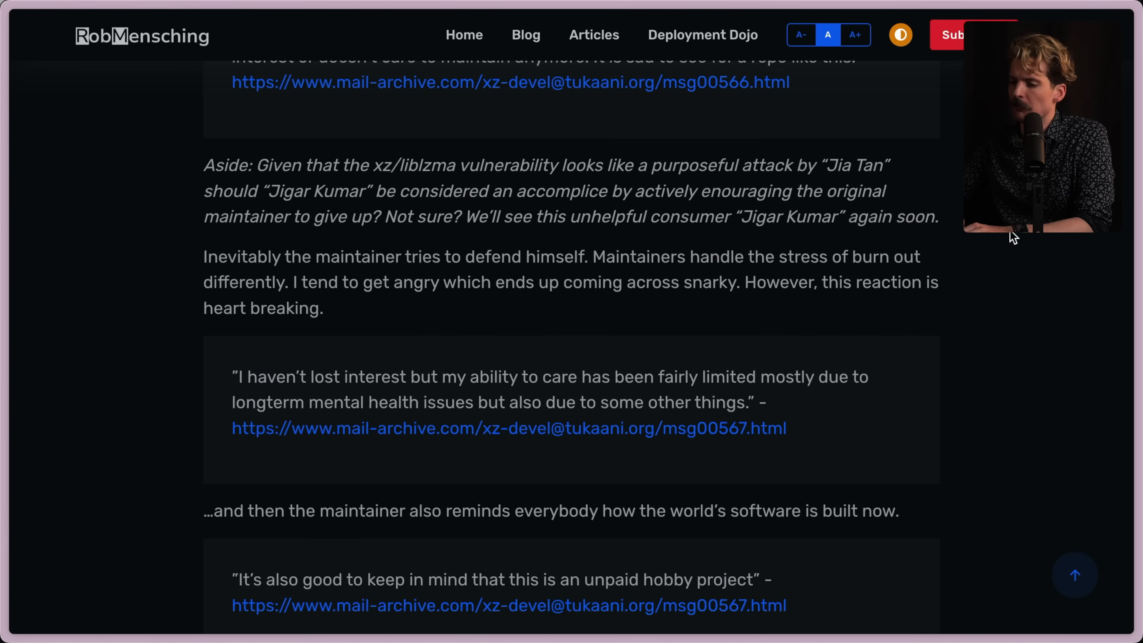
pyautogui.moveTo(502, 300)
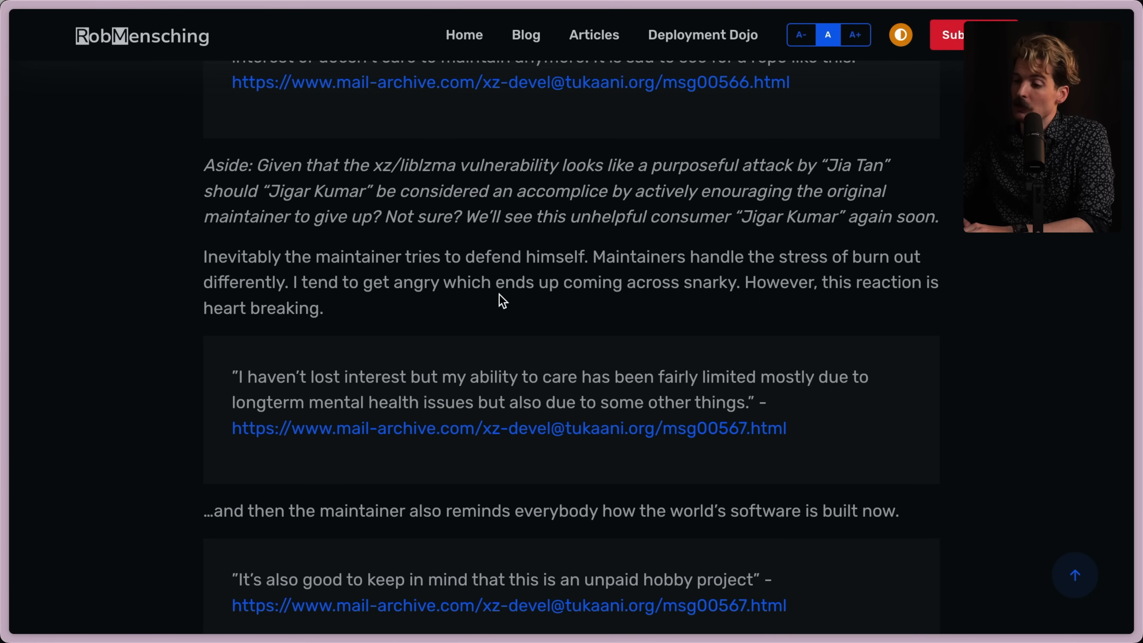
pyautogui.moveTo(698, 327)
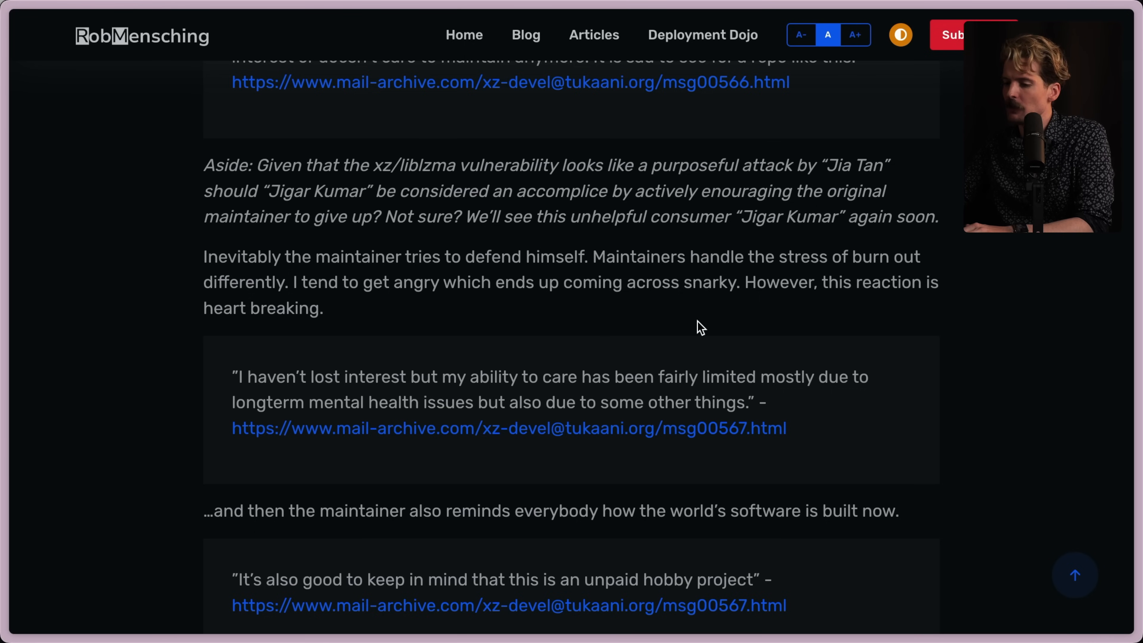
# Highlight the author's remark about getting angry, clear it and read on
pyautogui.moveTo(284, 283); pyautogui.dragTo(323, 308)
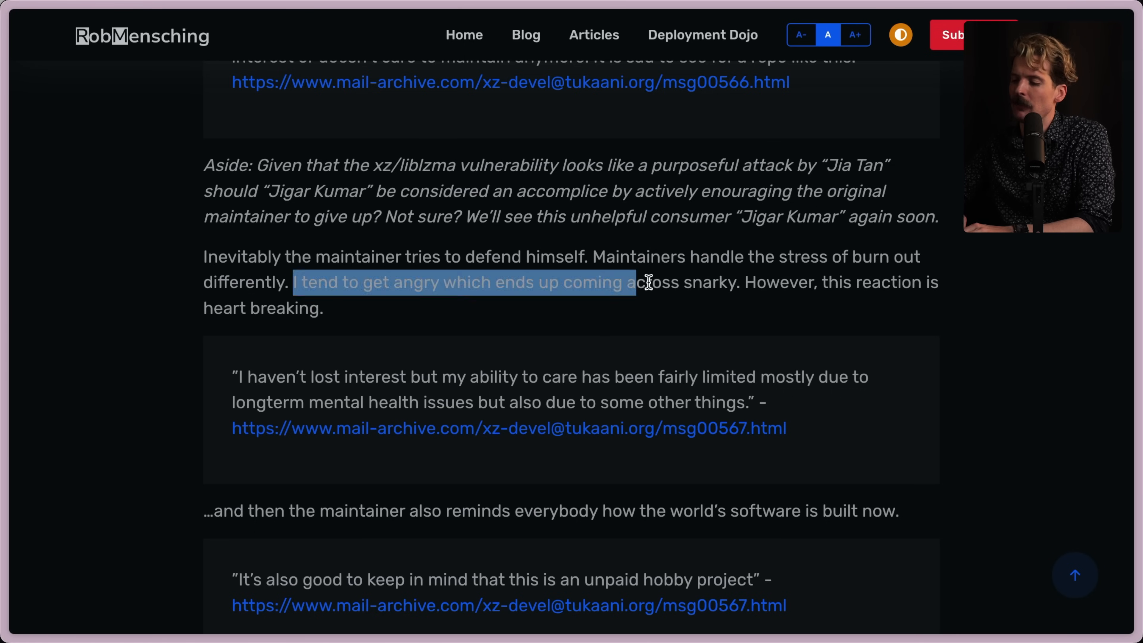
pyautogui.click(761, 314)
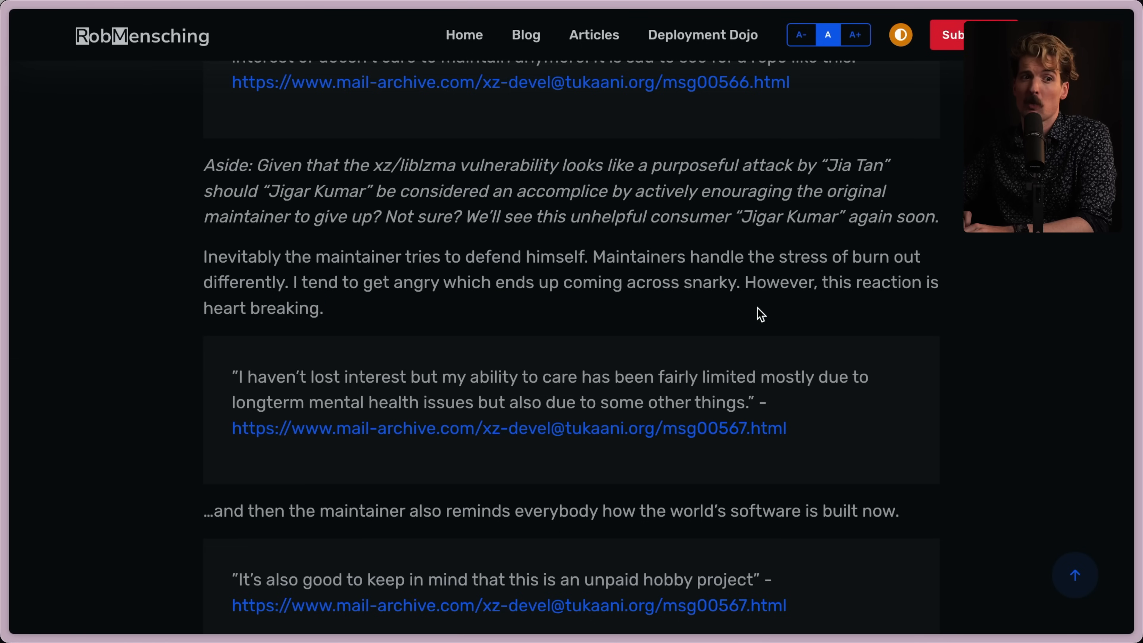
pyautogui.scroll(-3)
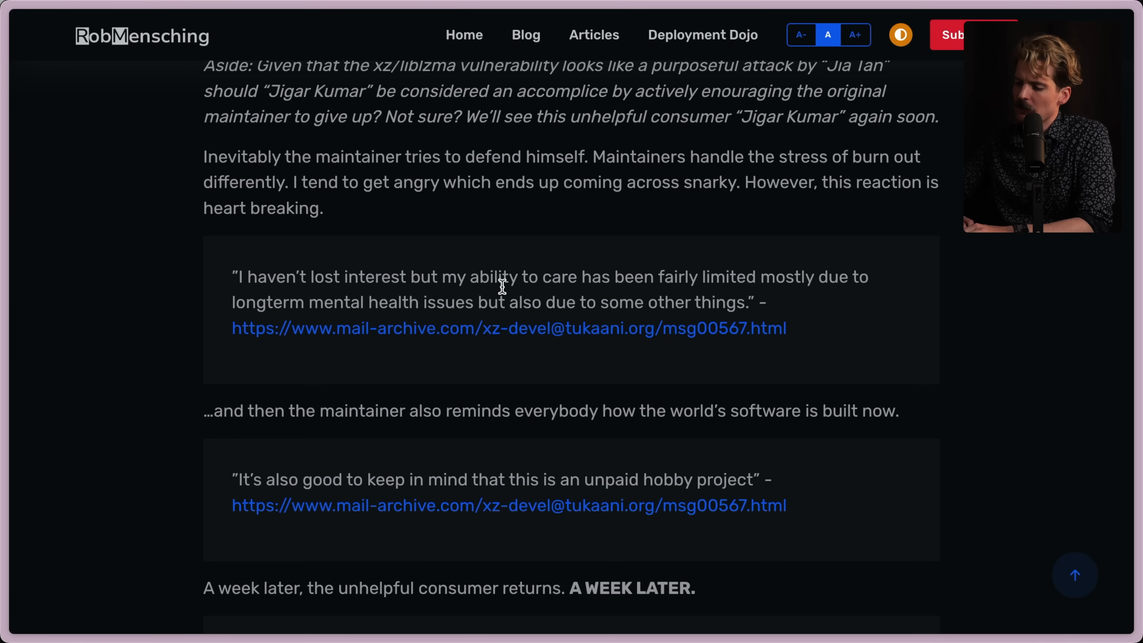
pyautogui.moveTo(868, 312)
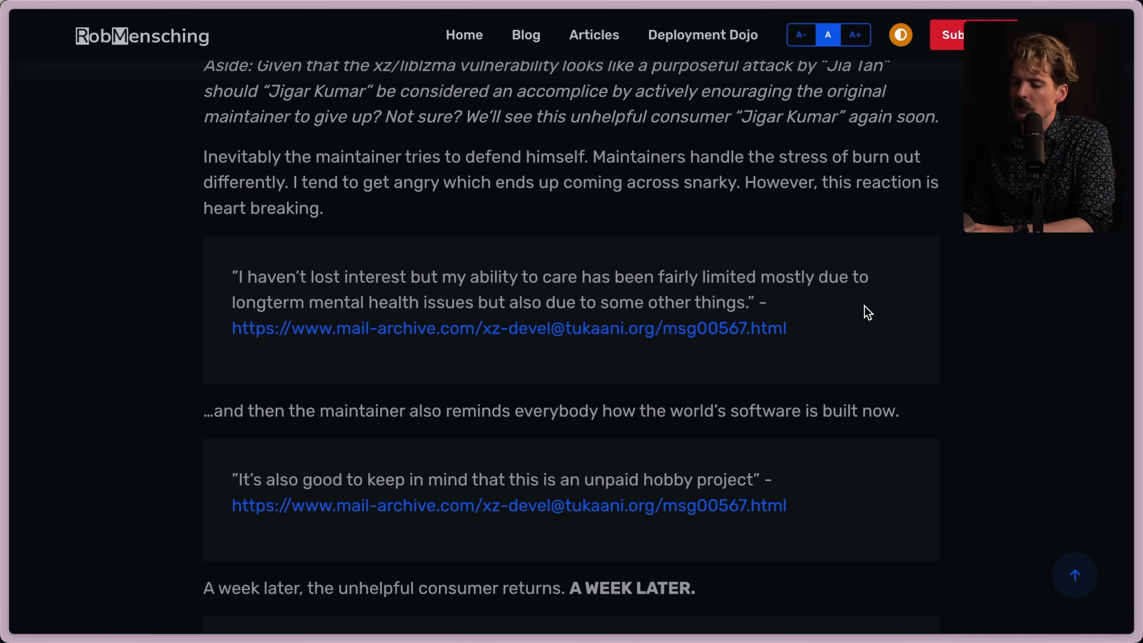
pyautogui.moveTo(610, 356)
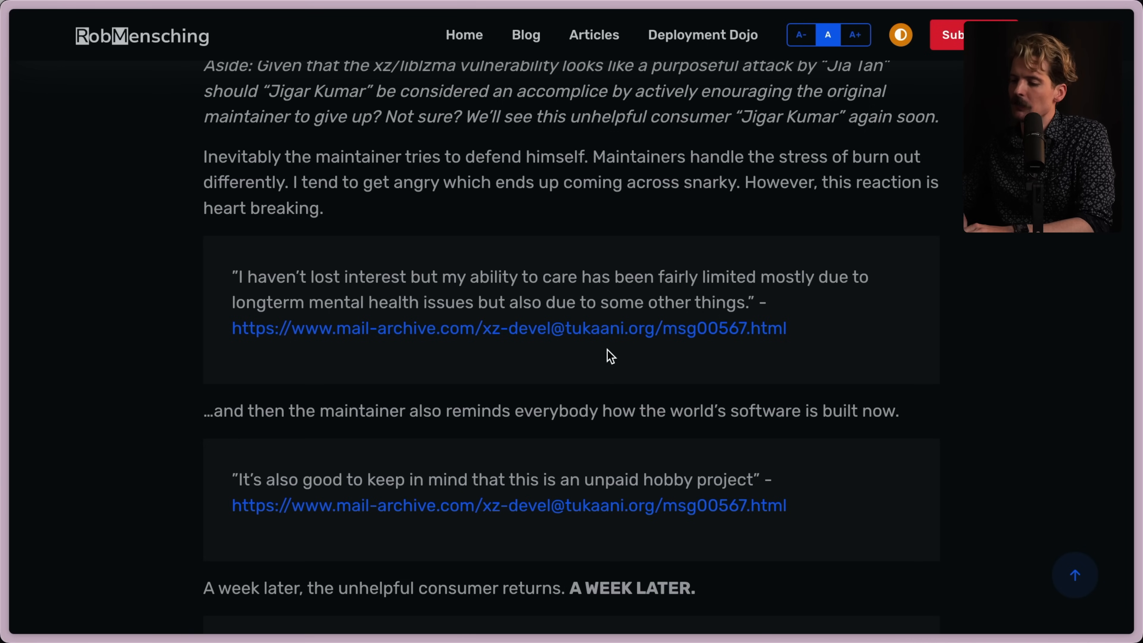
# Highlight the maintainer's mental health quote, clear it and continue to the unhelpful consumer's return
pyautogui.moveTo(611, 356); pyautogui.dragTo(197, 281)
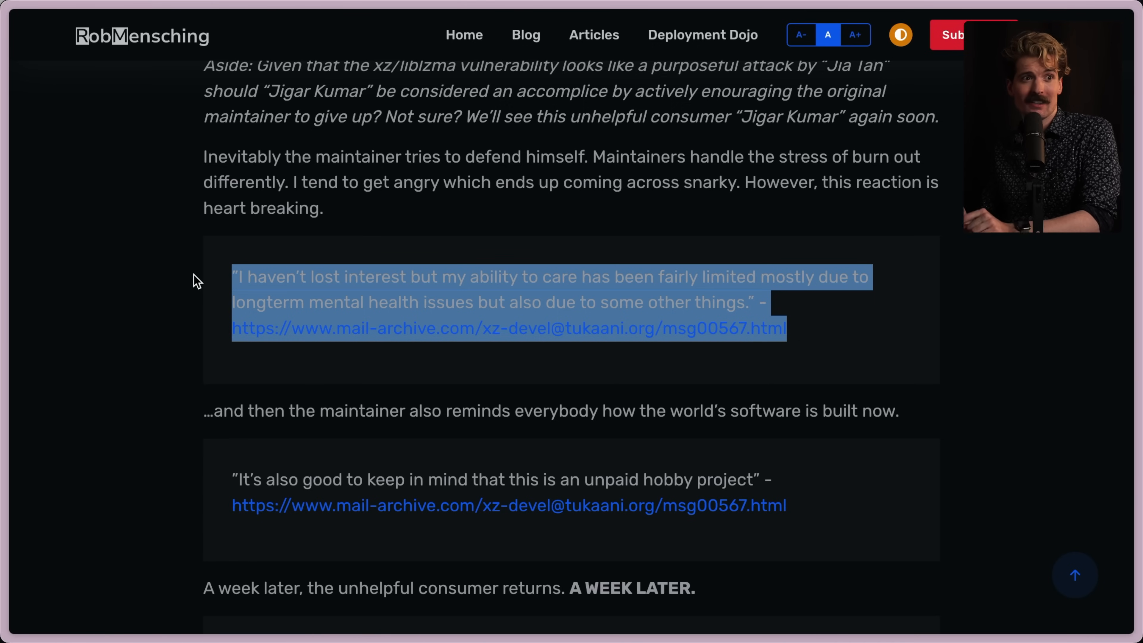
pyautogui.click(676, 402)
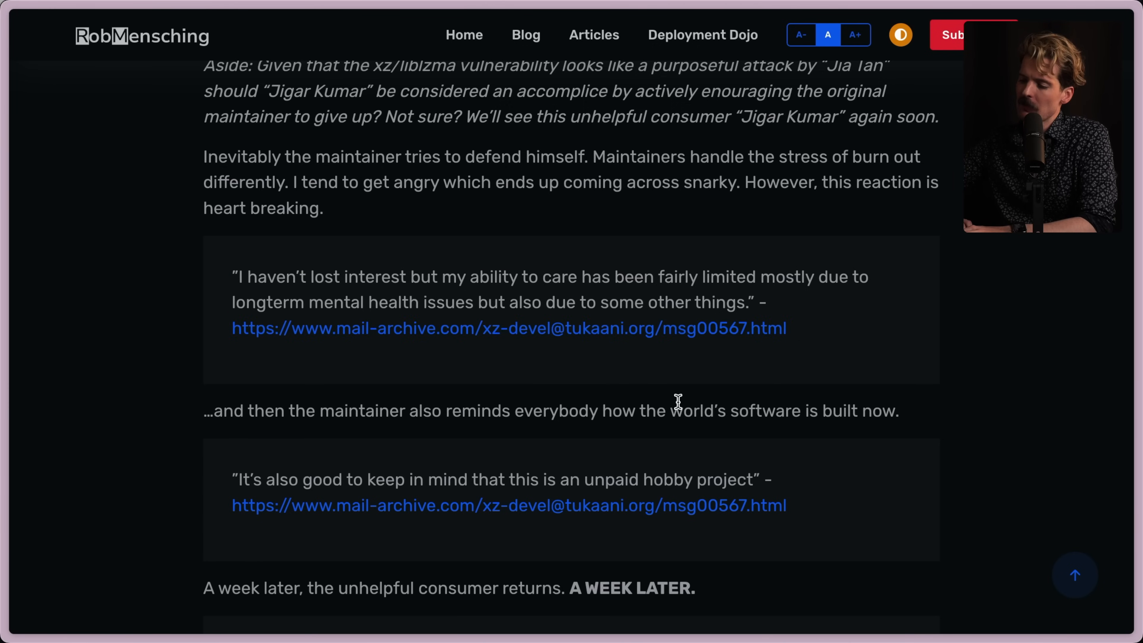
pyautogui.scroll(-3)
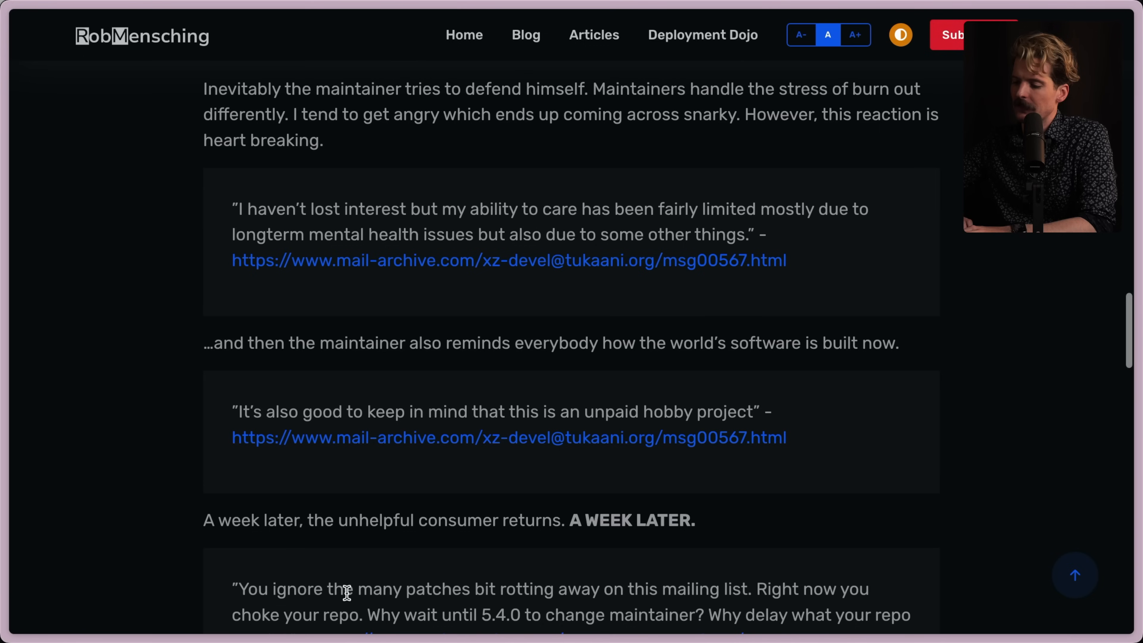
pyautogui.moveTo(792, 425)
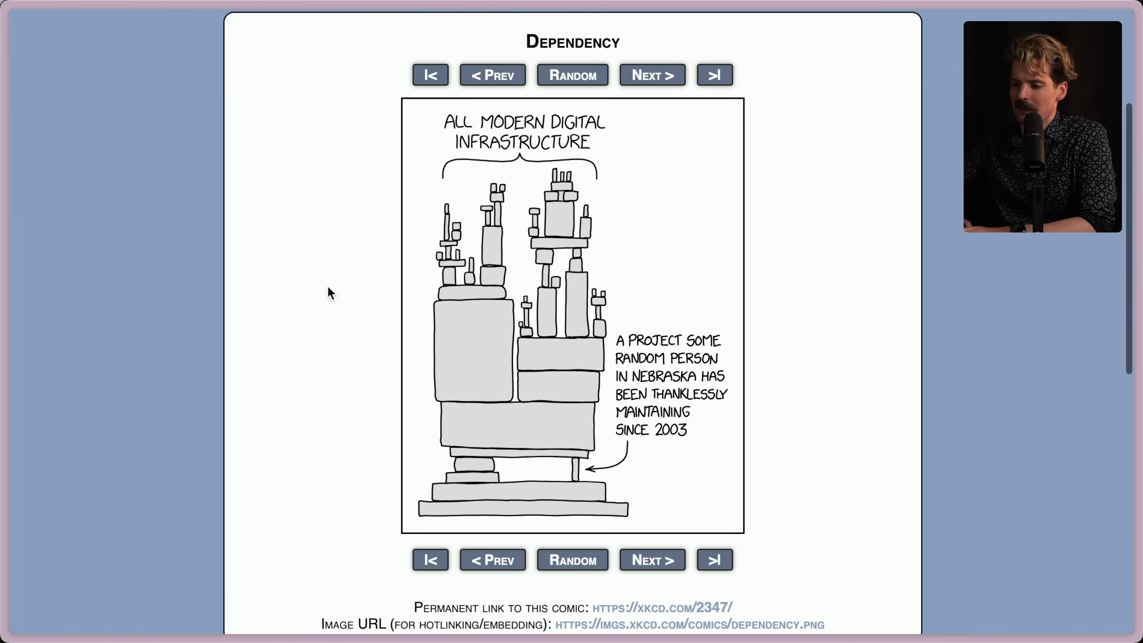
pyautogui.moveTo(459, 179)
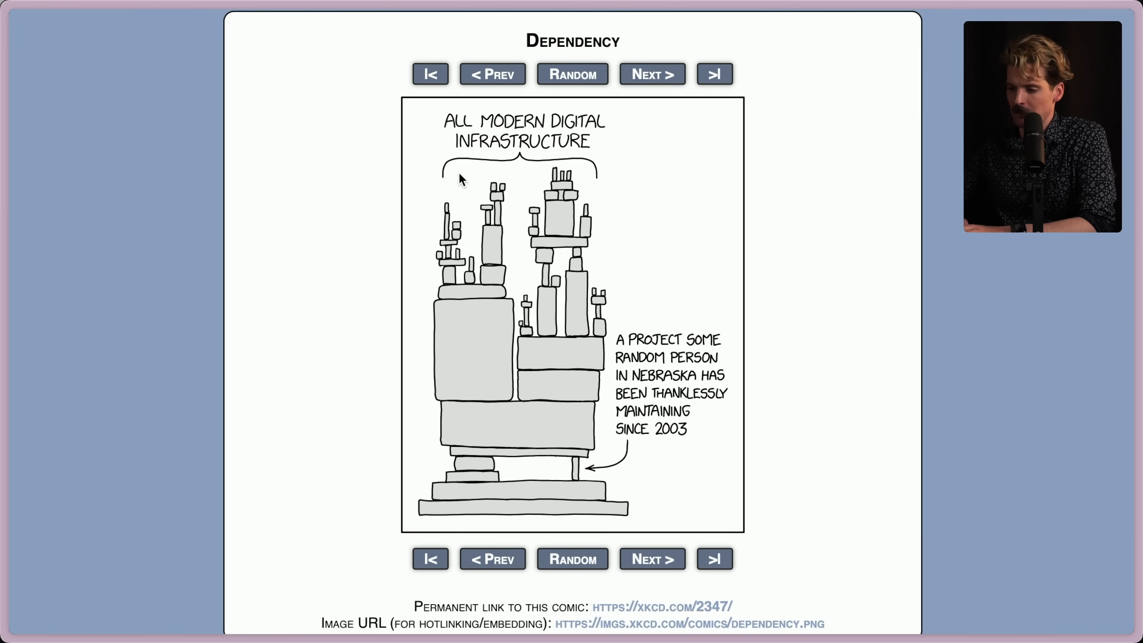
pyautogui.moveTo(337, 347)
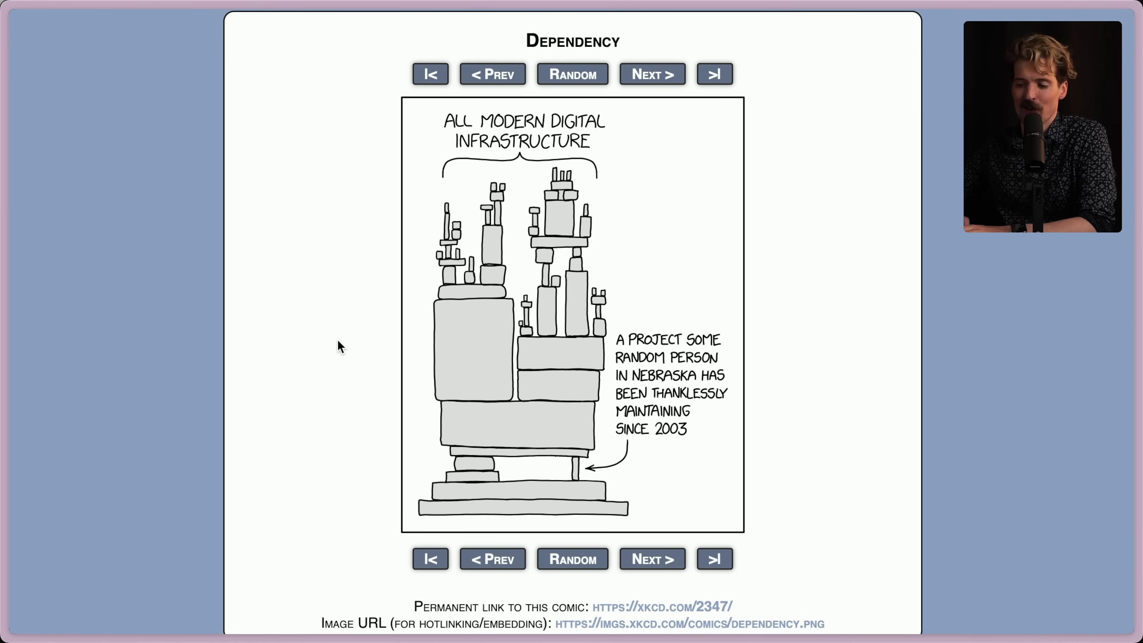
pyautogui.moveTo(645, 343)
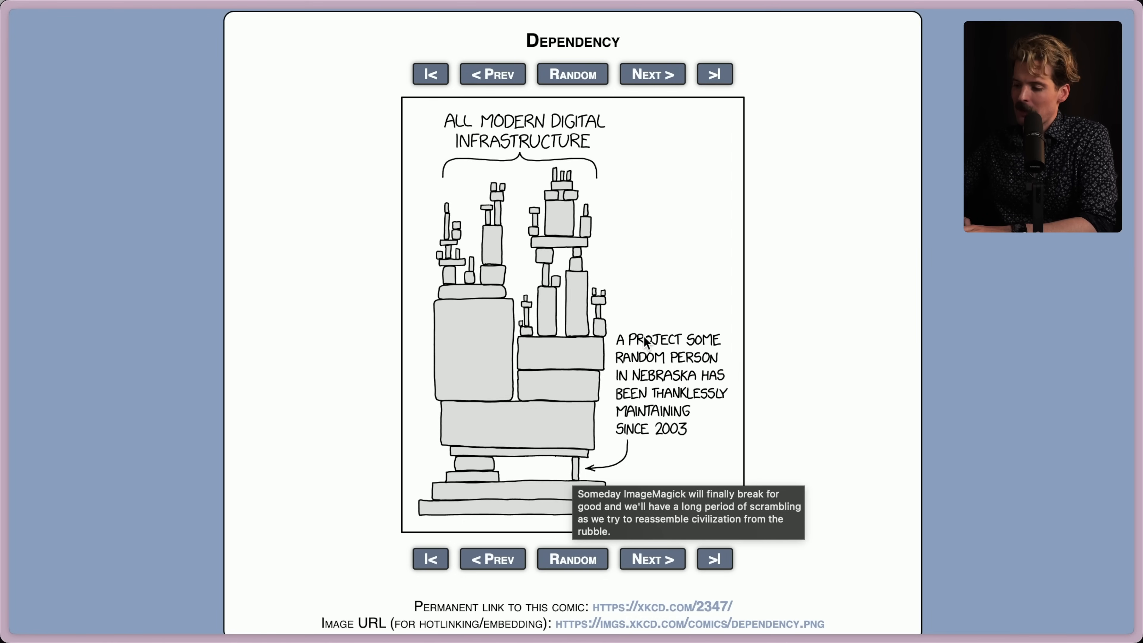
pyautogui.moveTo(686, 377)
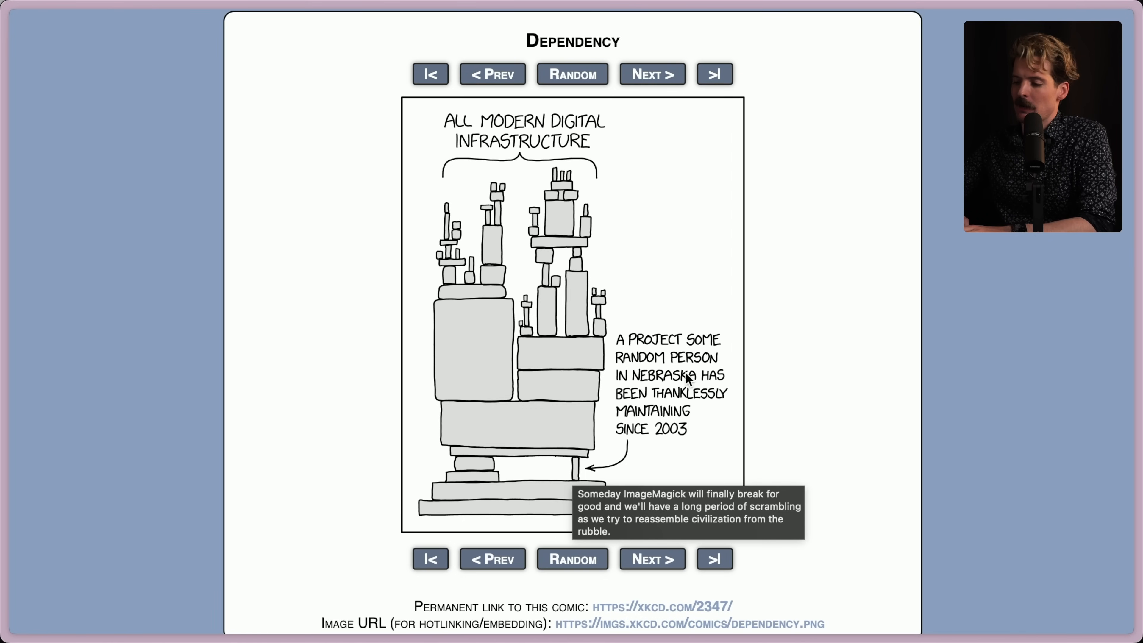
pyautogui.moveTo(851, 383)
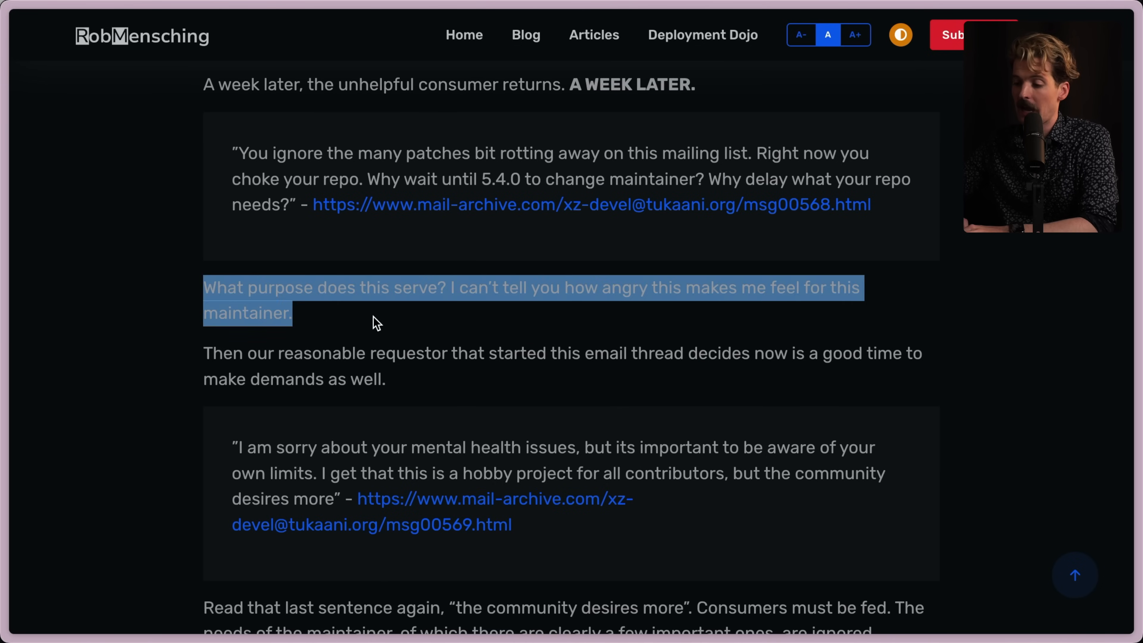
# Clear the highlight on the 'What purpose does this serve?' paragraph
pyautogui.click(383, 326)
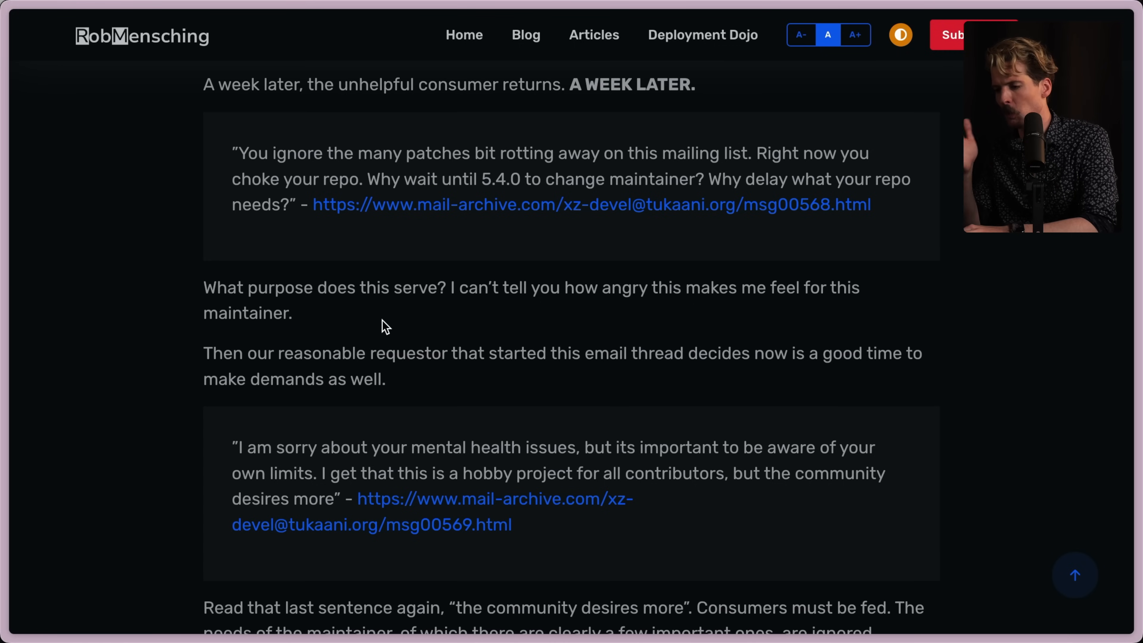
pyautogui.moveTo(226, 173)
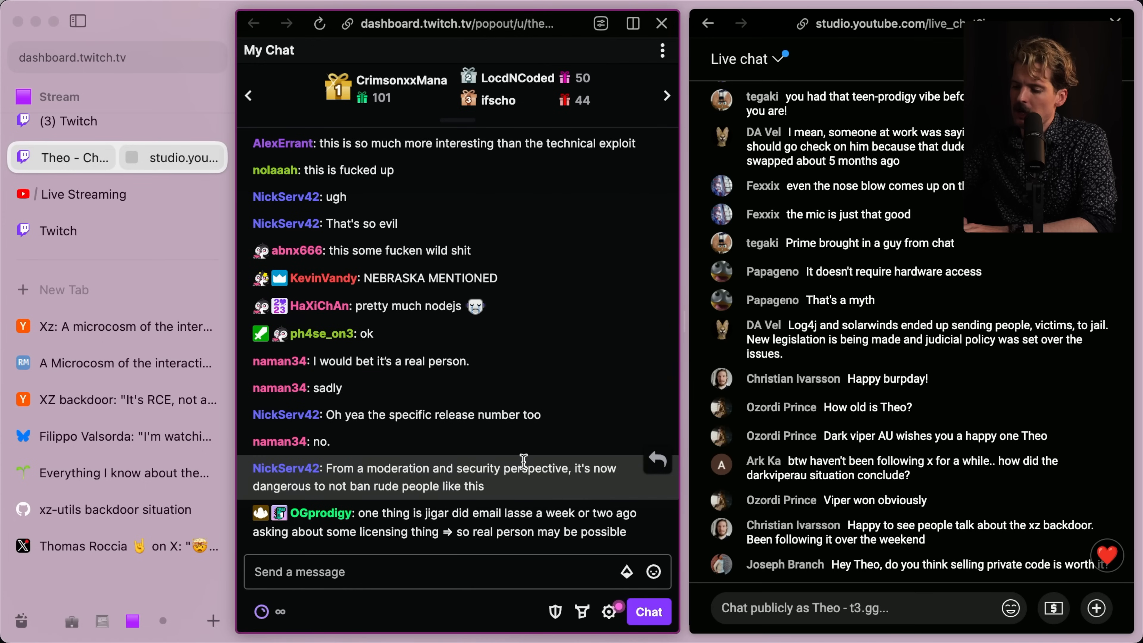
pyautogui.moveTo(435, 483)
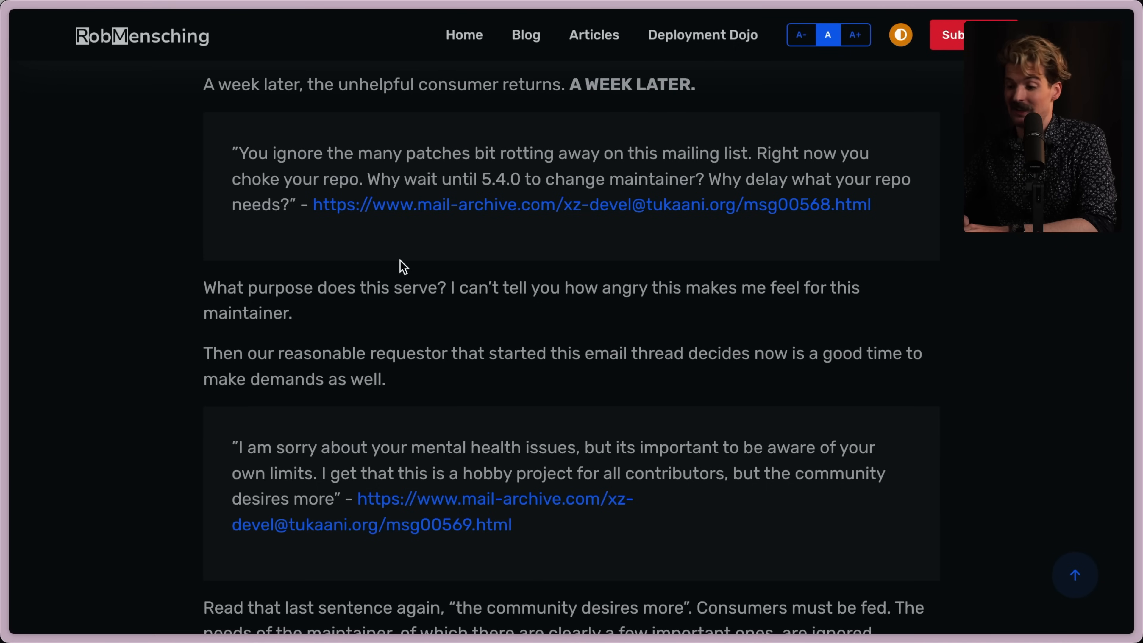
# Clear the highlight on 'the community desires more' and read down the post
pyautogui.scroll(-3)
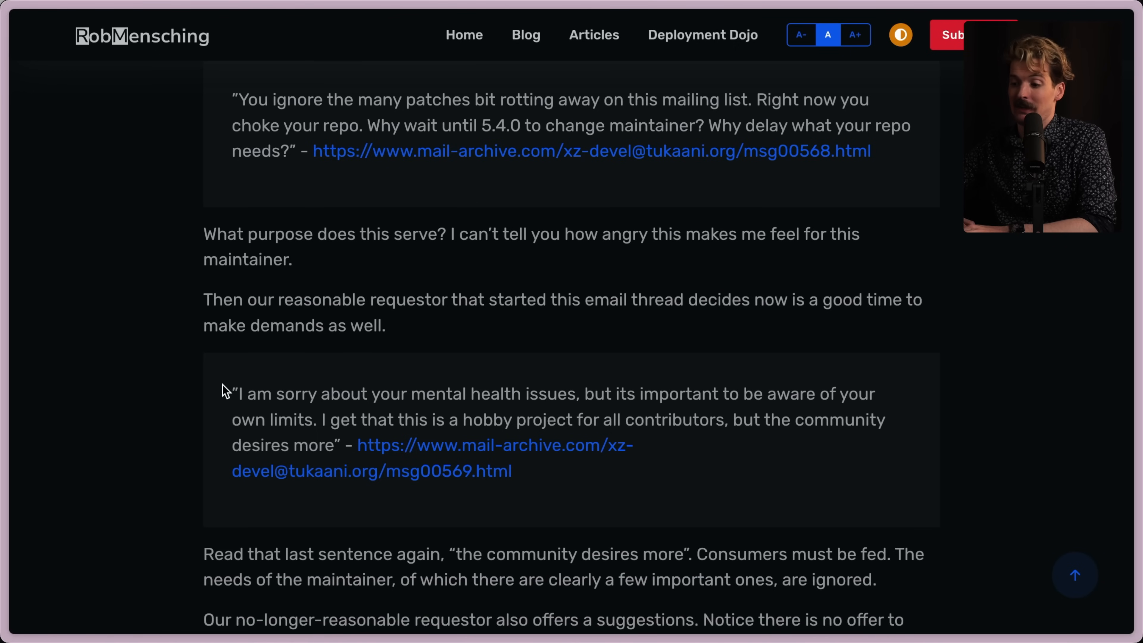
pyautogui.moveTo(522, 391)
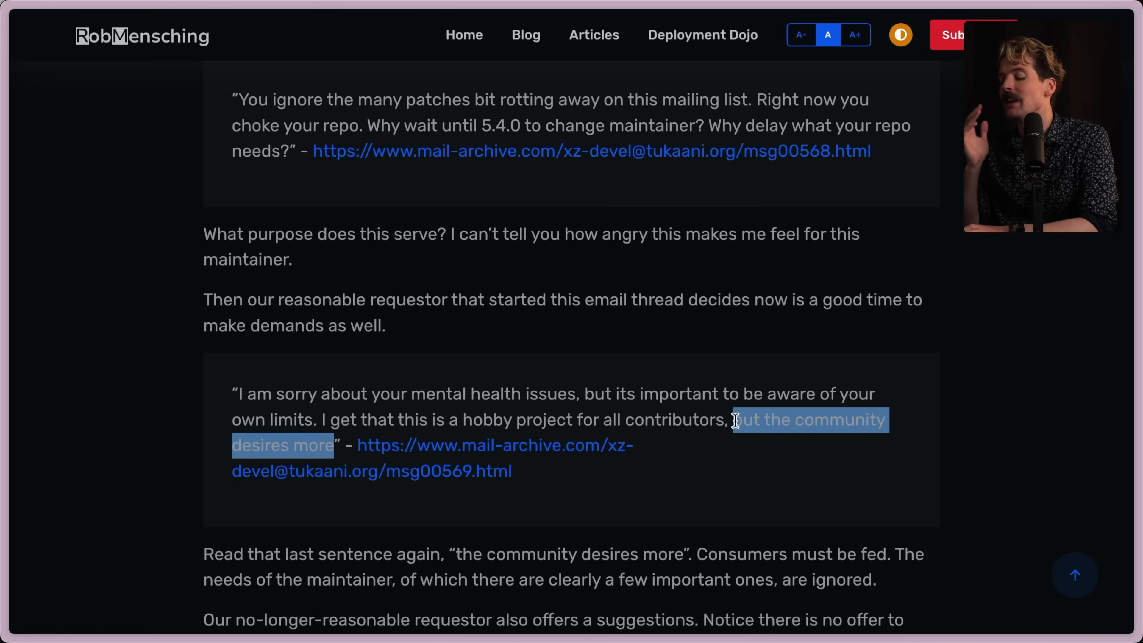
pyautogui.click(736, 461)
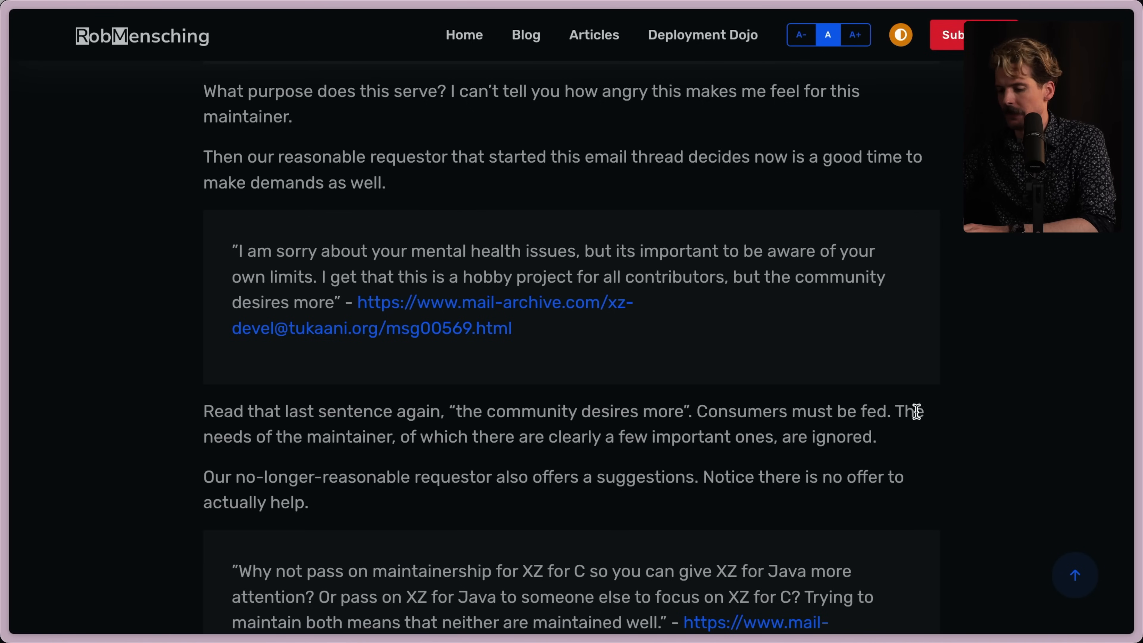
pyautogui.moveTo(546, 454)
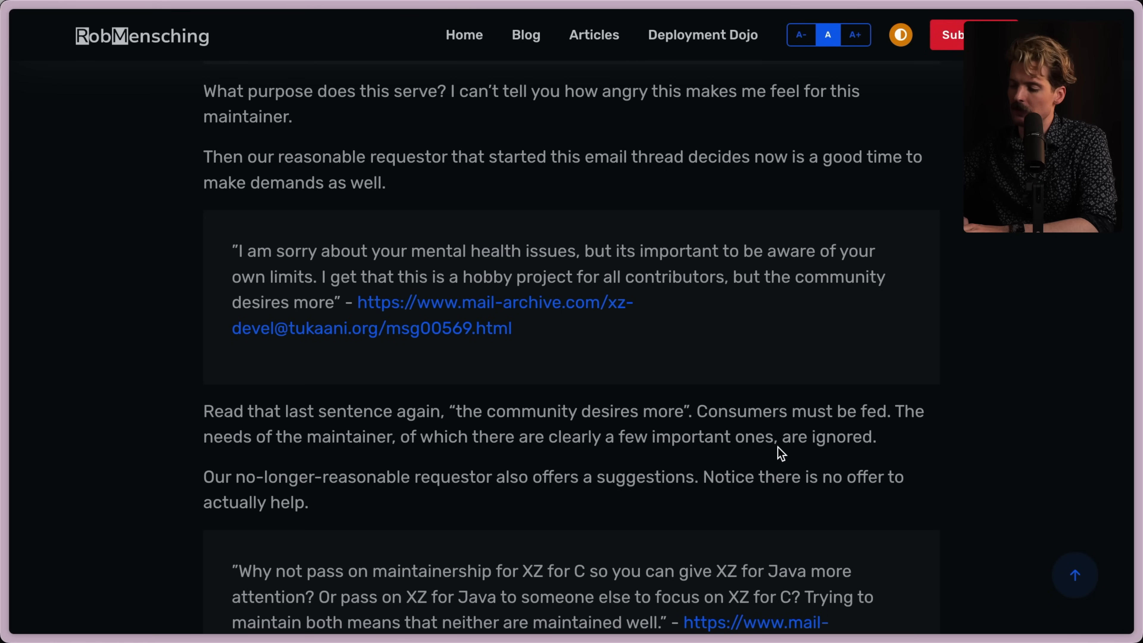
pyautogui.scroll(-3)
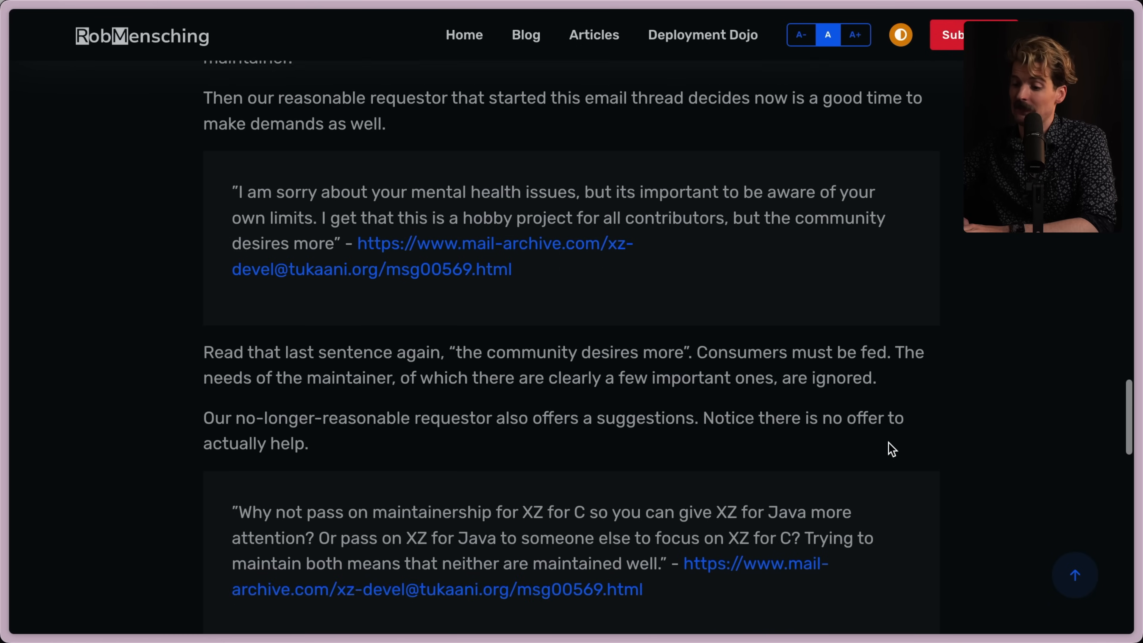
pyautogui.scroll(-3)
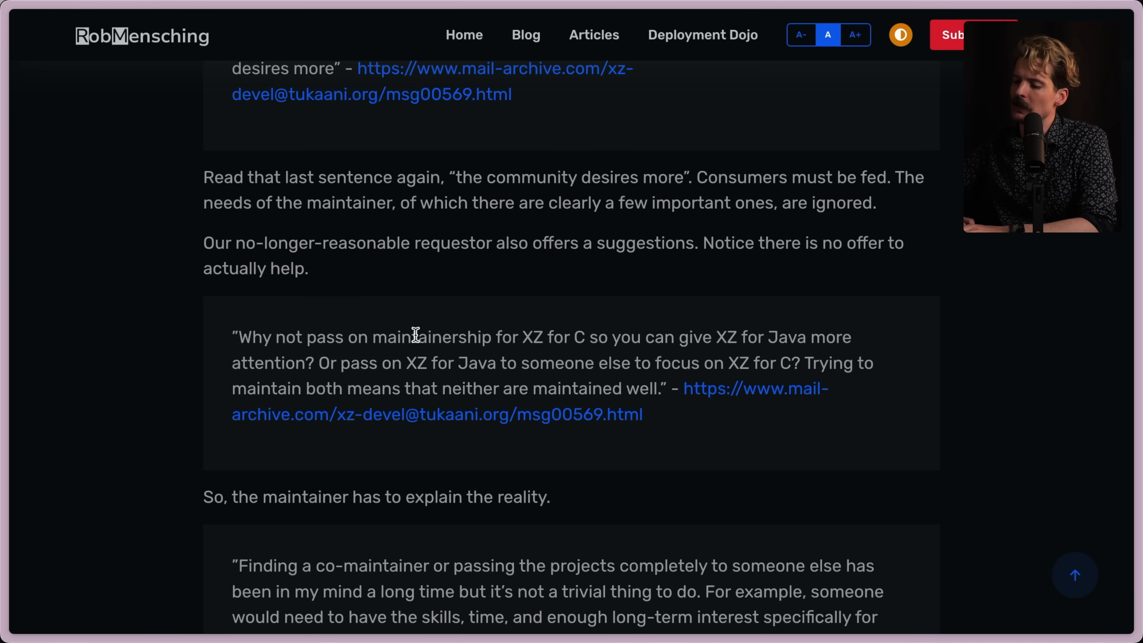
pyautogui.moveTo(643, 335)
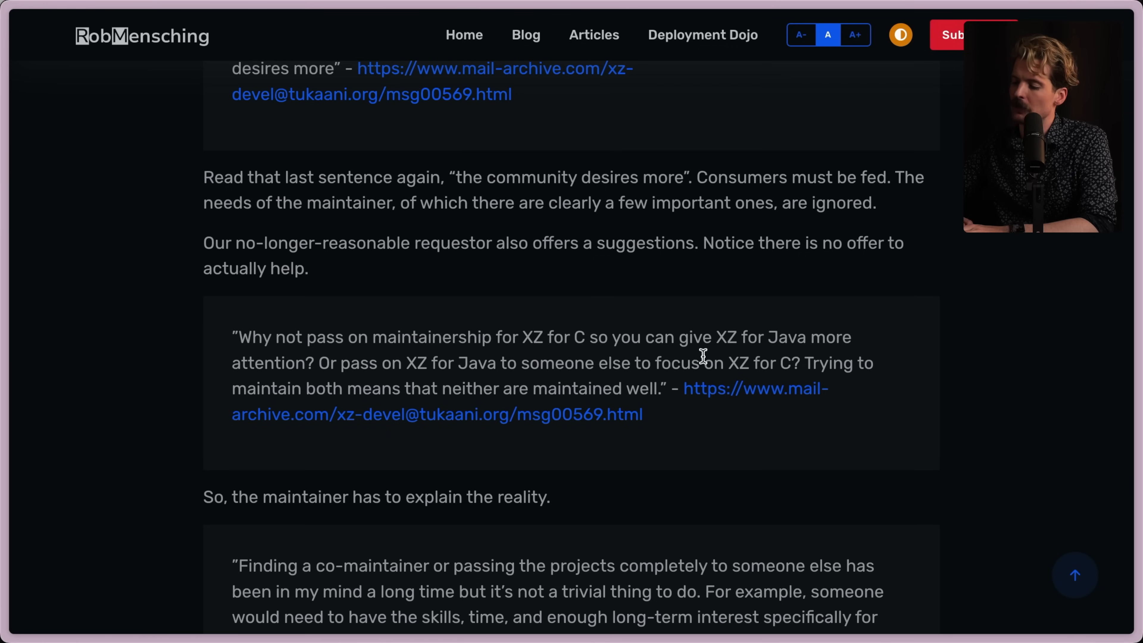
pyautogui.moveTo(663, 501)
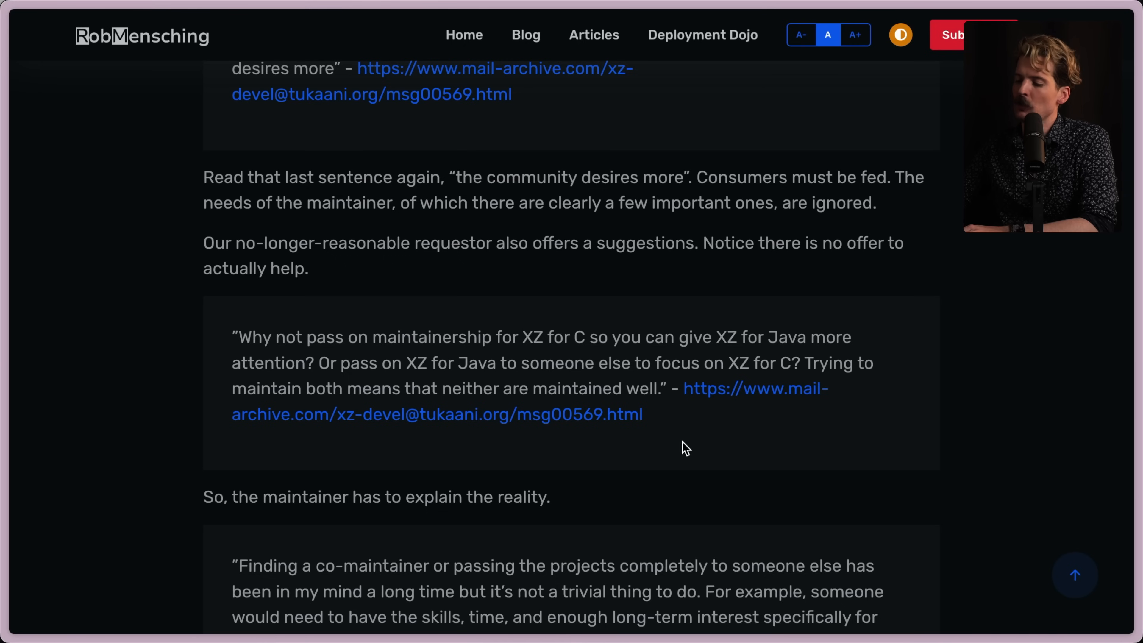
pyautogui.moveTo(230, 331)
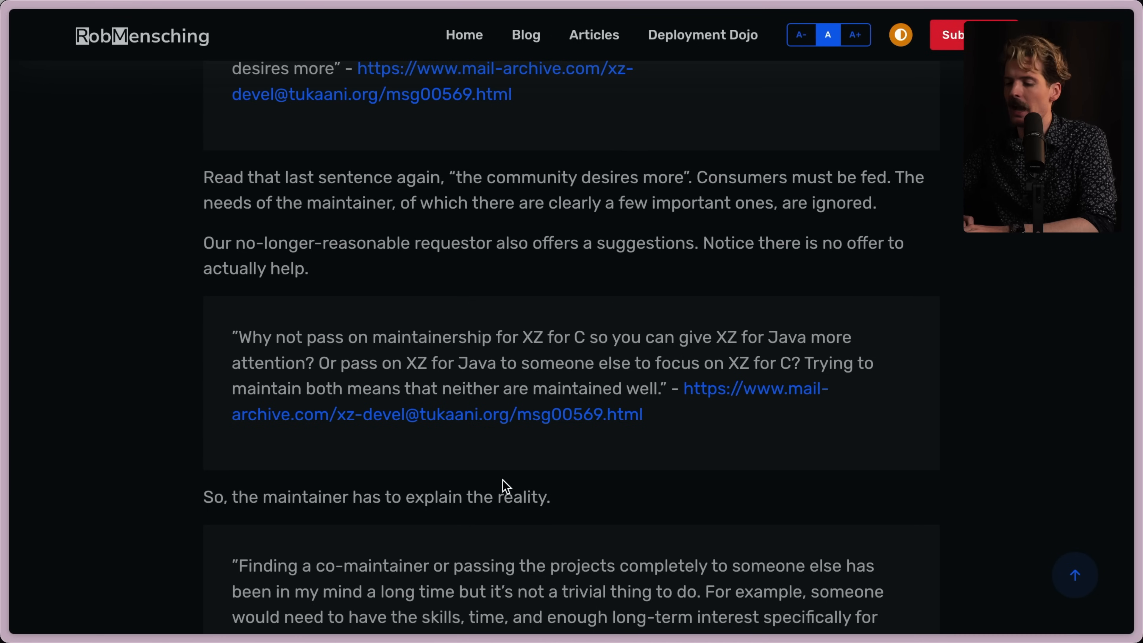
# Highlight the requestor's 'pass on maintainership' suggestion and read on to the co-maintainer reply
pyautogui.moveTo(232, 337); pyautogui.dragTo(643, 414)
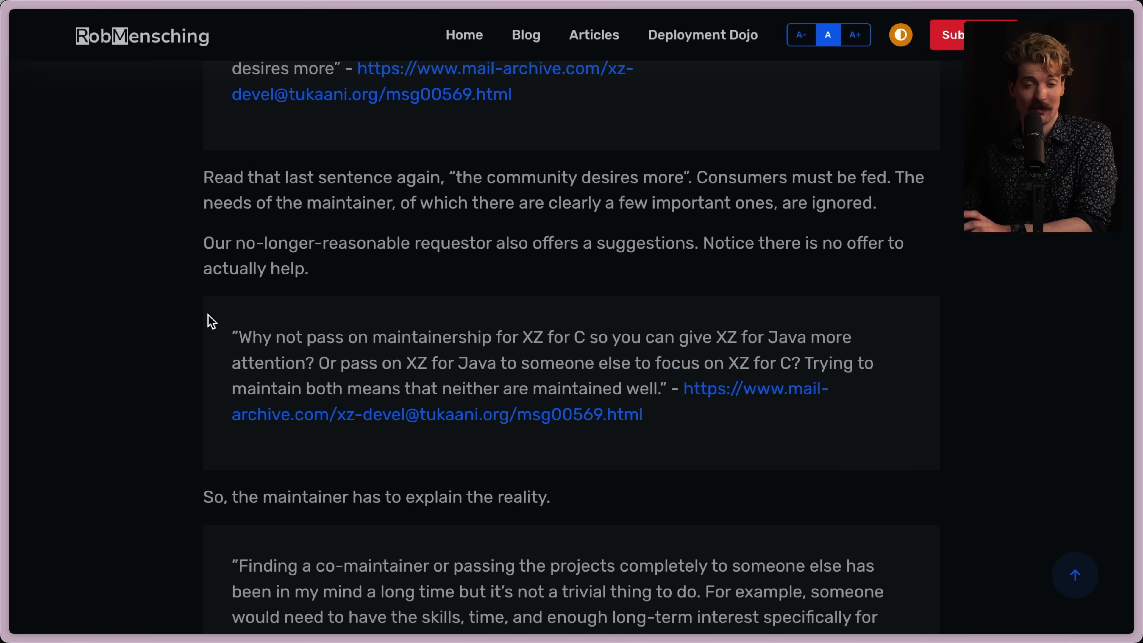
pyautogui.scroll(-3)
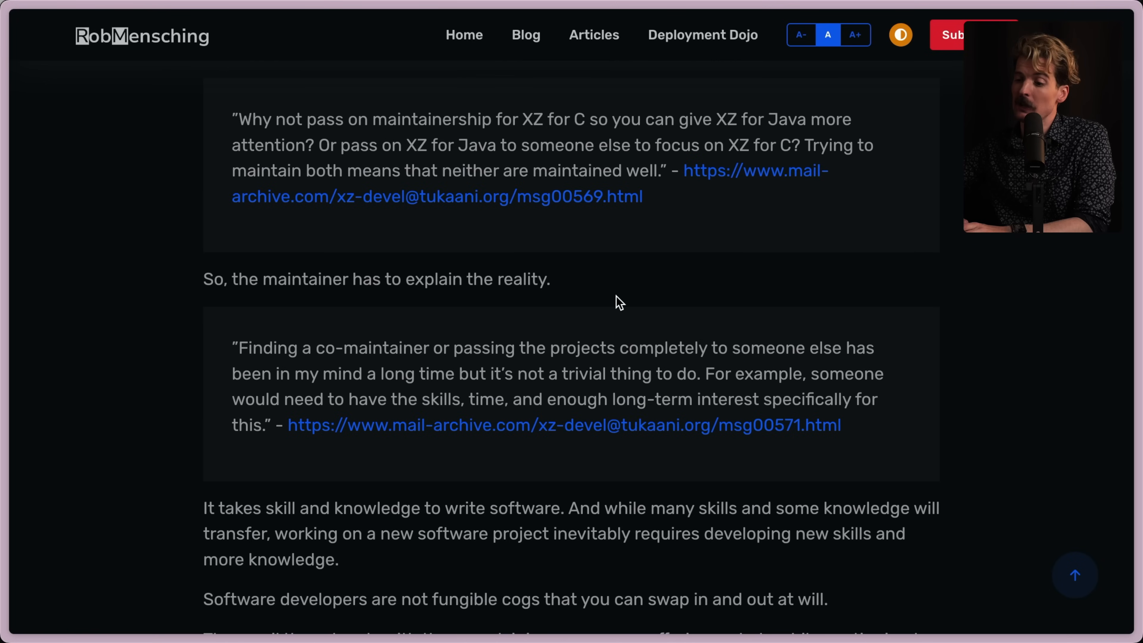
pyautogui.moveTo(616, 349)
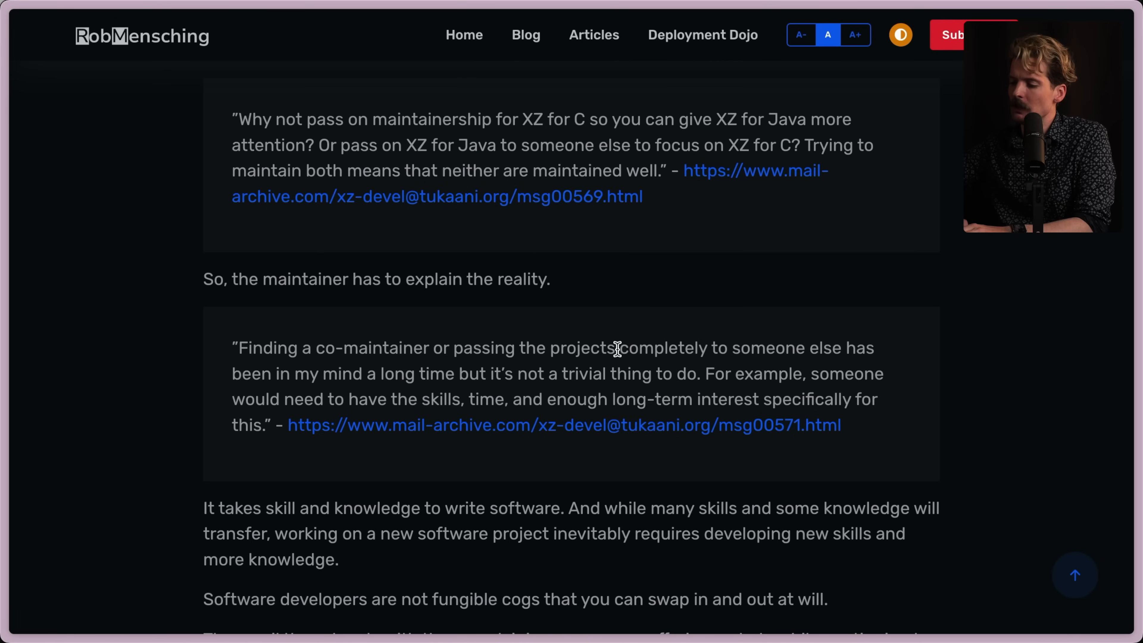
pyautogui.moveTo(931, 340)
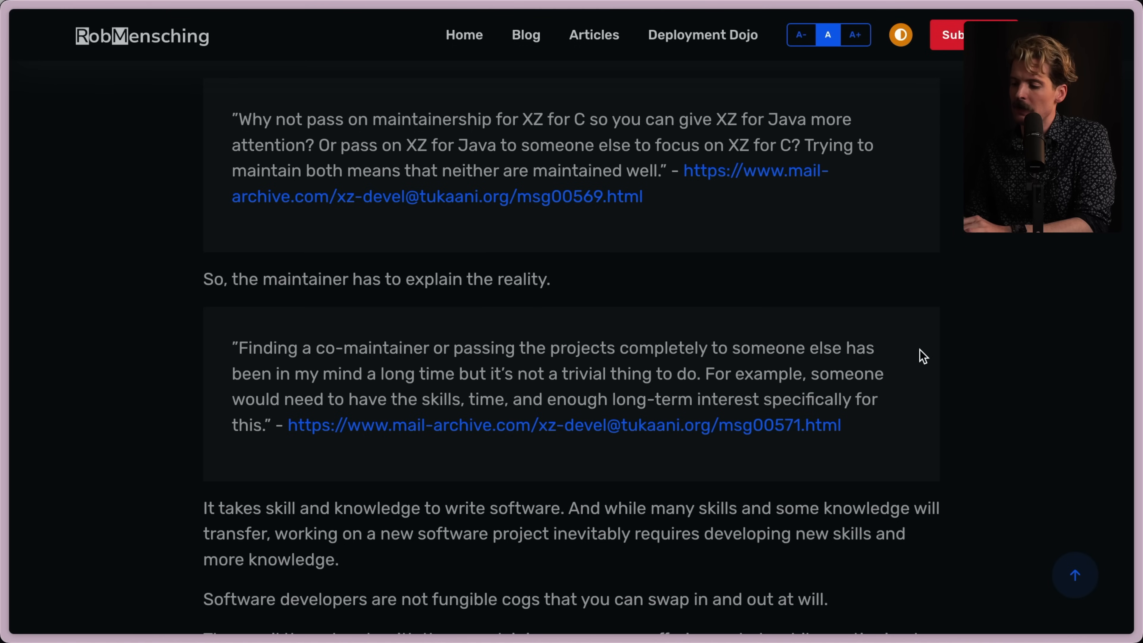
pyautogui.moveTo(231, 348)
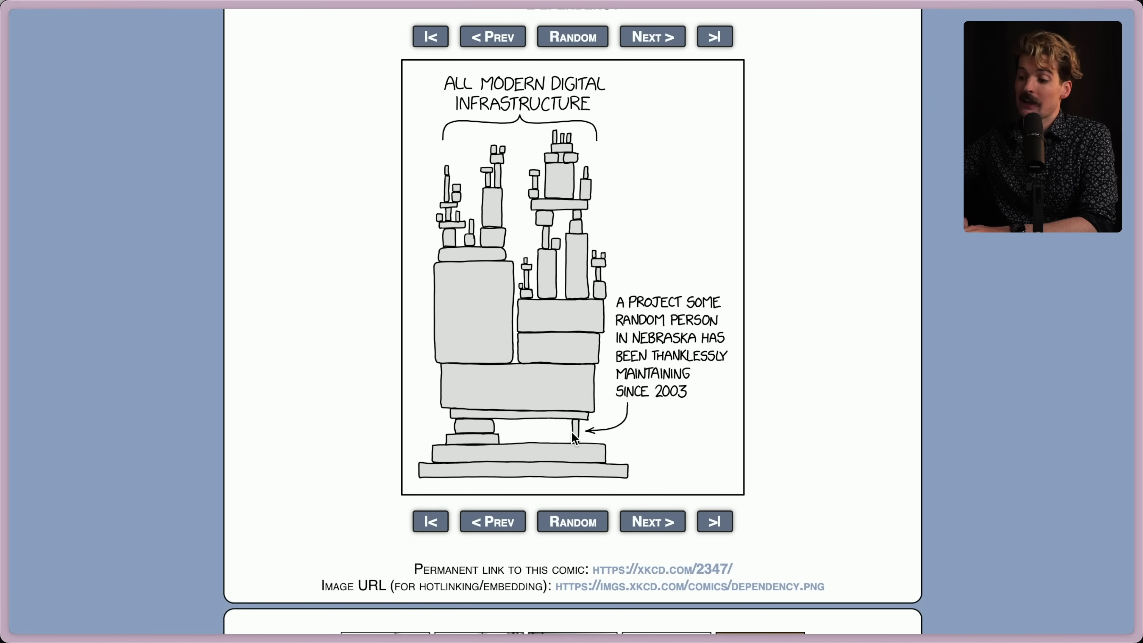
pyautogui.moveTo(793, 450)
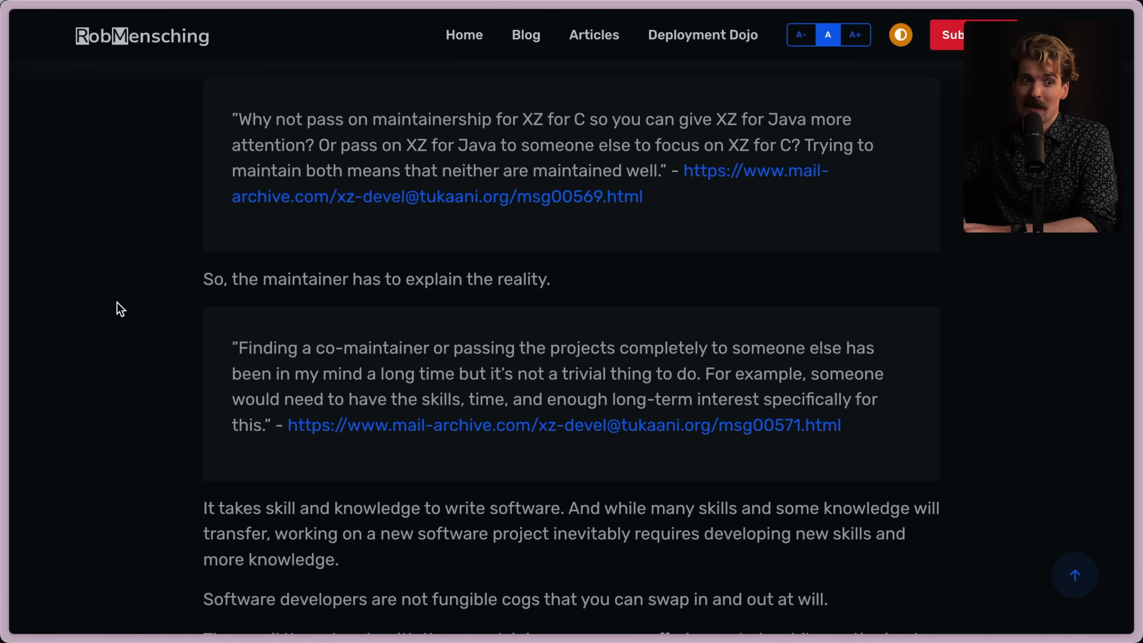
# Scroll through Rob Mensching's post to the thread's end, 'Only the attacker is left'
pyautogui.scroll(-3)
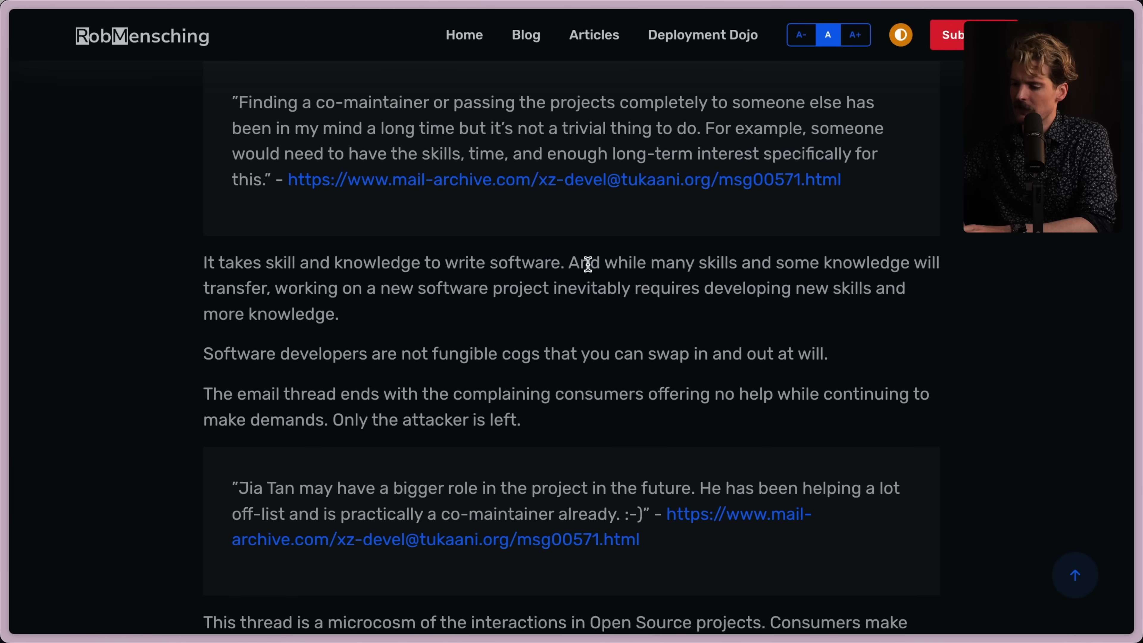
pyautogui.moveTo(221, 256)
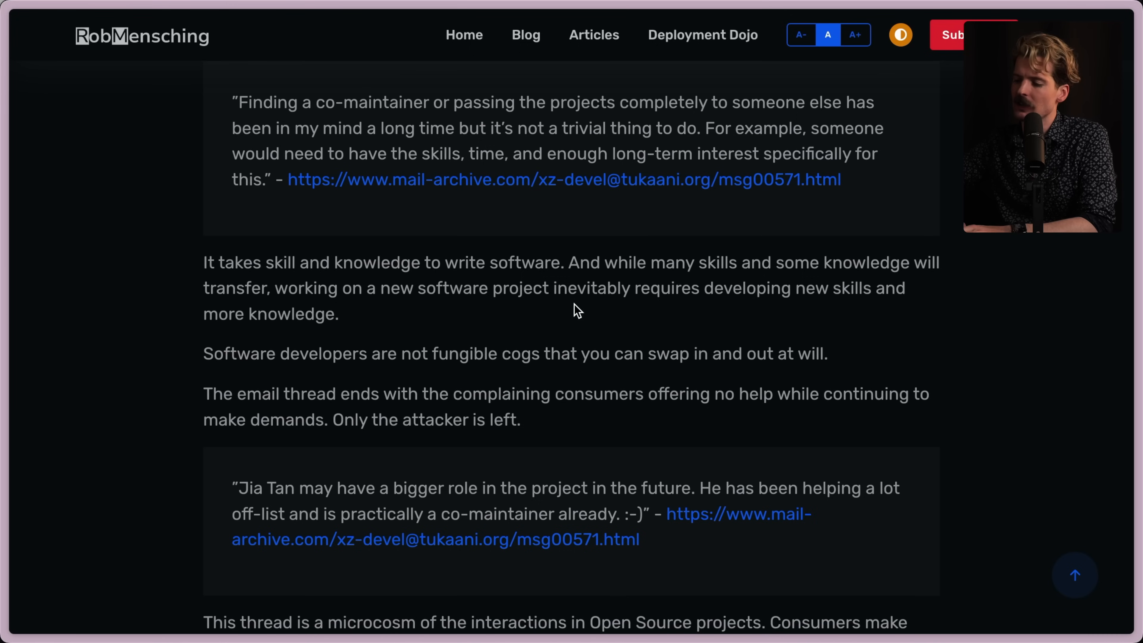
pyautogui.moveTo(181, 309)
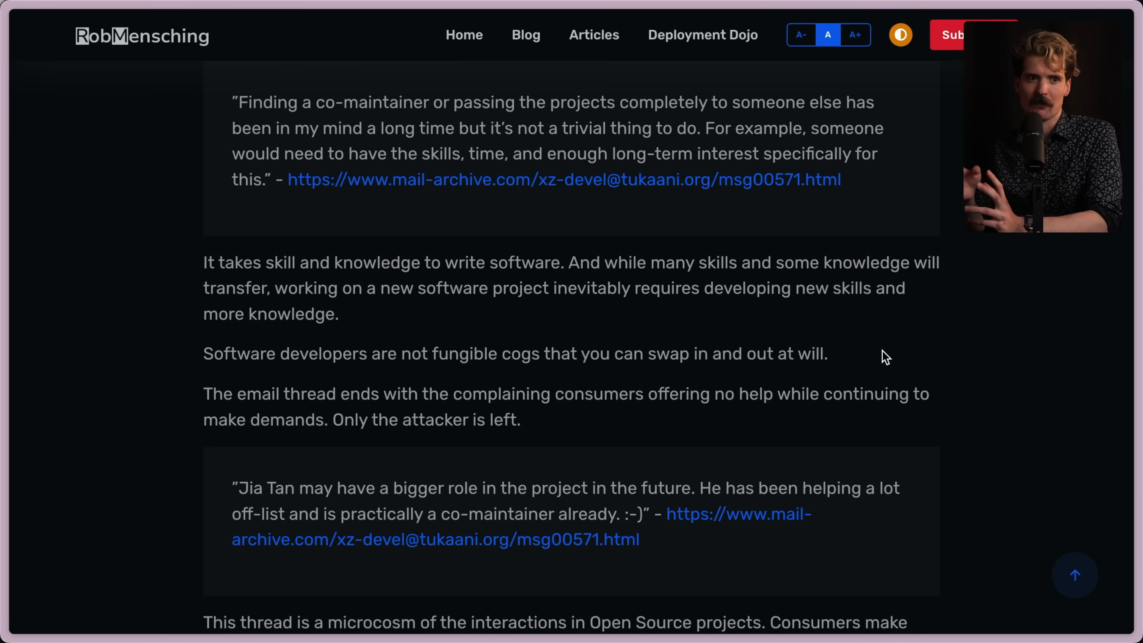
pyautogui.scroll(-3)
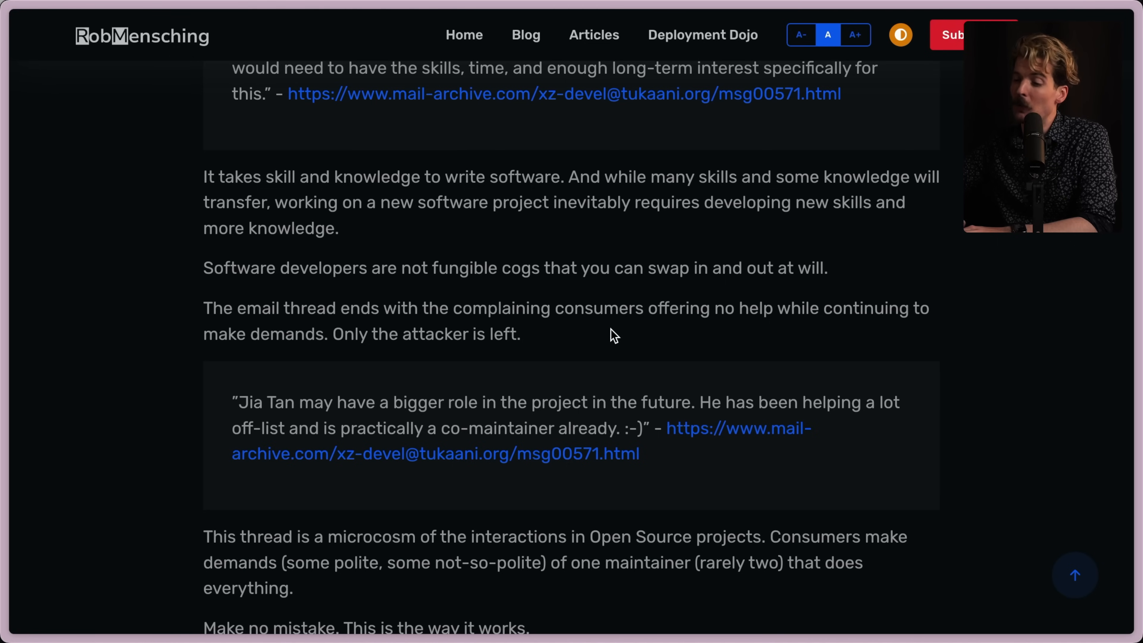
pyautogui.scroll(-3)
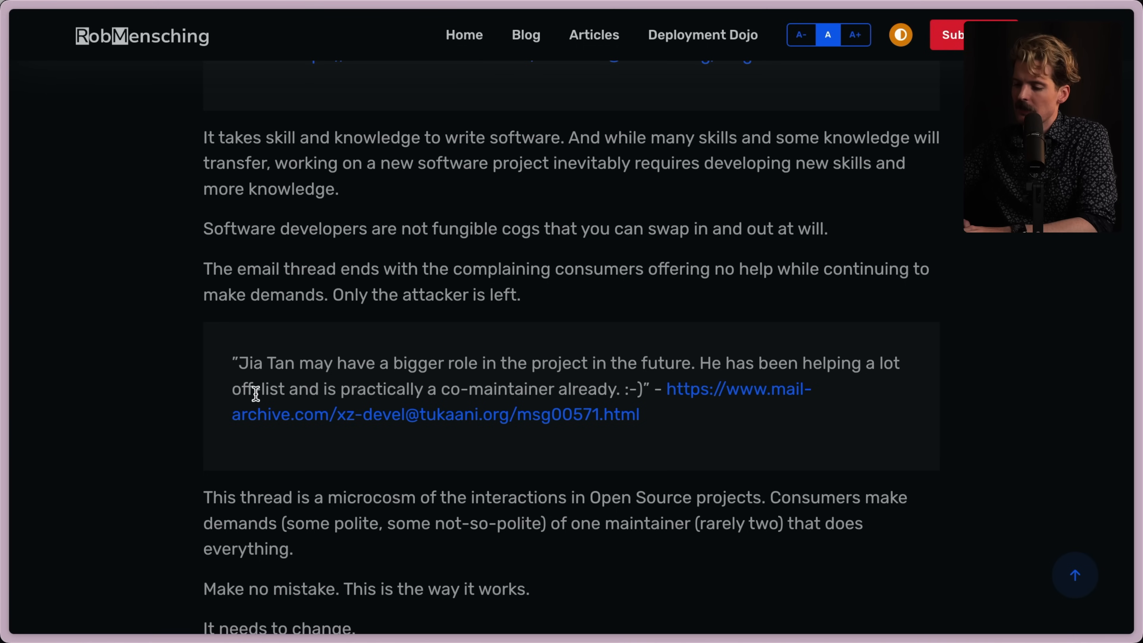
pyautogui.moveTo(646, 390)
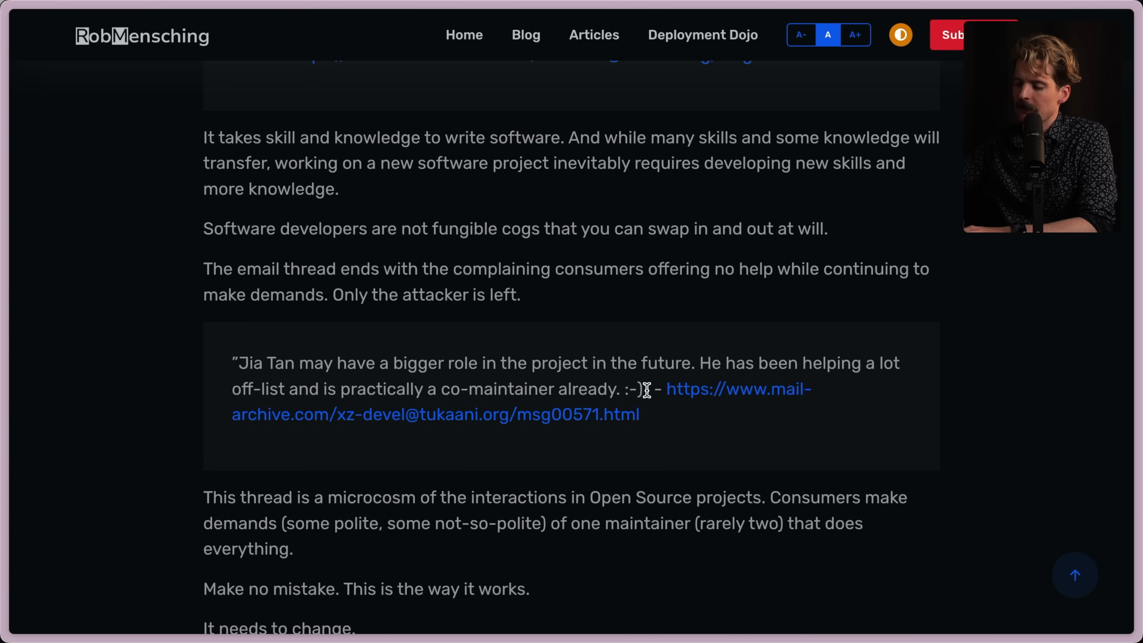
pyautogui.moveTo(744, 458)
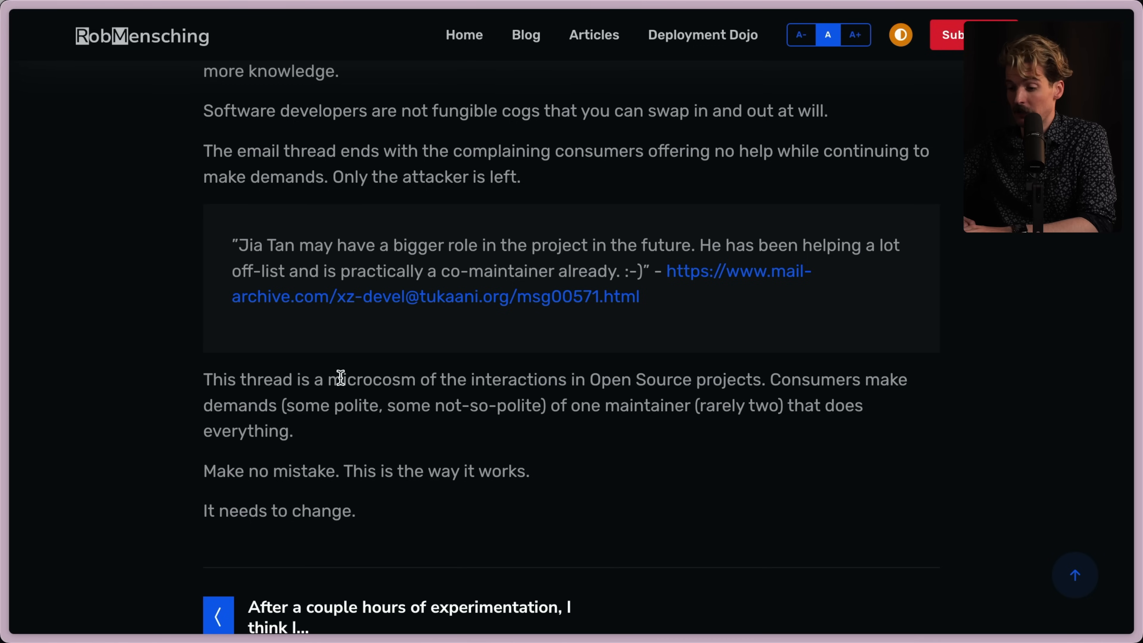
pyautogui.moveTo(559, 422)
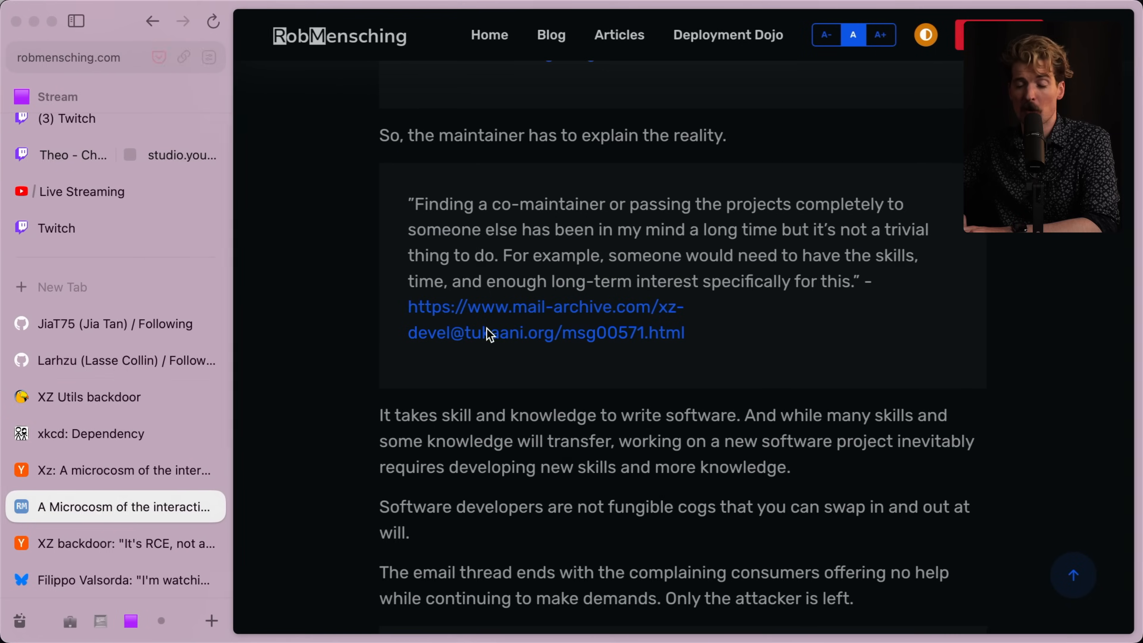
# From Jia Tan's following list, go to Lasse Collin's Larhzu GitHub profile
pyautogui.click(109, 324)
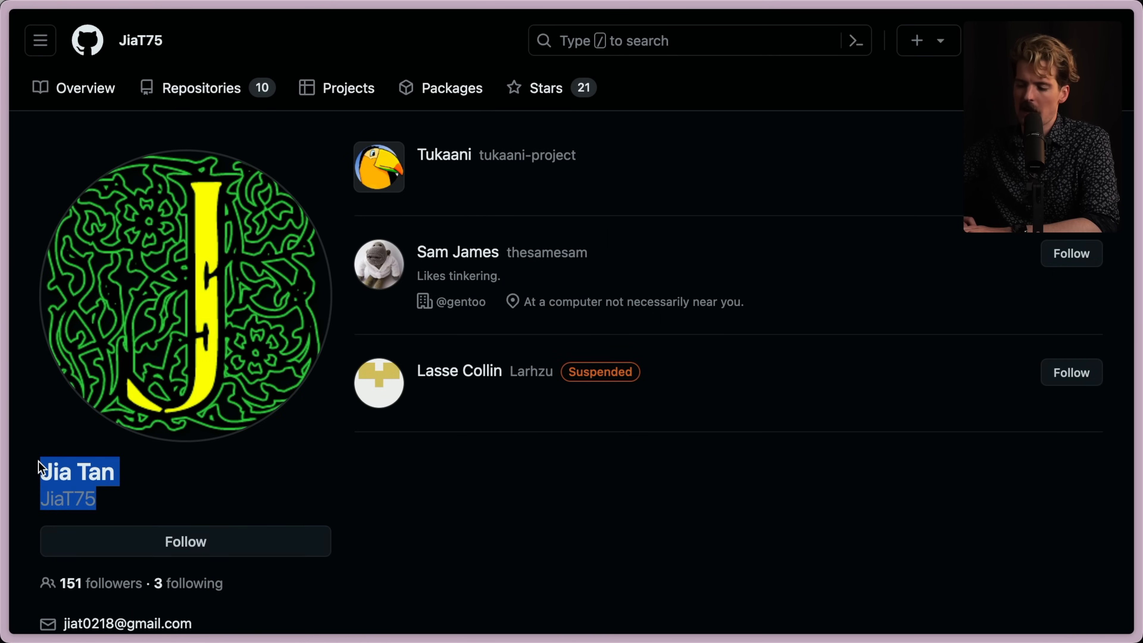
pyautogui.moveTo(532, 372)
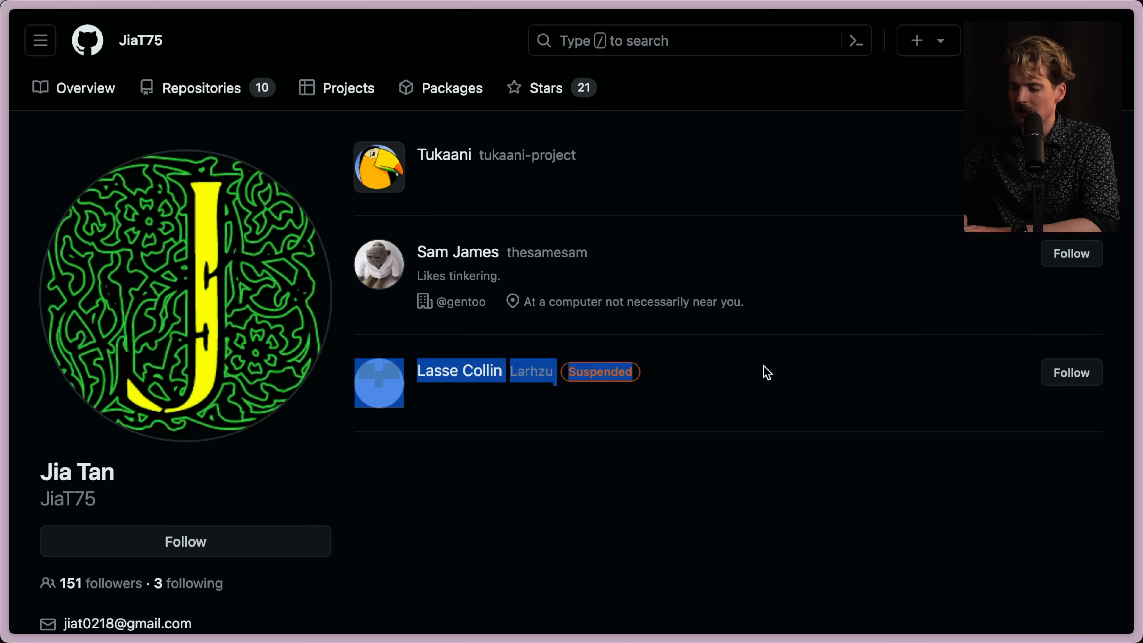
pyautogui.click(461, 371)
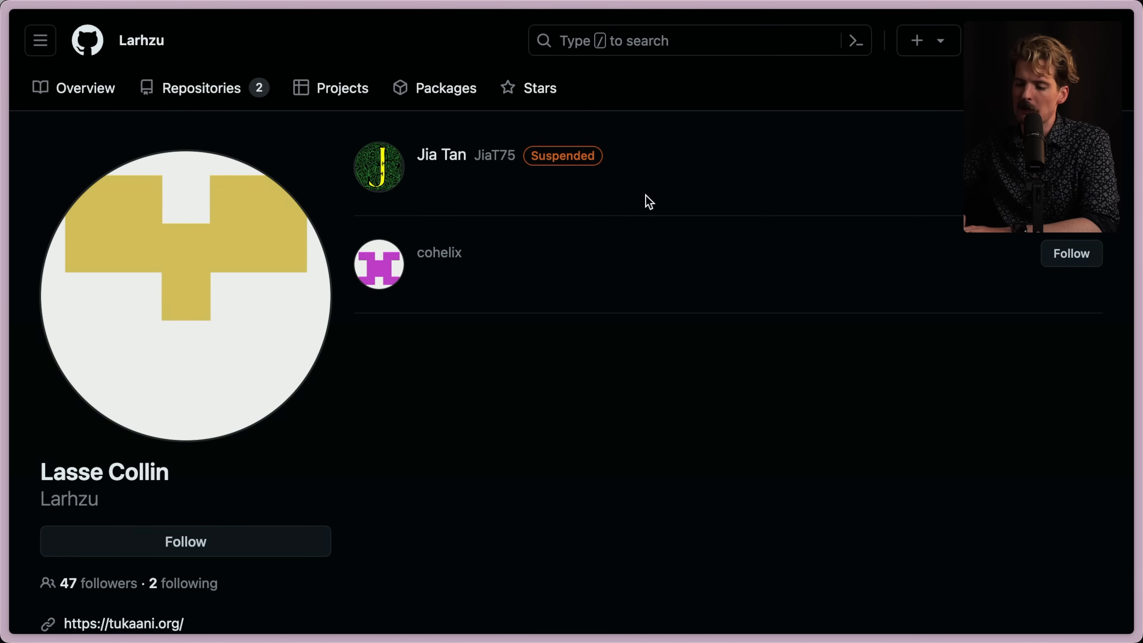
pyautogui.moveTo(325, 487)
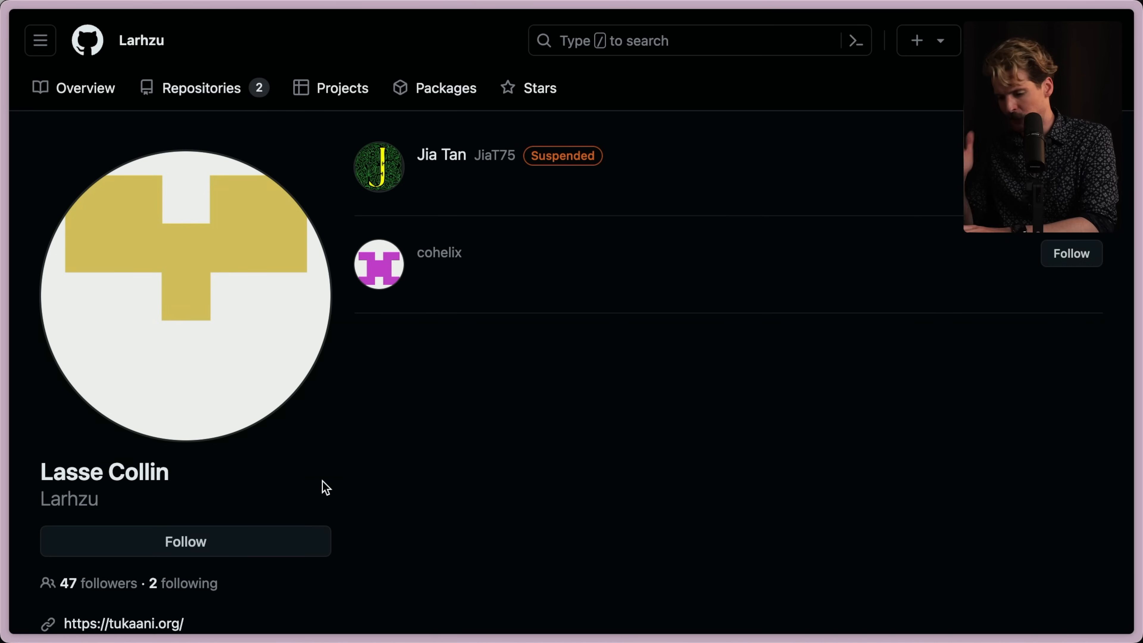
# Switch to Lasse Collin's Tukaani XZ Utils backdoor notice and read down it
pyautogui.click(124, 624)
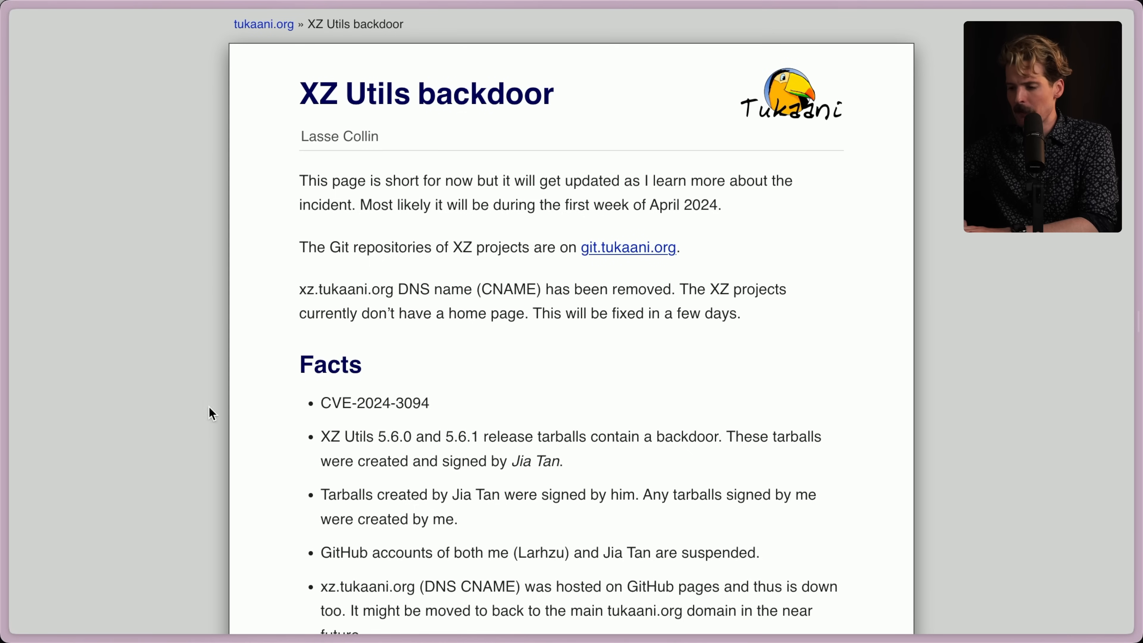
pyautogui.moveTo(422, 175)
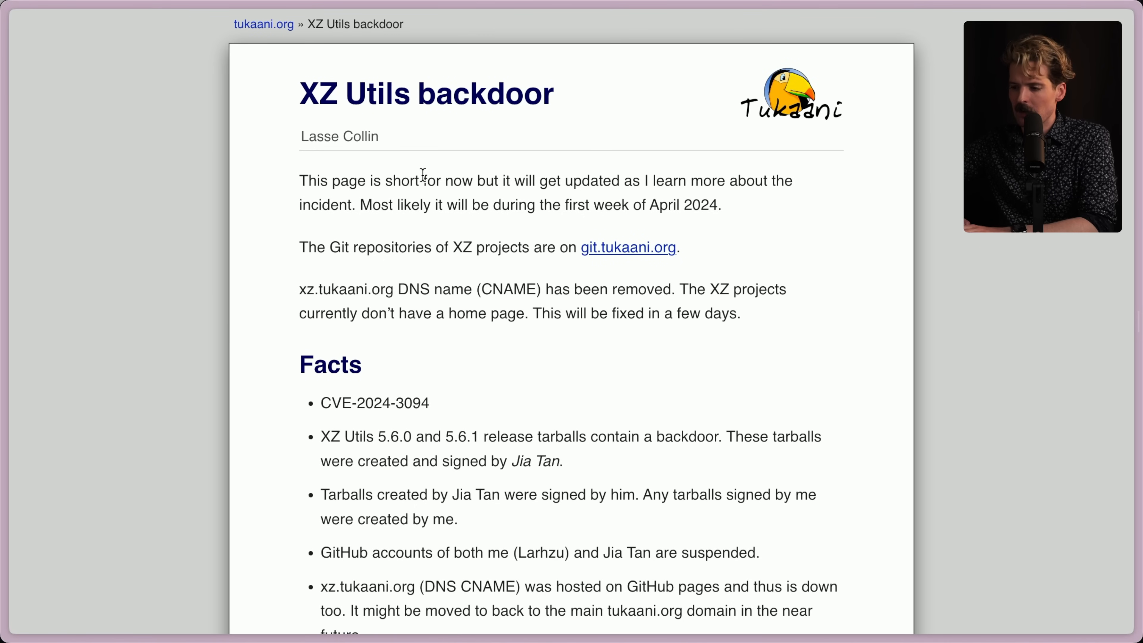
pyautogui.scroll(-3)
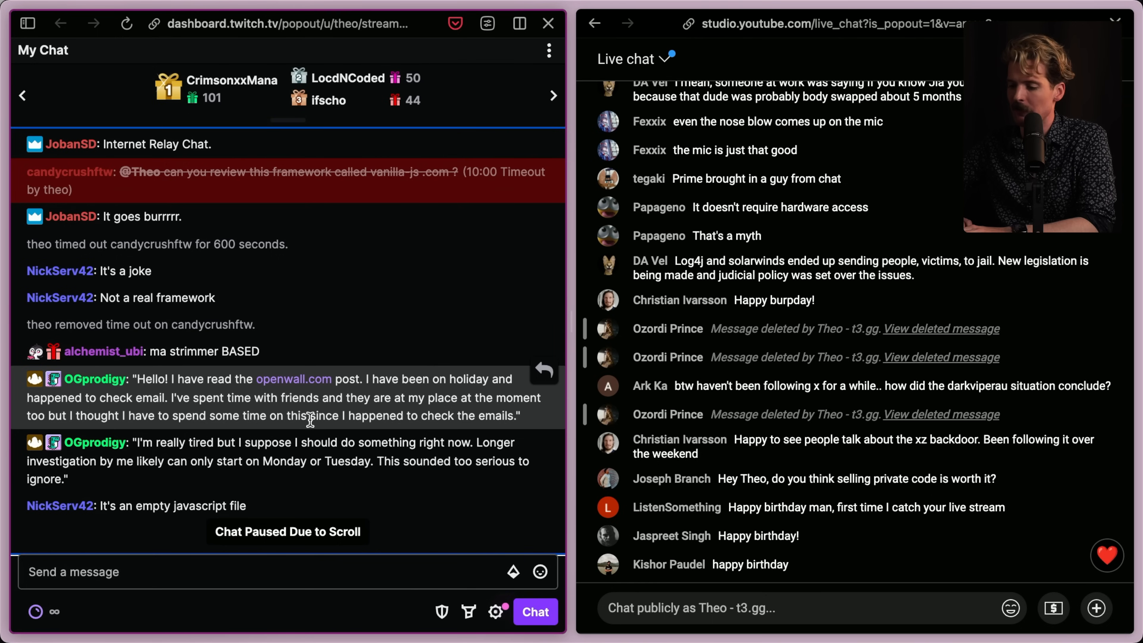
pyautogui.moveTo(184, 446)
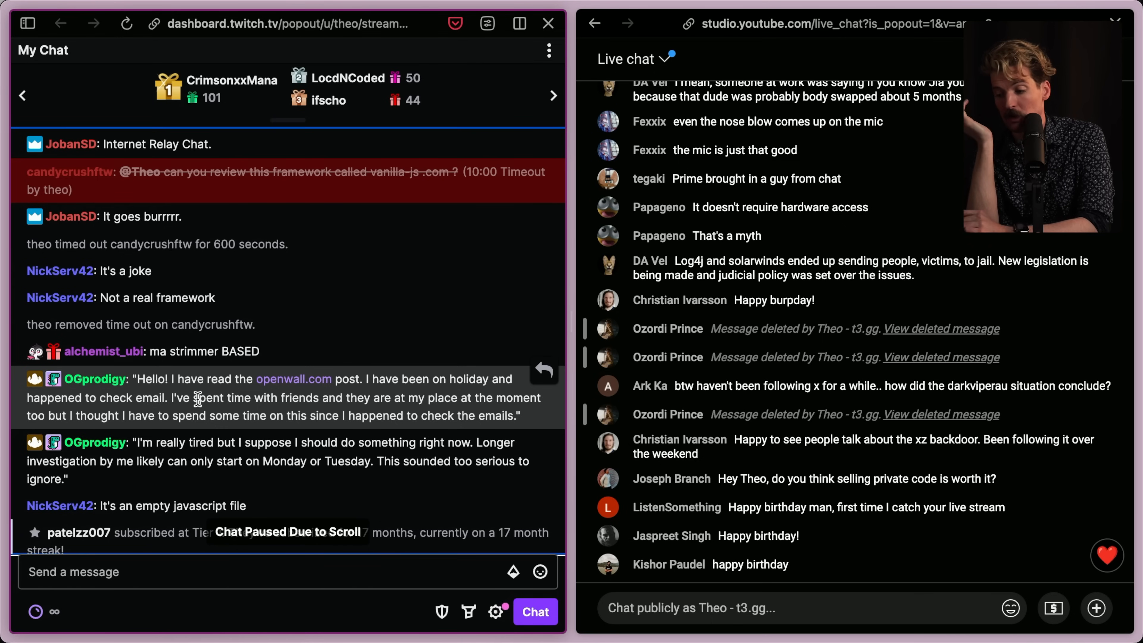
pyautogui.scroll(-3)
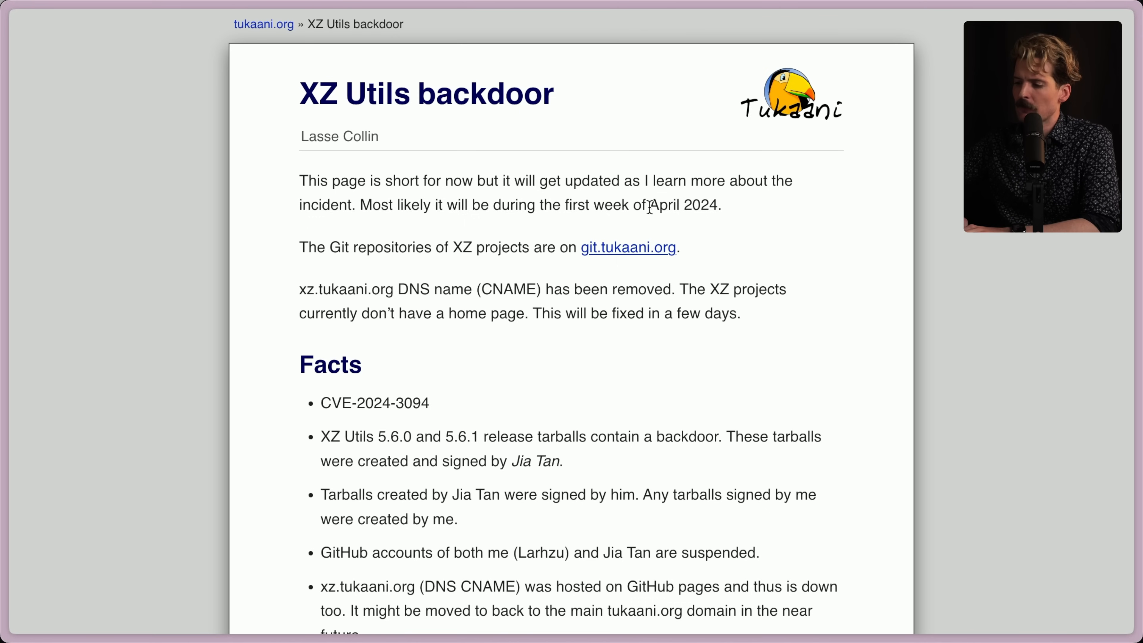
pyautogui.moveTo(563, 181); pyautogui.dragTo(721, 205)
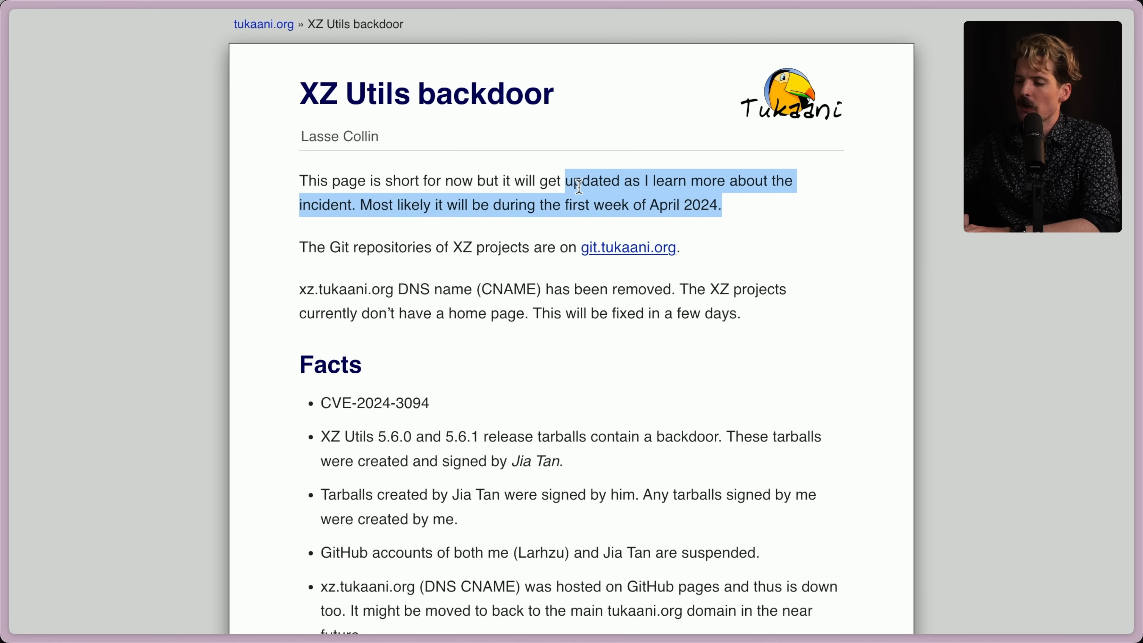
pyautogui.click(624, 224)
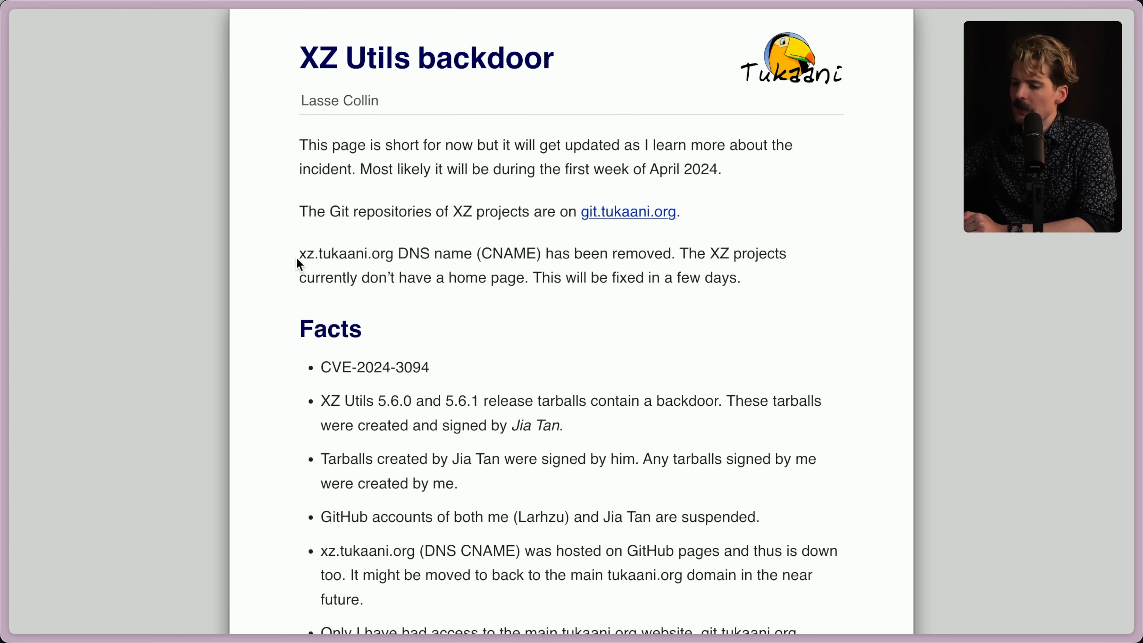
pyautogui.moveTo(477, 253)
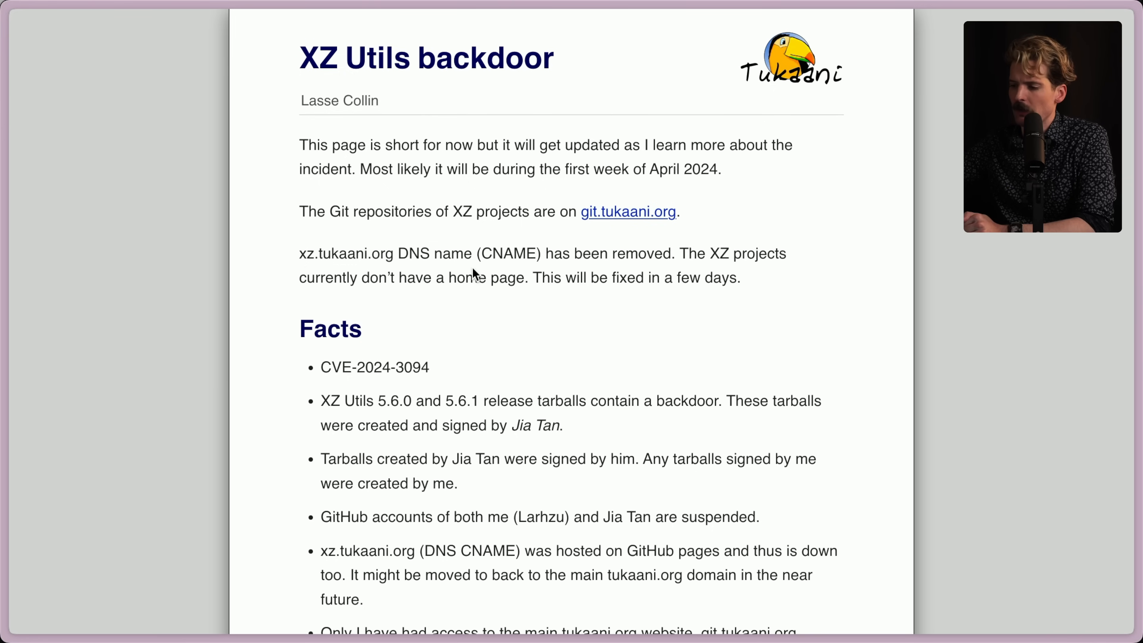
pyautogui.scroll(-3)
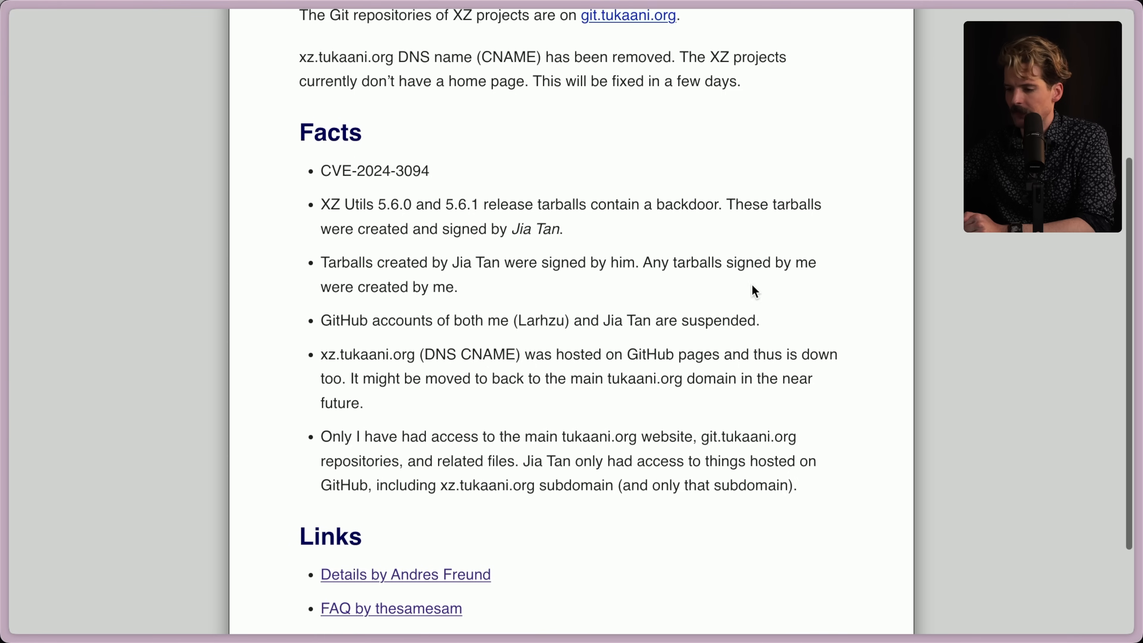
pyautogui.scroll(-3)
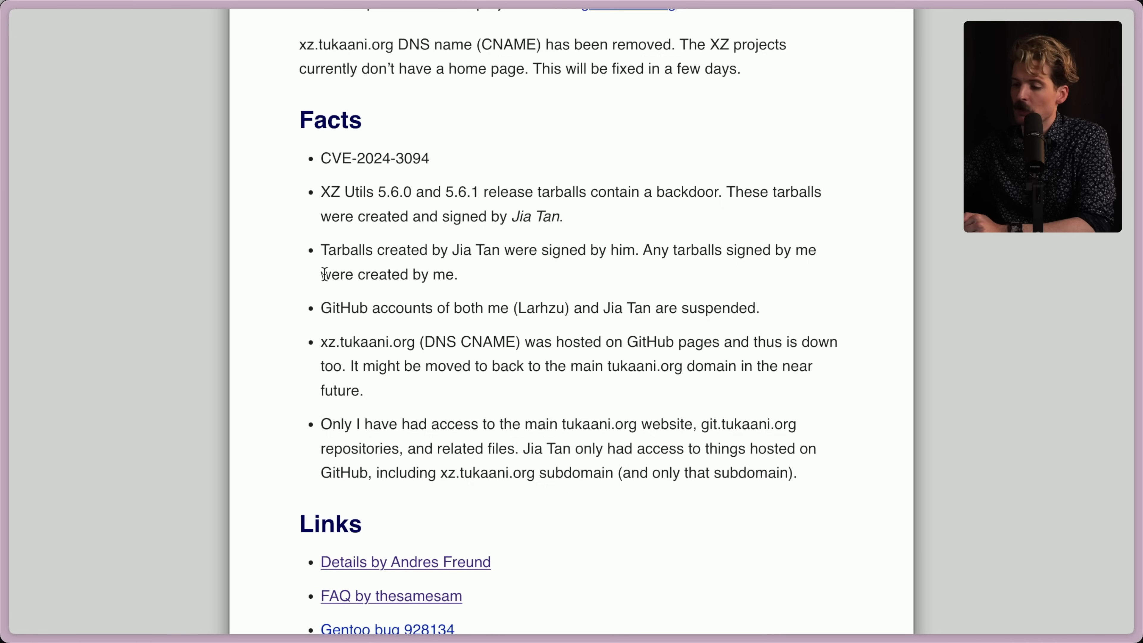
pyautogui.moveTo(321, 250); pyautogui.dragTo(458, 275)
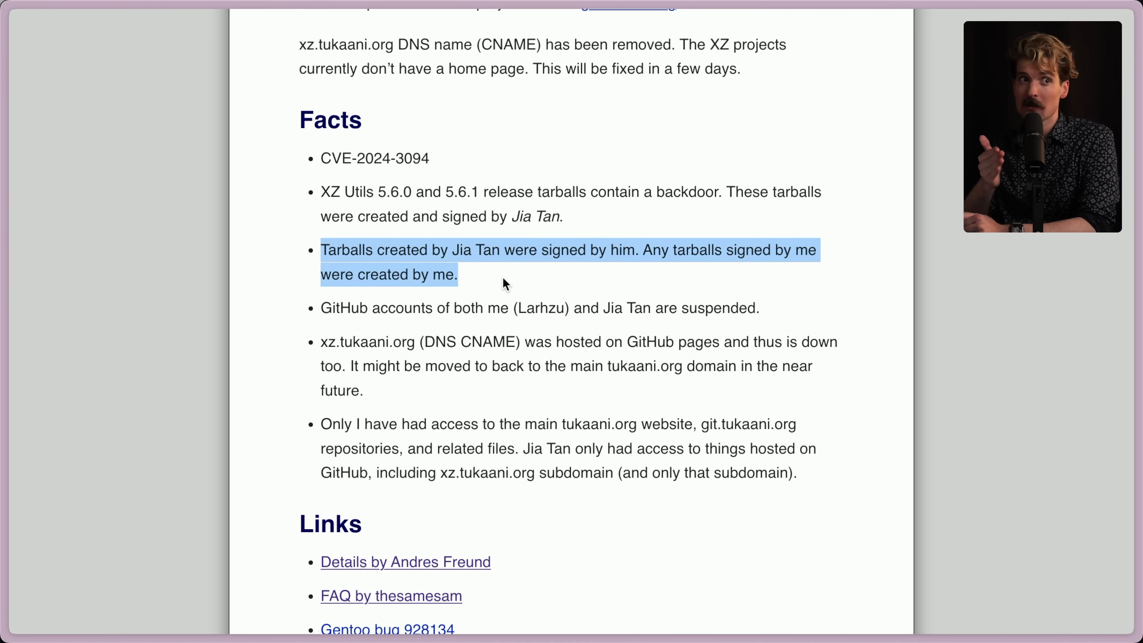
pyautogui.click(343, 313)
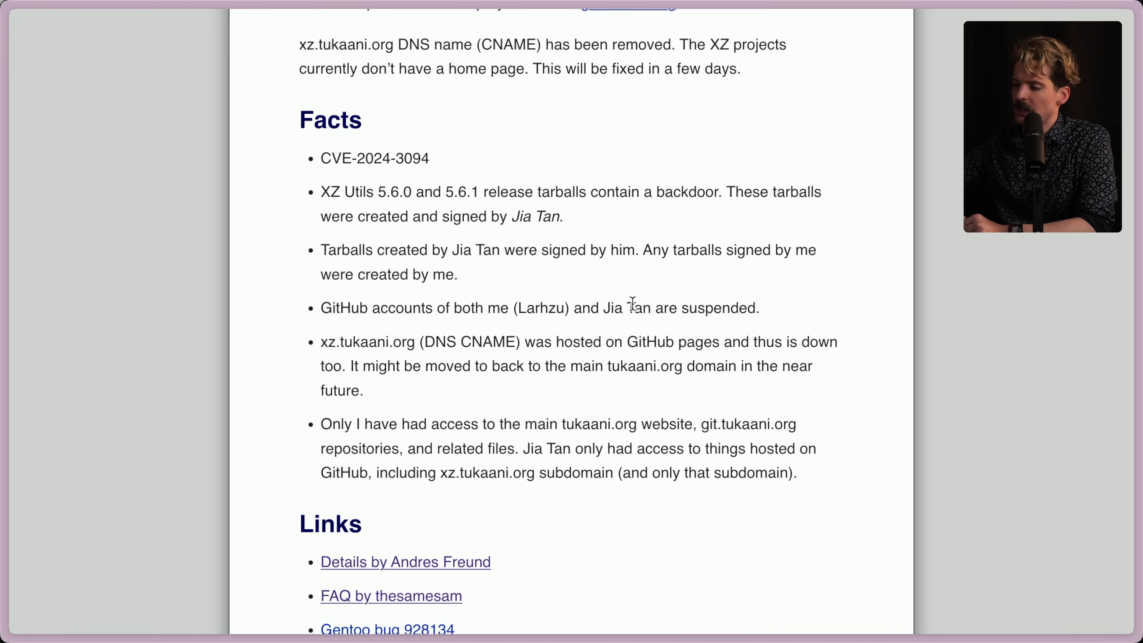
pyautogui.moveTo(793, 312)
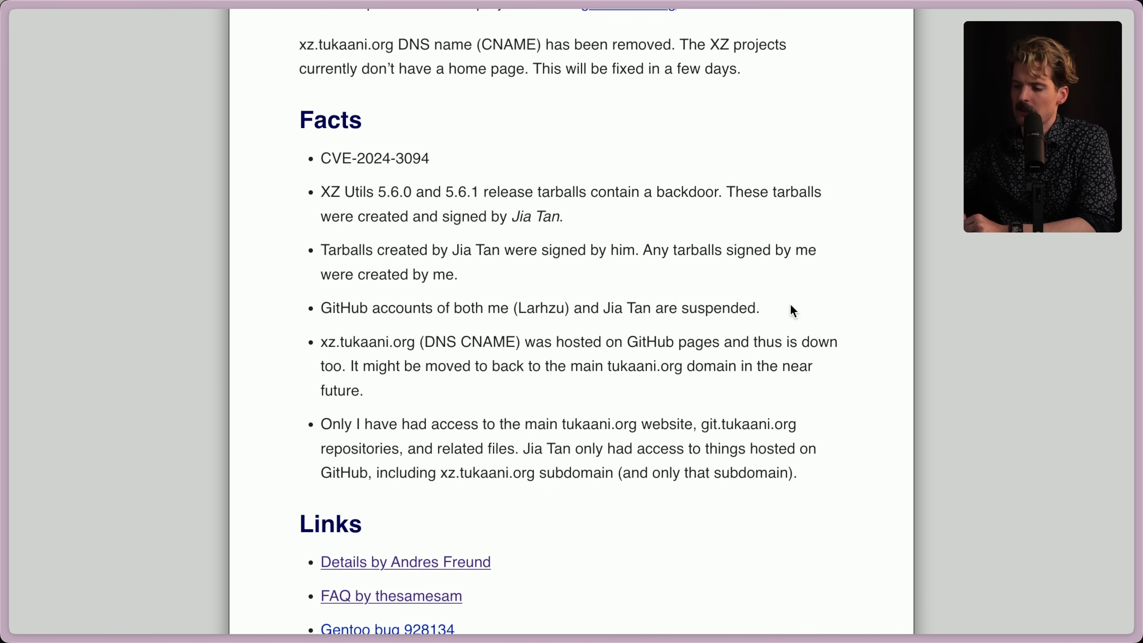
pyautogui.scroll(-3)
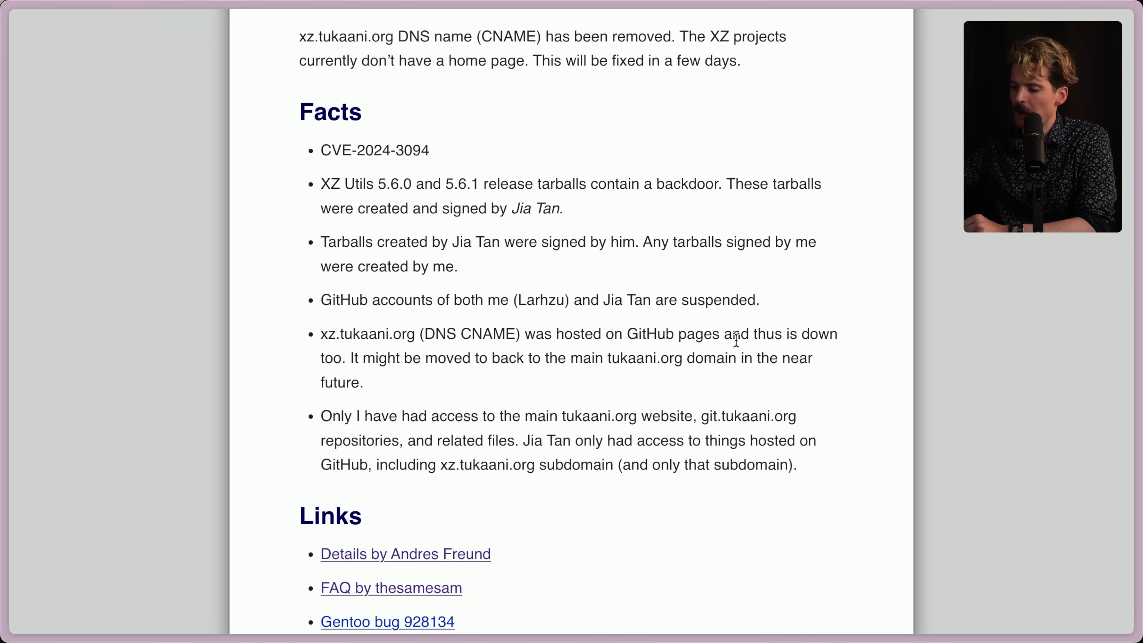
pyautogui.moveTo(320, 334); pyautogui.dragTo(362, 383)
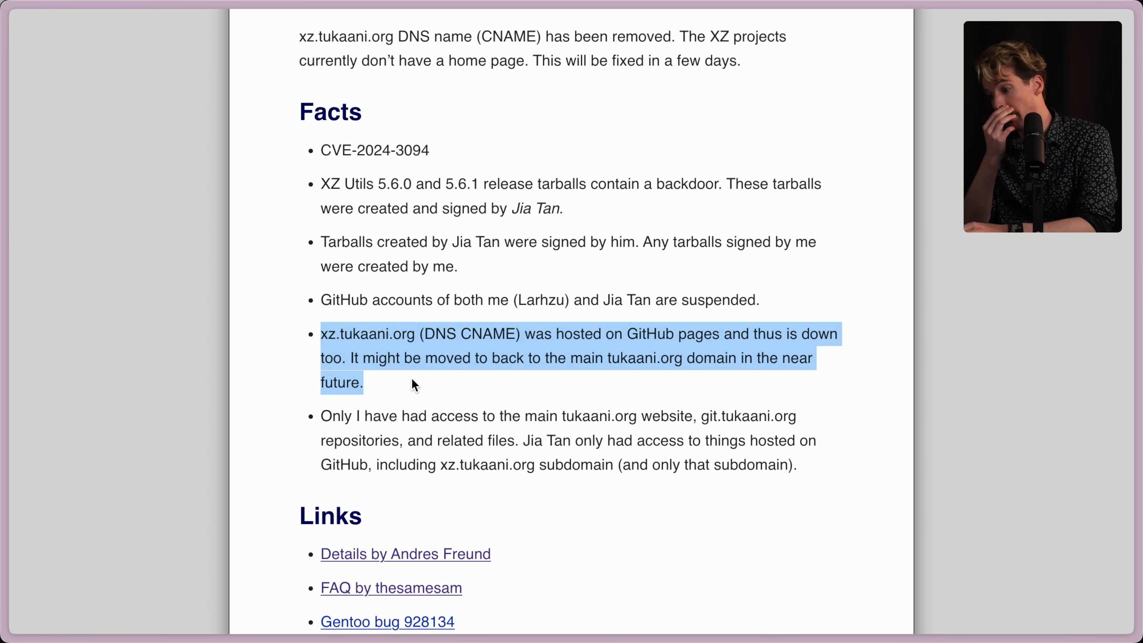
pyautogui.scroll(-3)
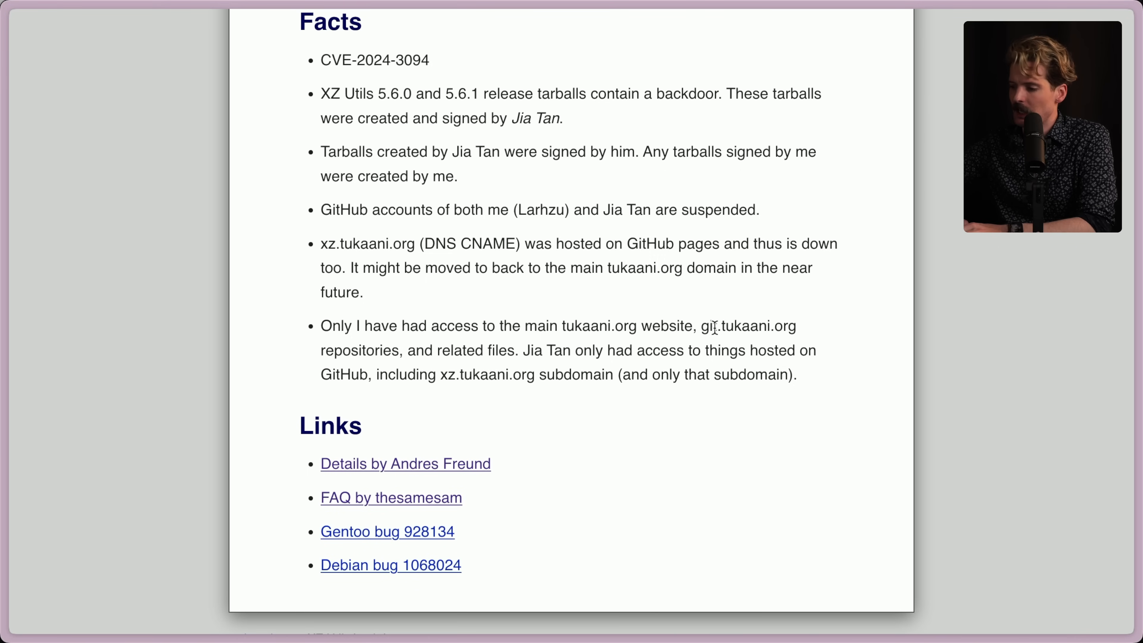
pyautogui.moveTo(550, 366)
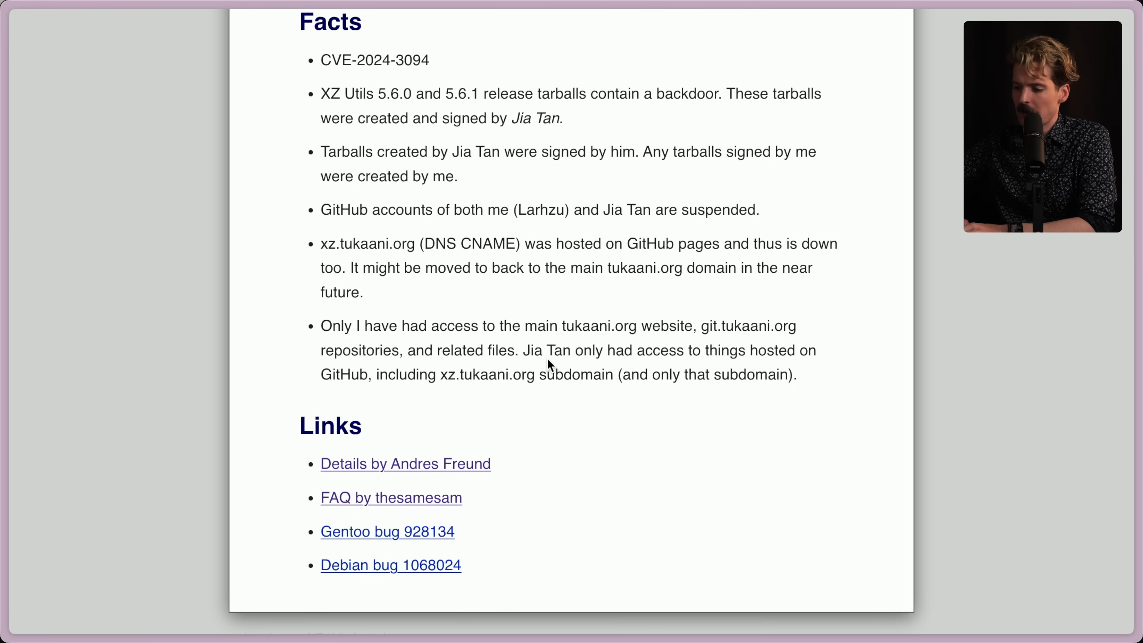
pyautogui.moveTo(574, 351); pyautogui.dragTo(396, 375)
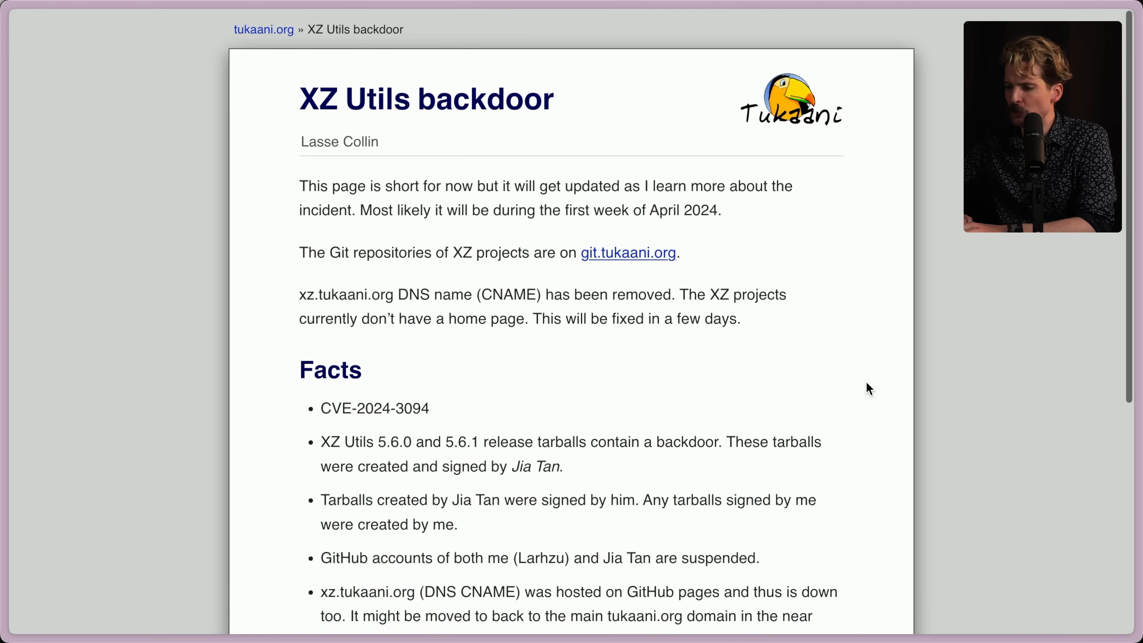
# Finish the Tukaani backdoor page and clear the highlighted text before moving to the notes
pyautogui.scroll(-3)
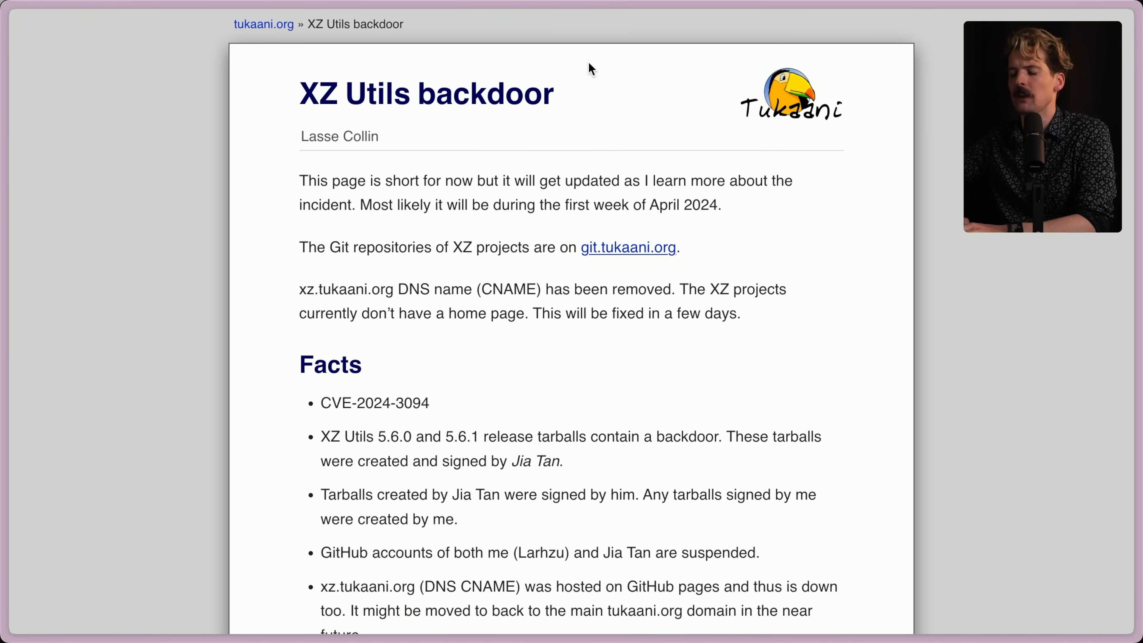
pyautogui.moveTo(544, 148)
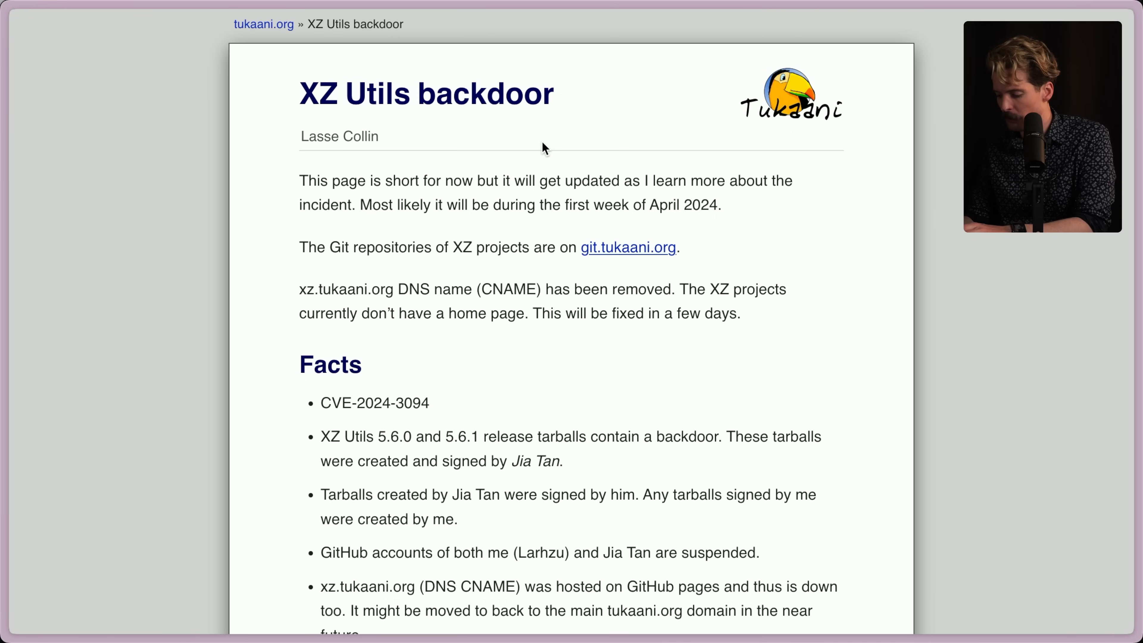
pyautogui.moveTo(796, 254)
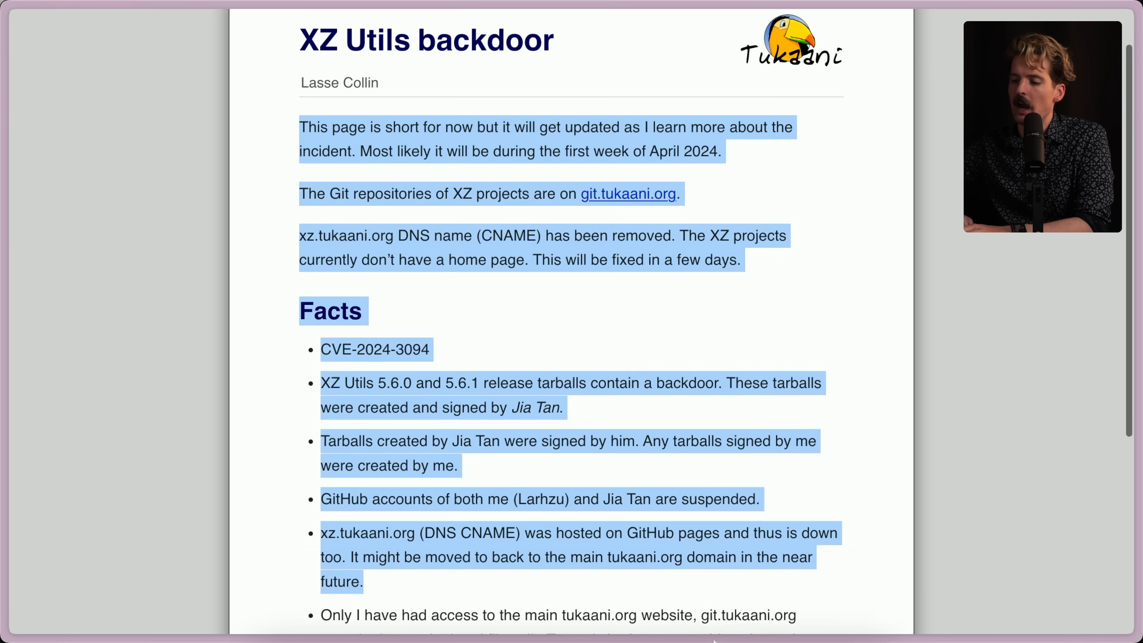
pyautogui.click(713, 343)
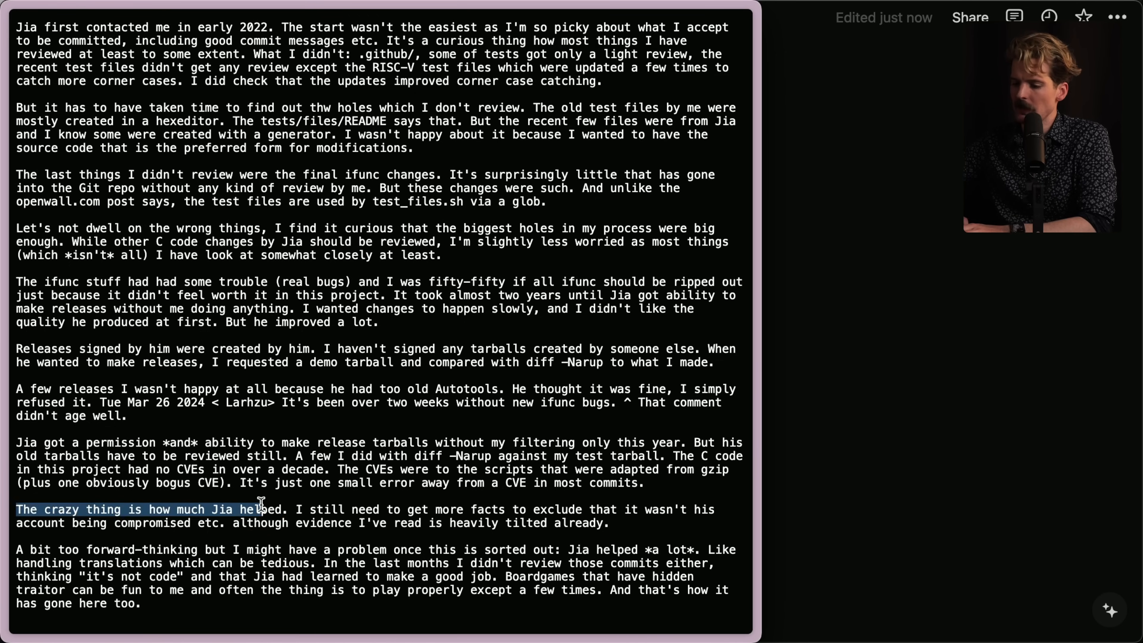
pyautogui.click(472, 504)
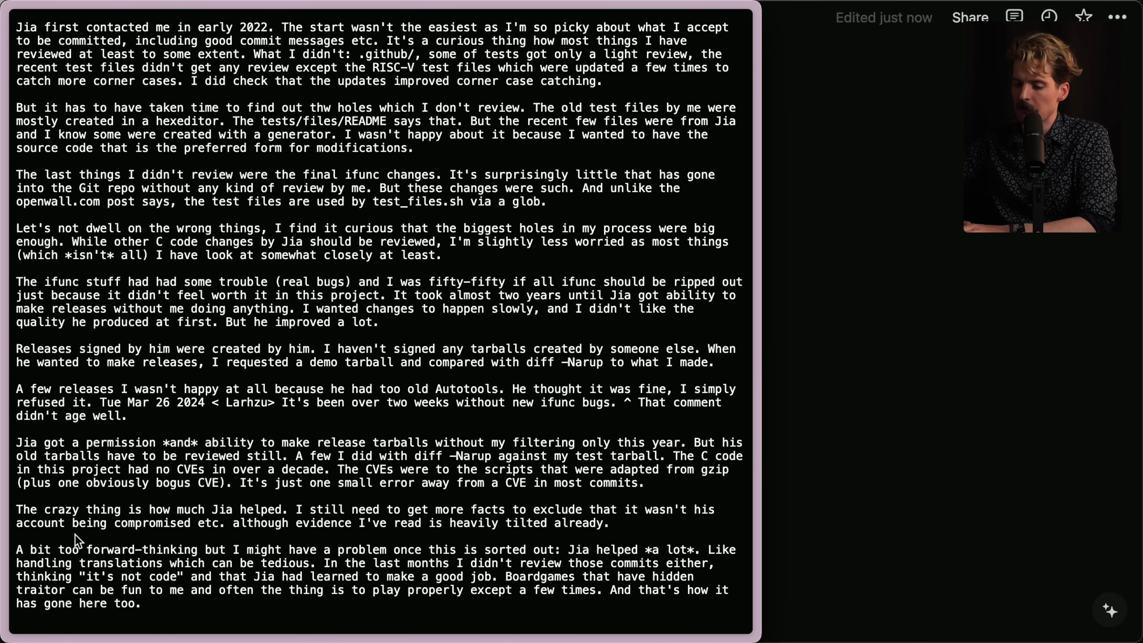
pyautogui.moveTo(378, 520)
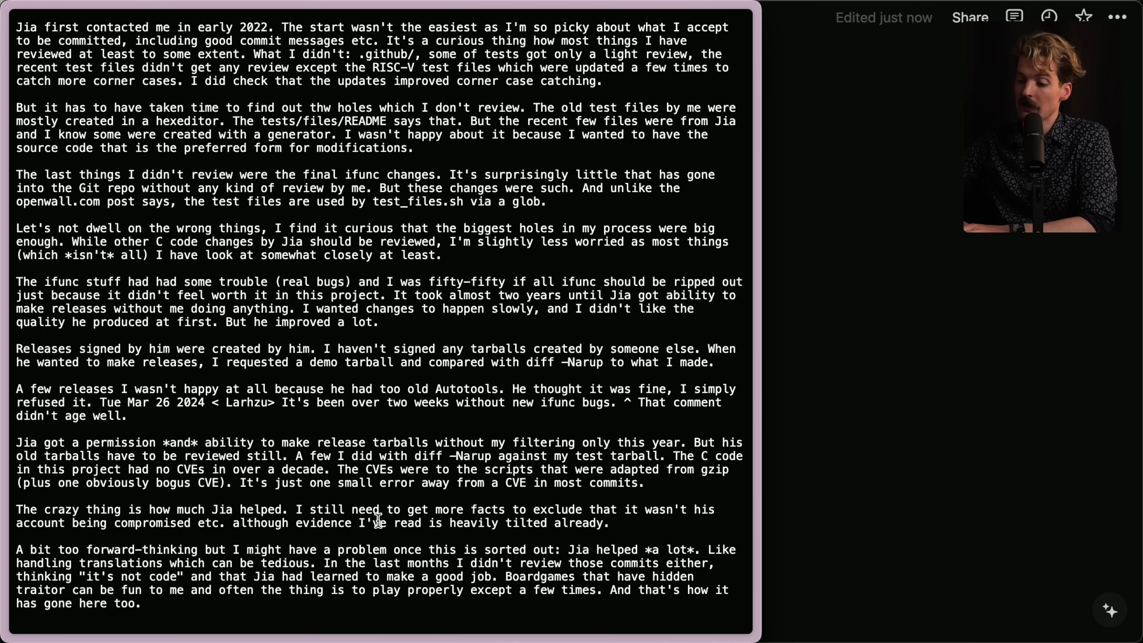